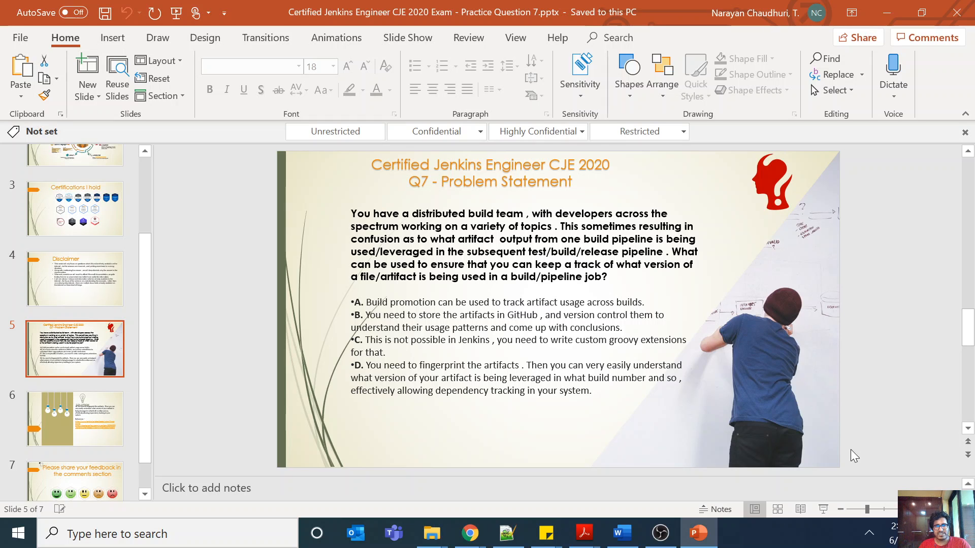
mouse_move(826, 515)
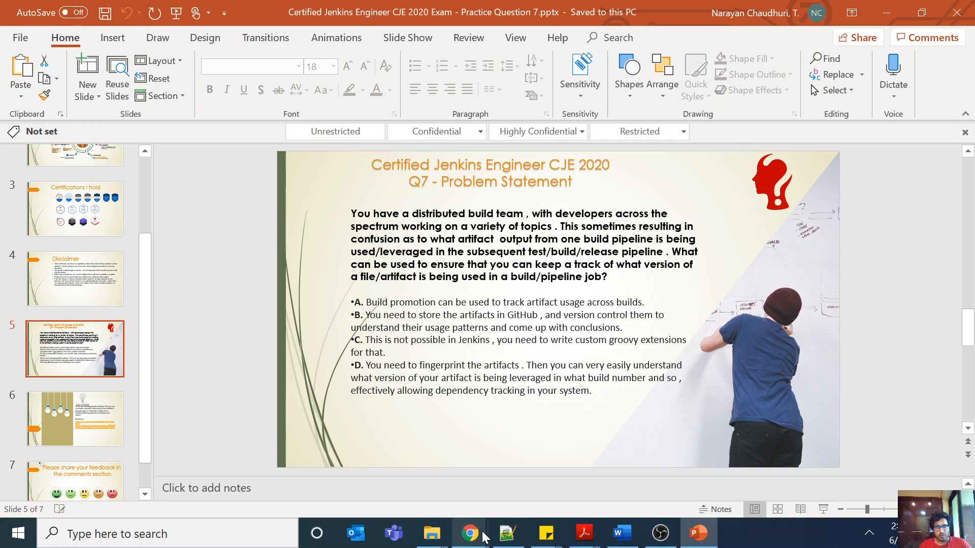
Switch to Chrome's Jenkins Fingerprints documentation and read the introduction on fingerprinting
left_click(468, 532)
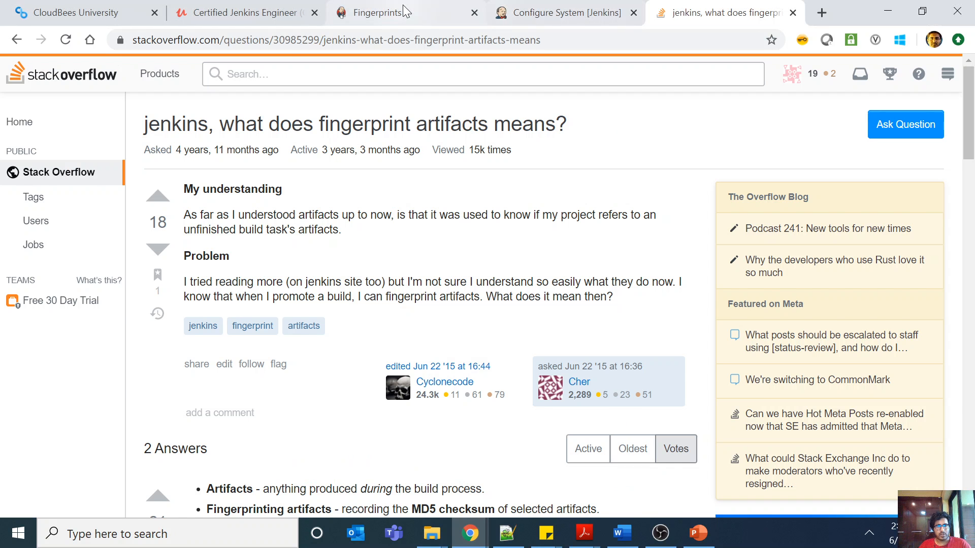
left_click(387, 12)
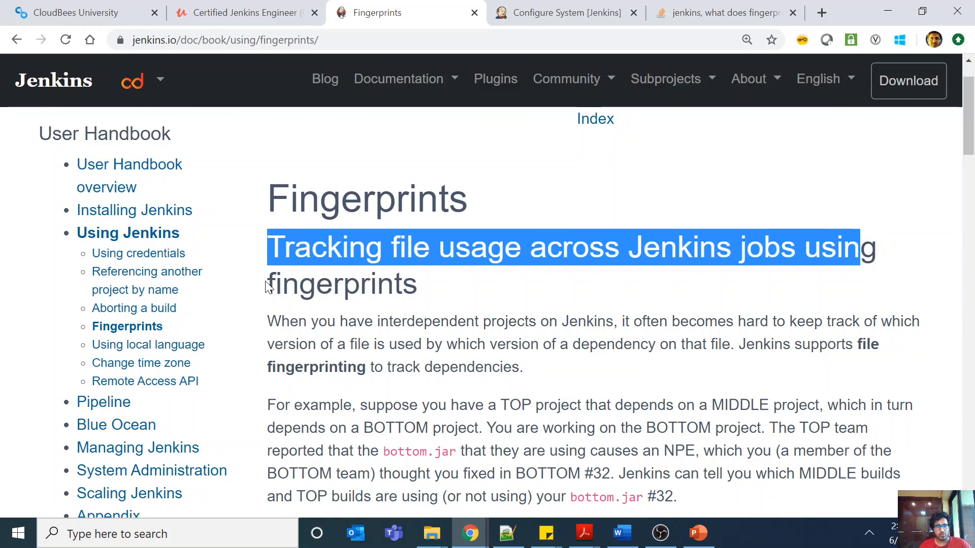
left_click(549, 368)
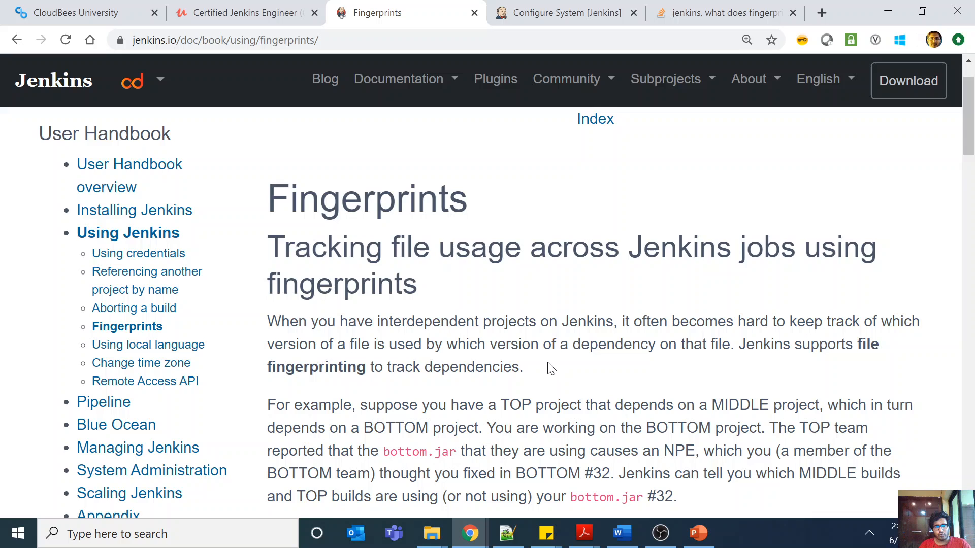
scroll("down", 3)
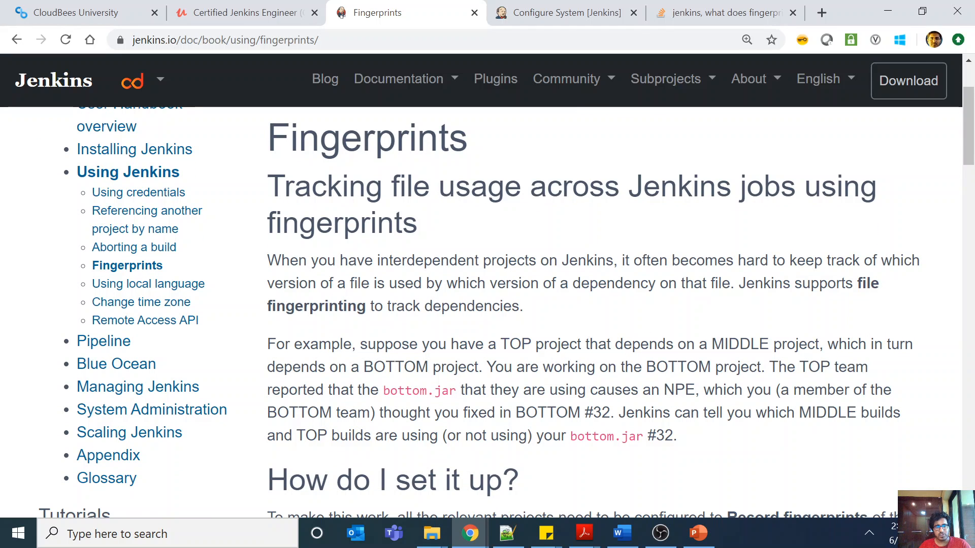
left_click_drag(426, 283, 588, 283)
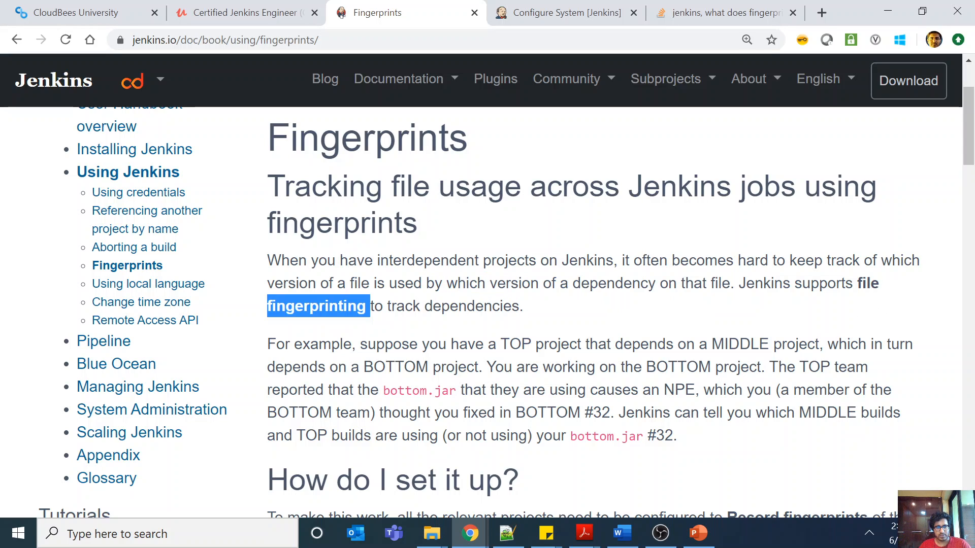
Scroll down to the example and the 'How do I set it up?' section
left_click(596, 311)
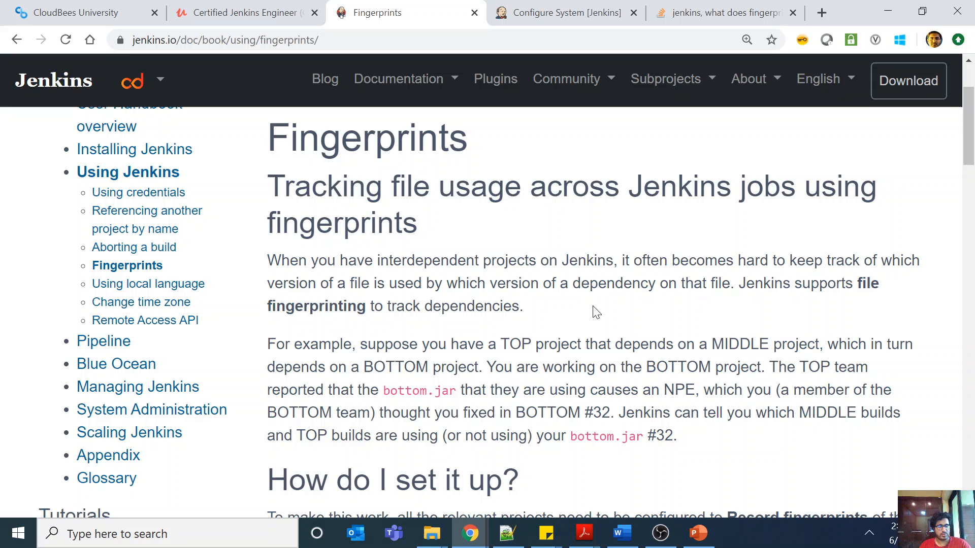
scroll("down", 3)
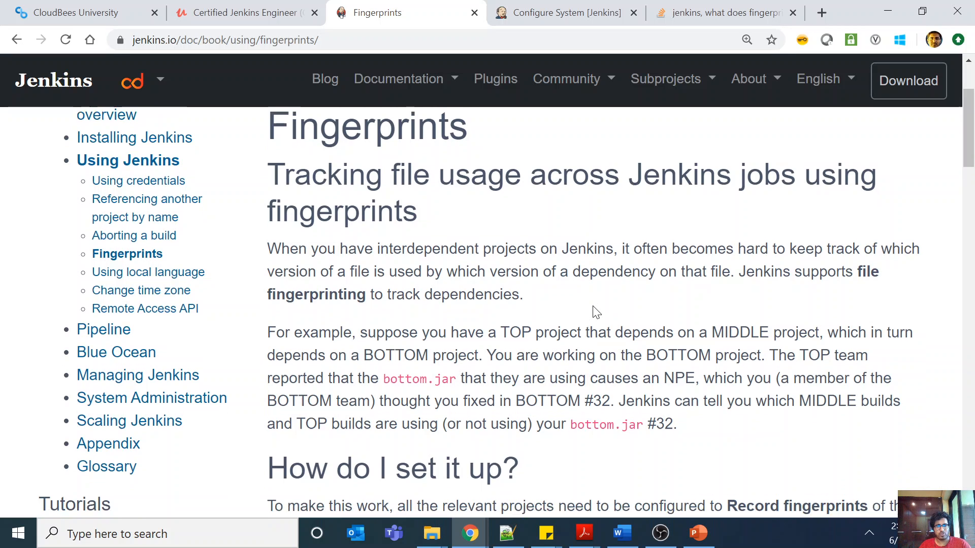
scroll("down", 3)
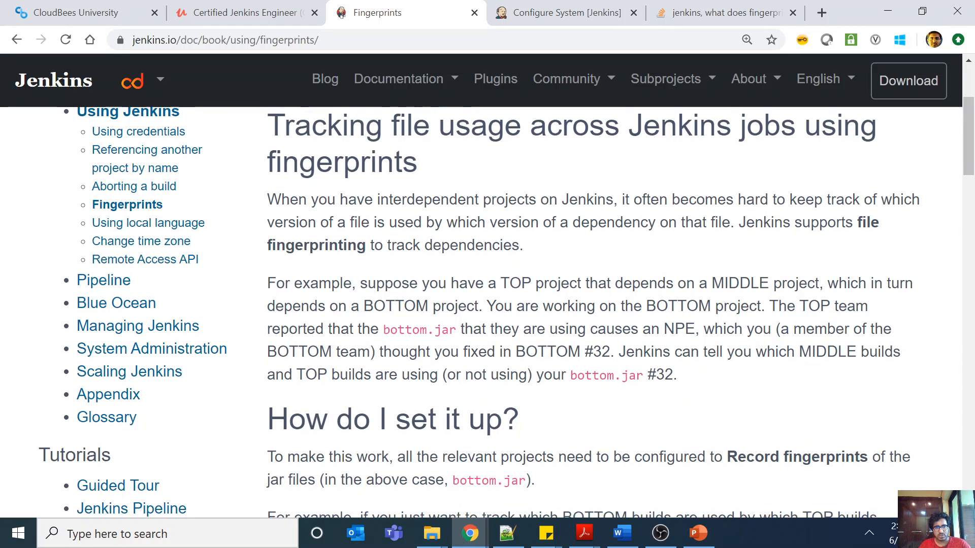
scroll("down", 3)
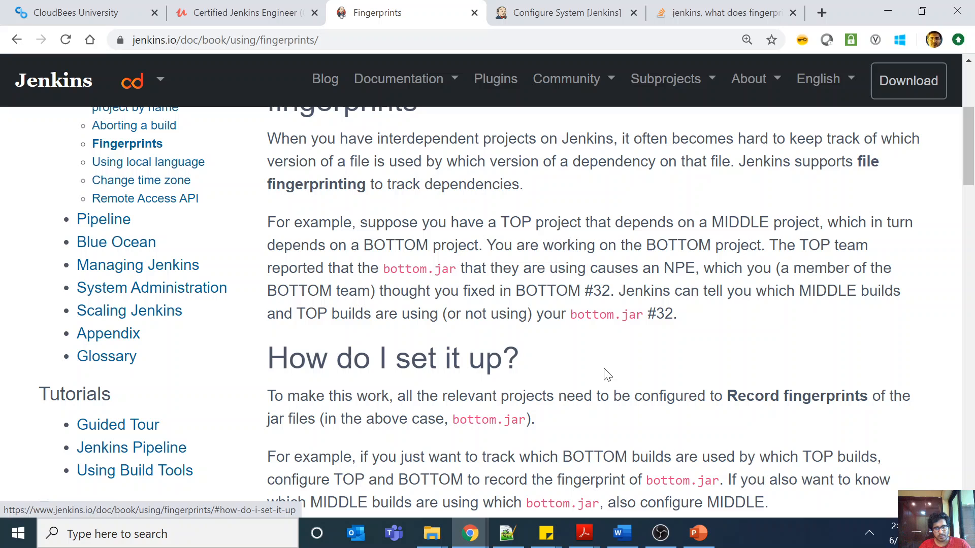
scroll("down", 3)
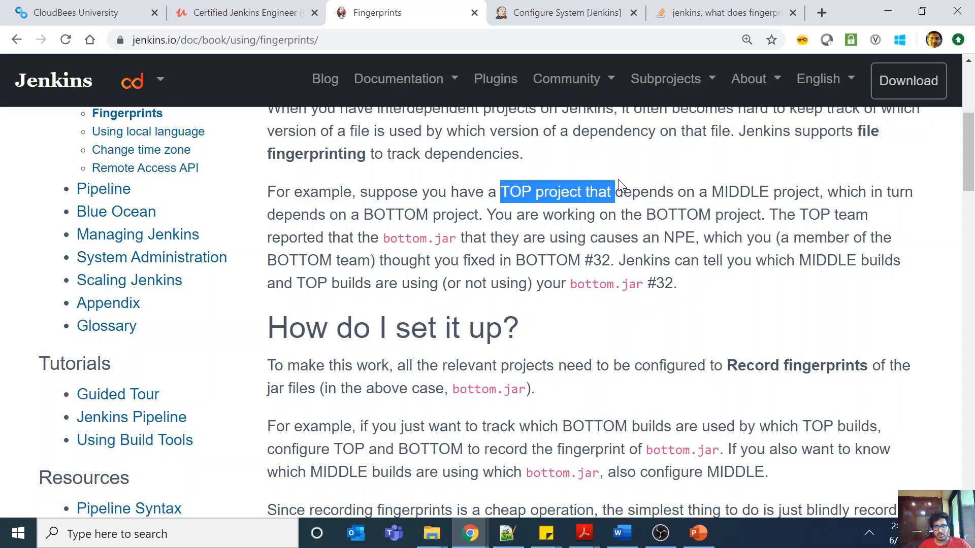
left_click(557, 192)
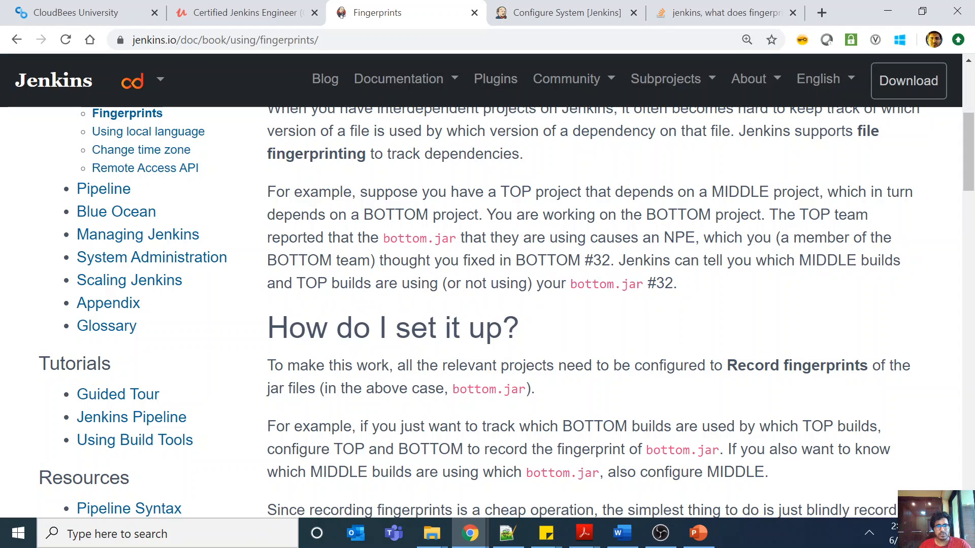
left_click_drag(569, 283, 676, 283)
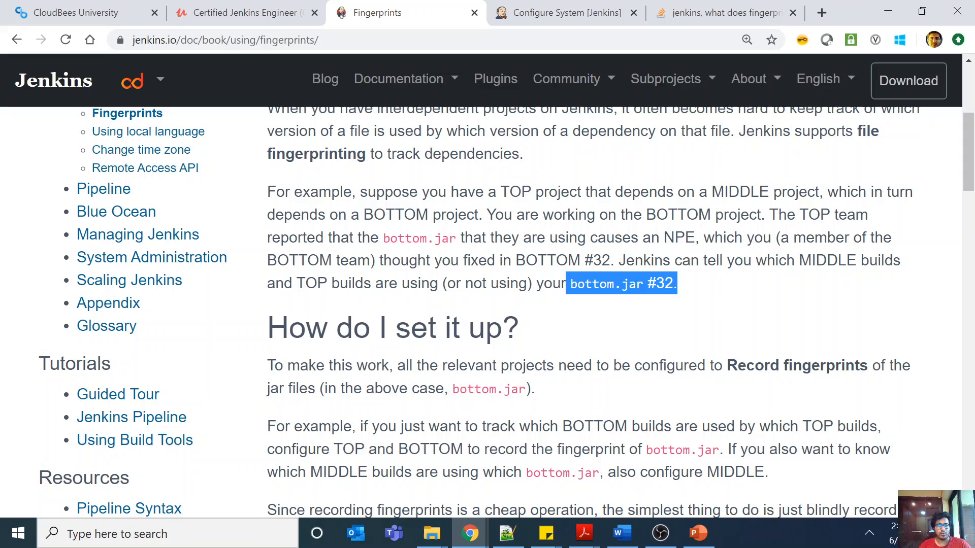
mouse_move(688, 343)
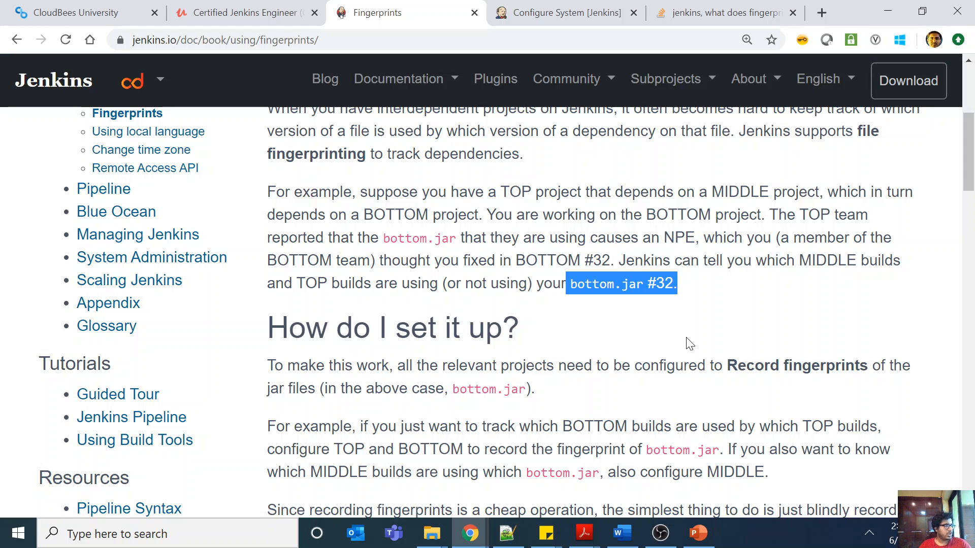
mouse_move(683, 293)
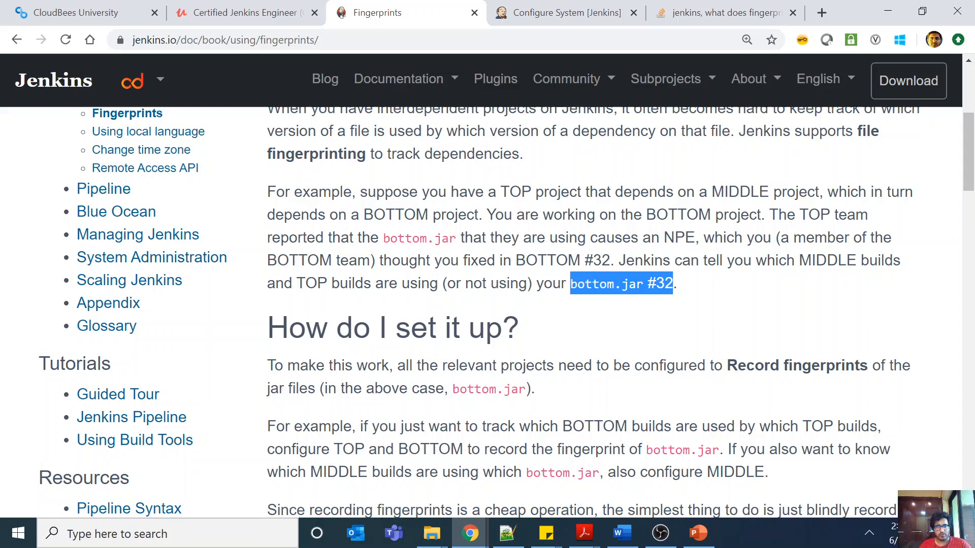
mouse_move(685, 298)
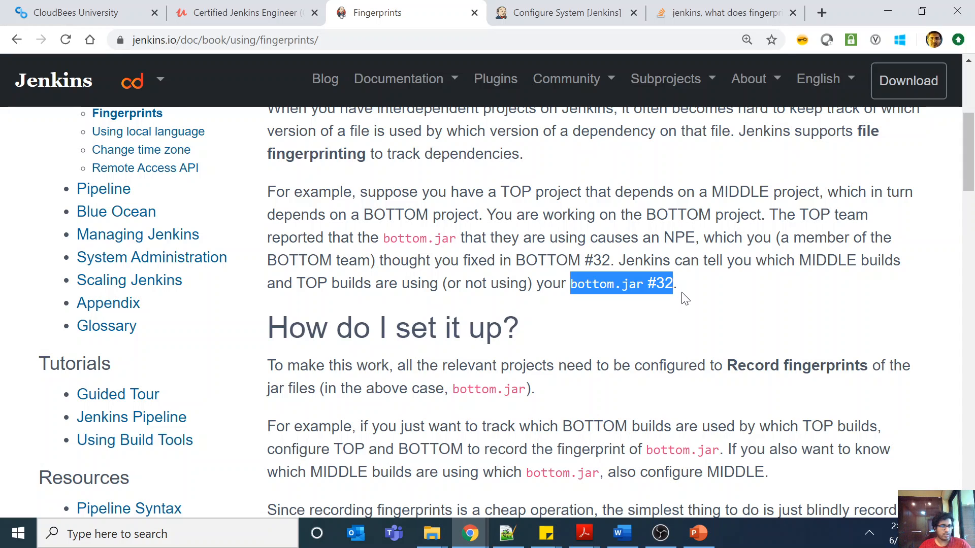
mouse_move(672, 301)
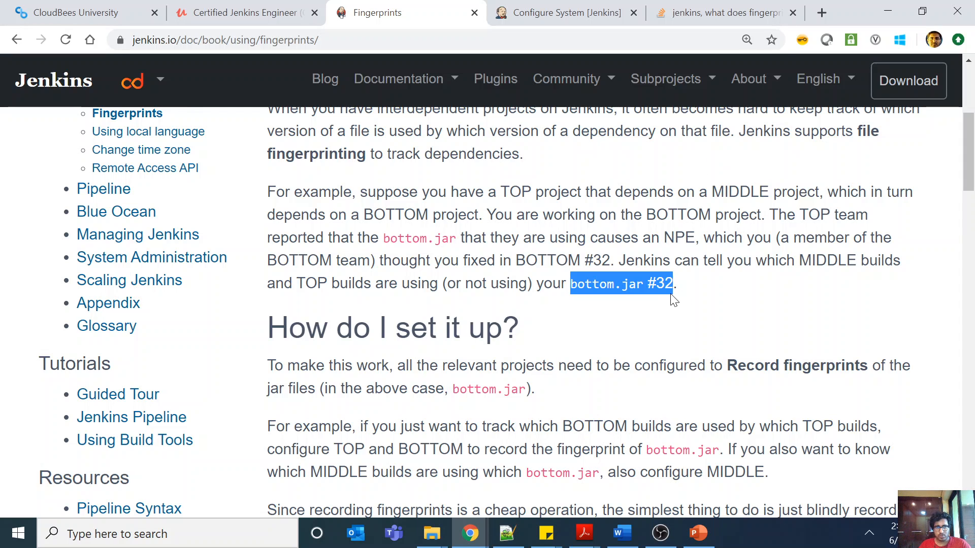
scroll("down", 3)
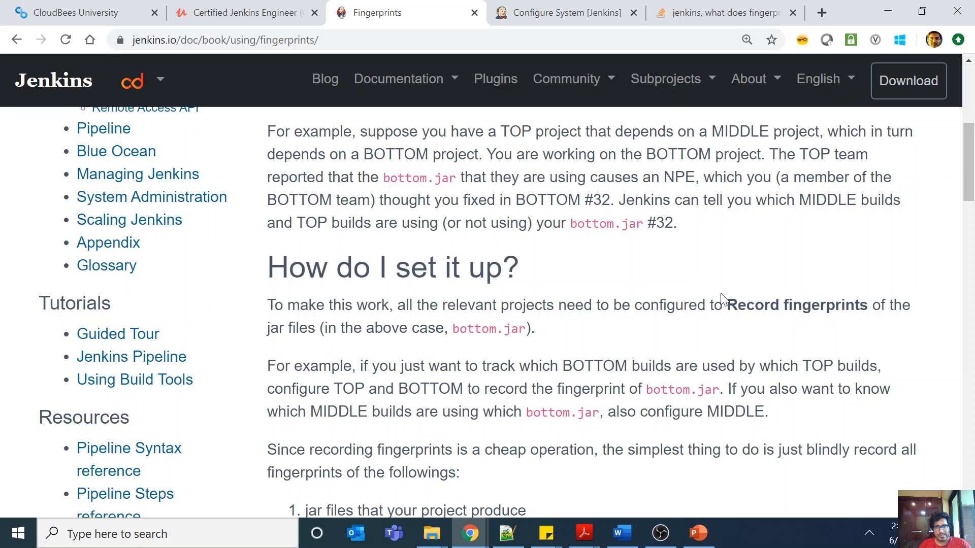
scroll("down", 3)
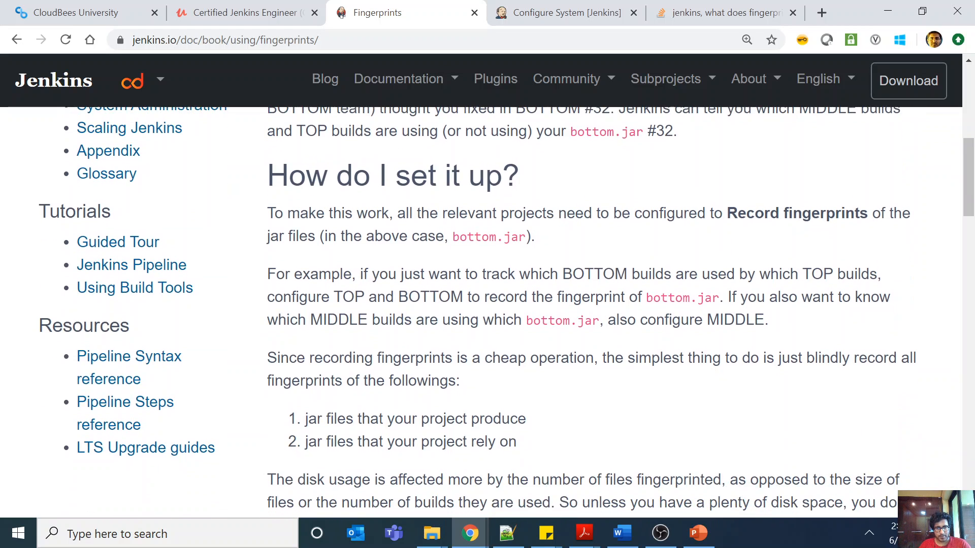
scroll("down", 3)
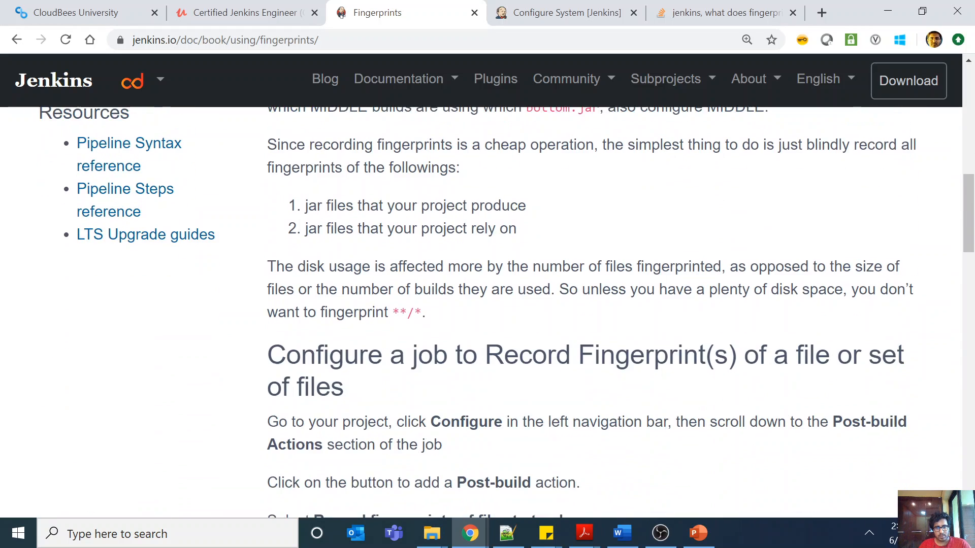
scroll("down", 3)
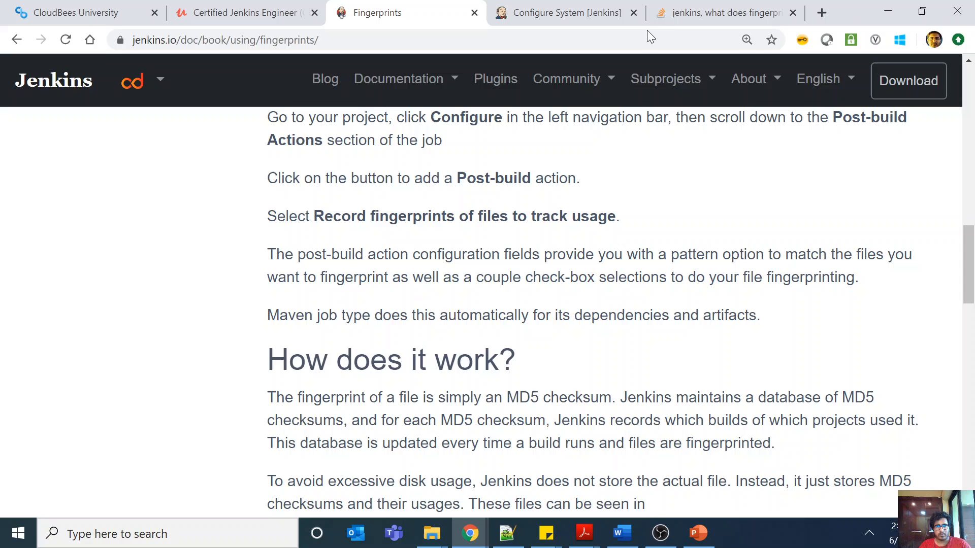
Browse My Stuff > scripts > scriptshell, view its empty workspace, and return to scripts
left_click(564, 12)
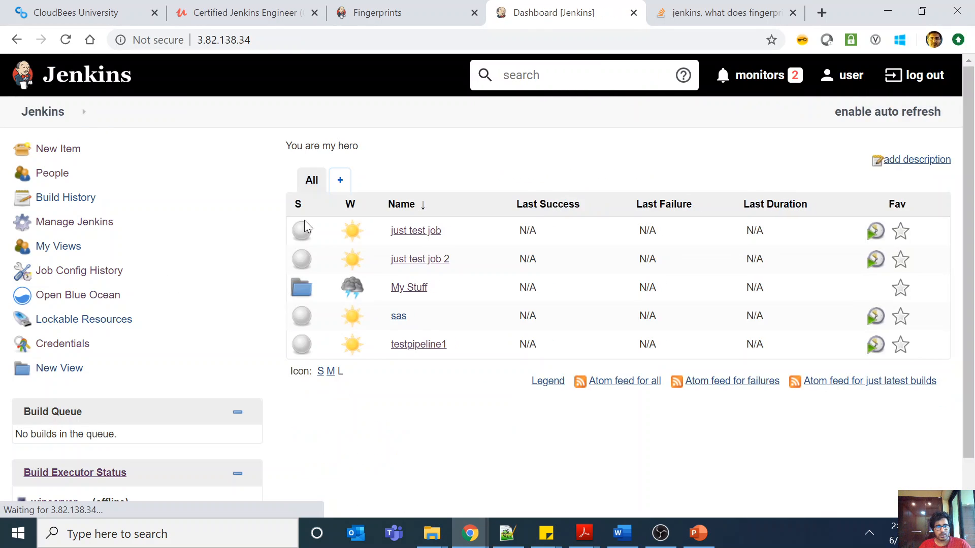
mouse_move(415, 292)
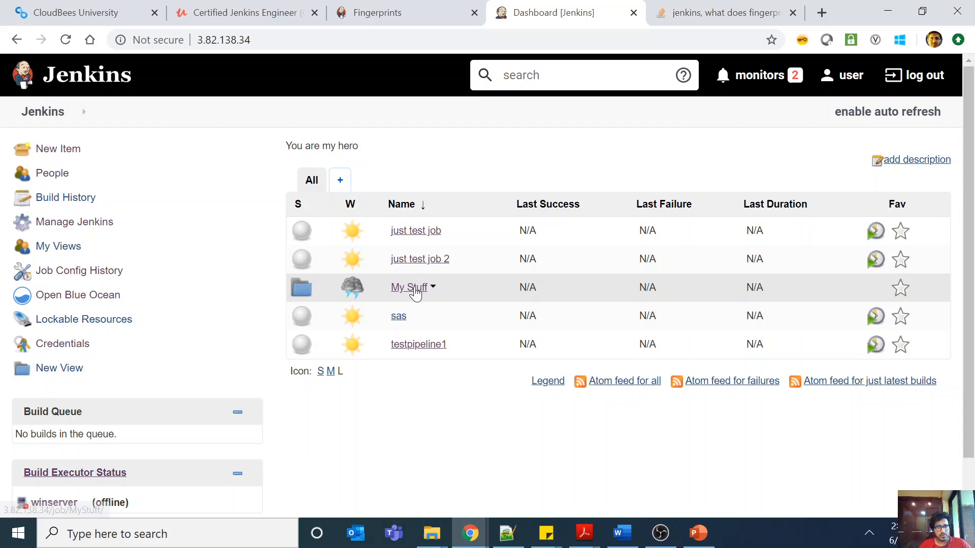
left_click(408, 287)
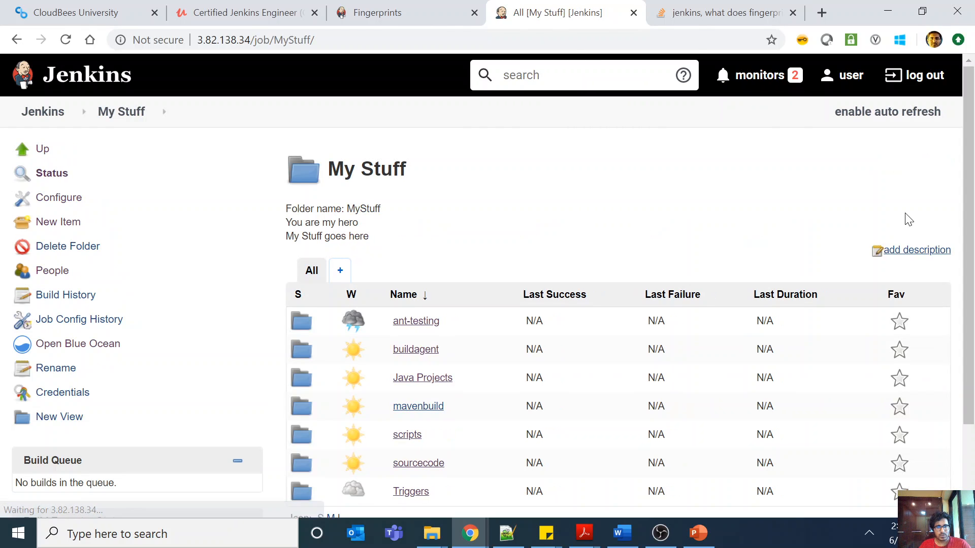
scroll("down", 3)
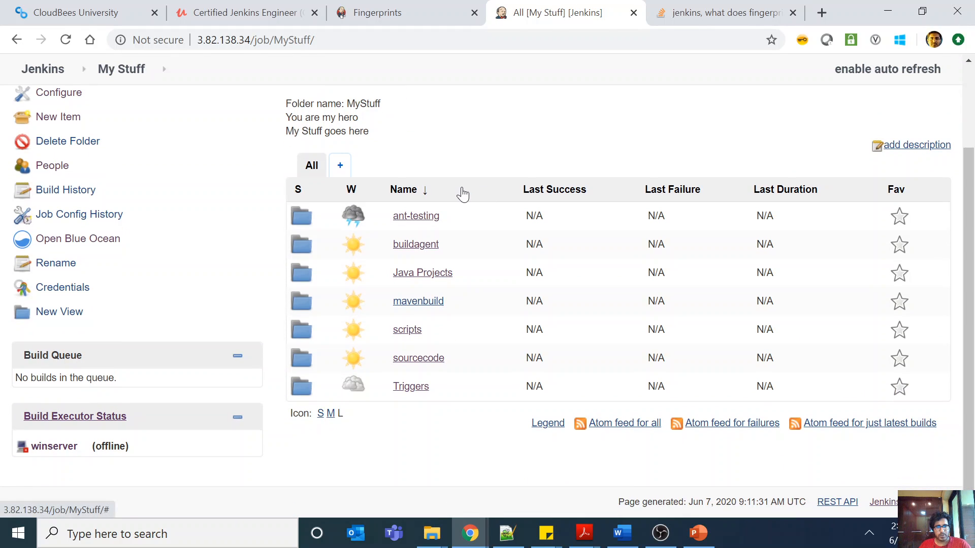
mouse_move(416, 363)
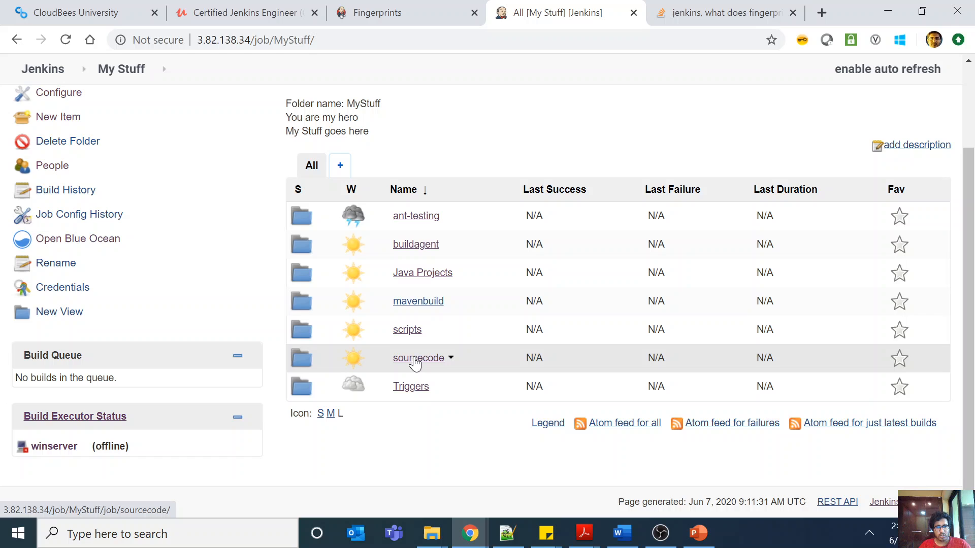
mouse_move(412, 338)
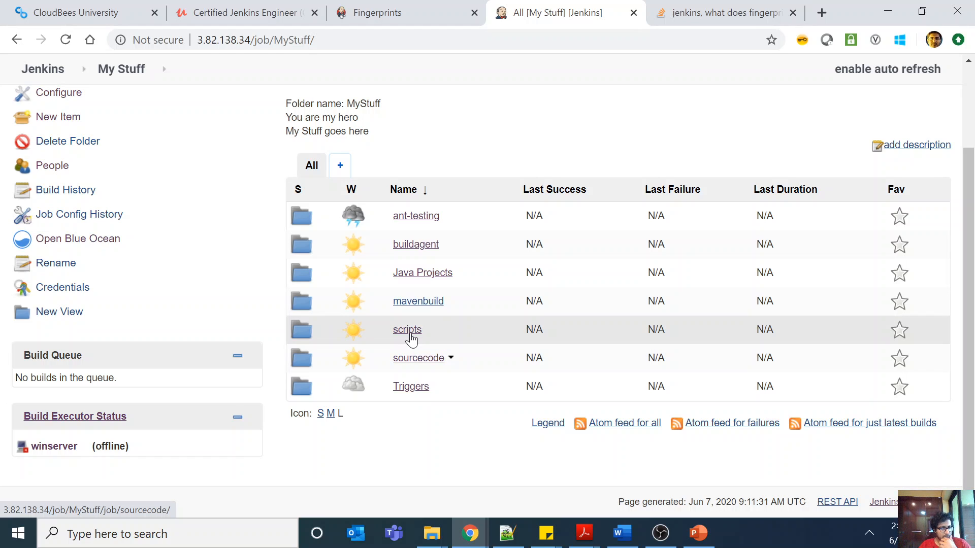
left_click(407, 330)
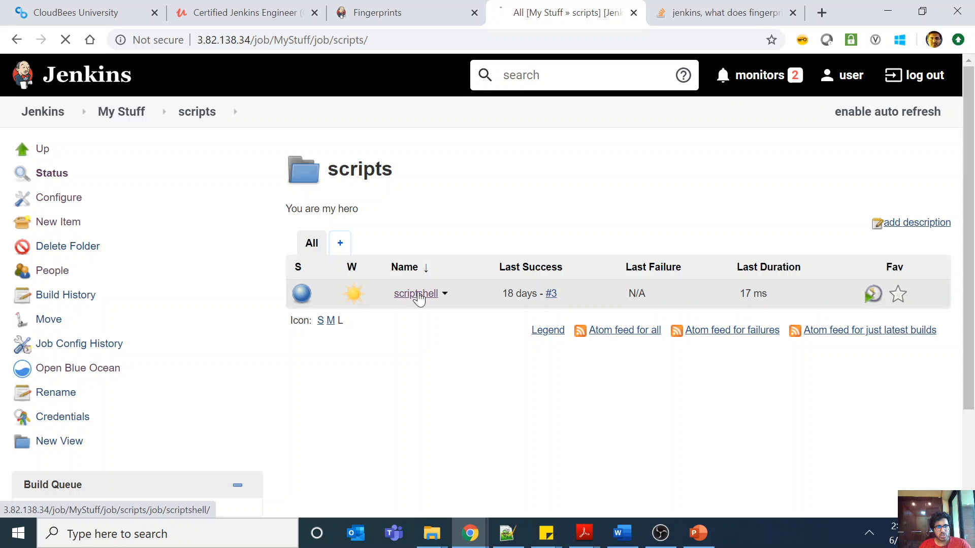
left_click(415, 294)
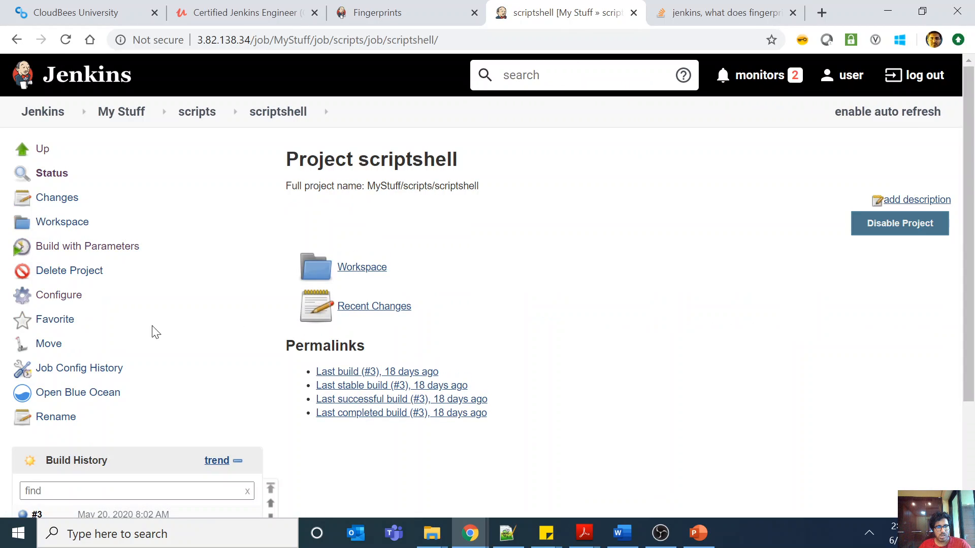
left_click(361, 267)
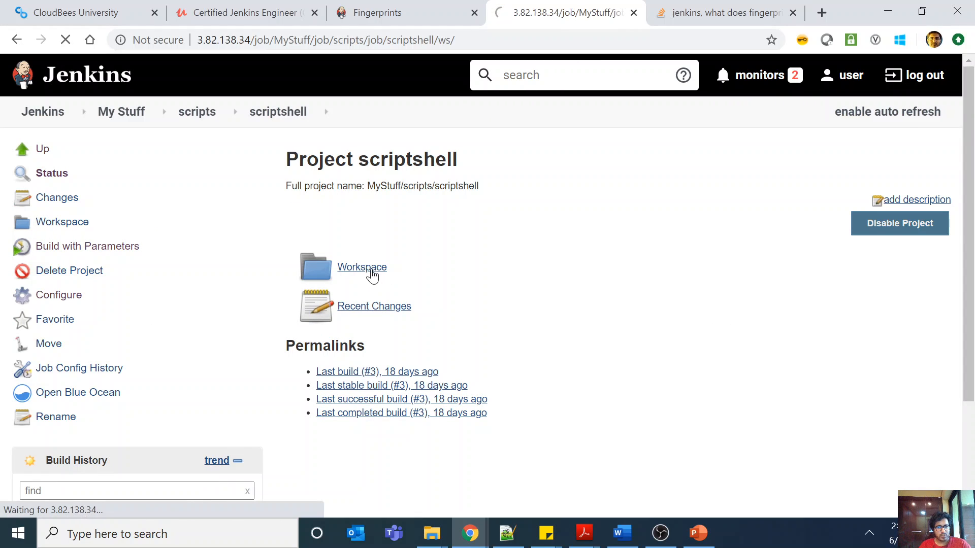
left_click(361, 267)
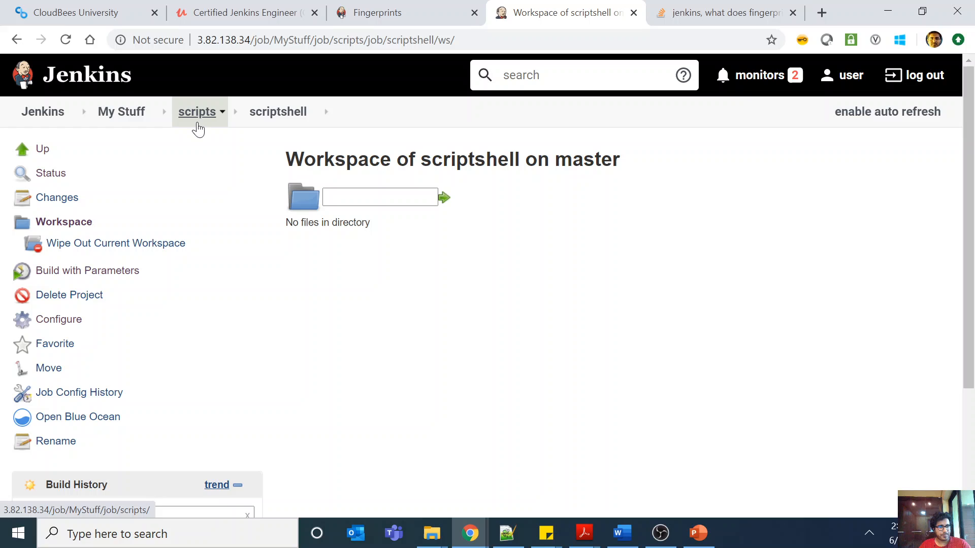
left_click(196, 111)
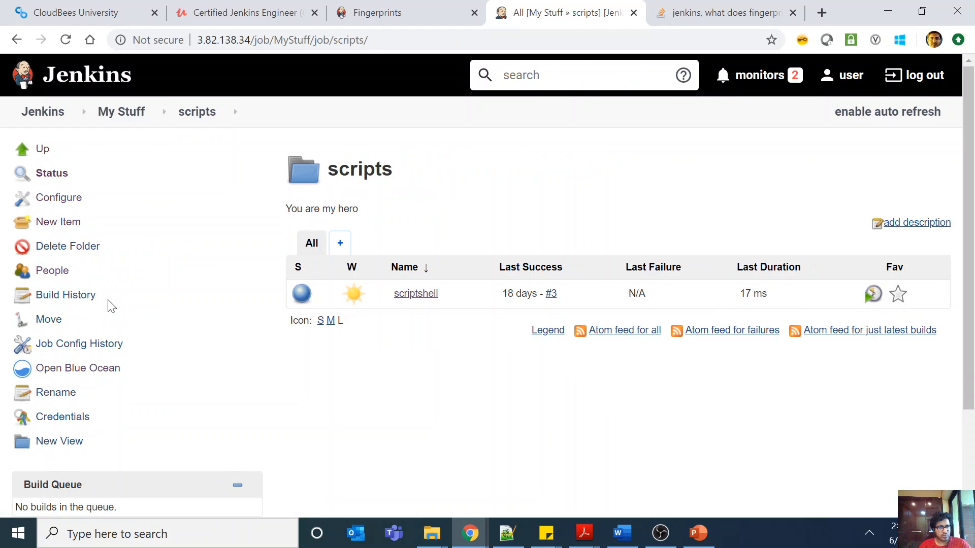
mouse_move(433, 299)
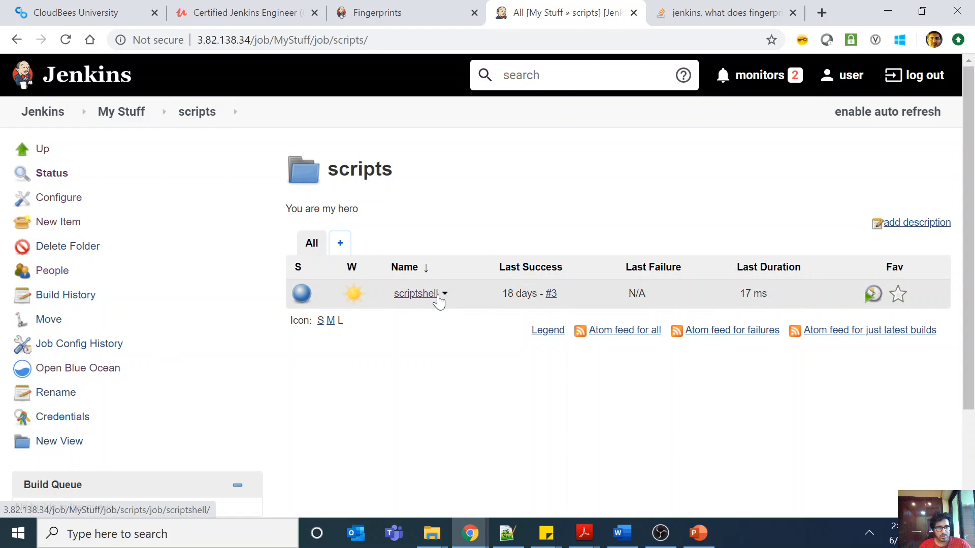
Add an 'Archive the artifacts' post-build action to scriptshell with 'Fingerprint all archived artifacts' ticked
left_click(415, 293)
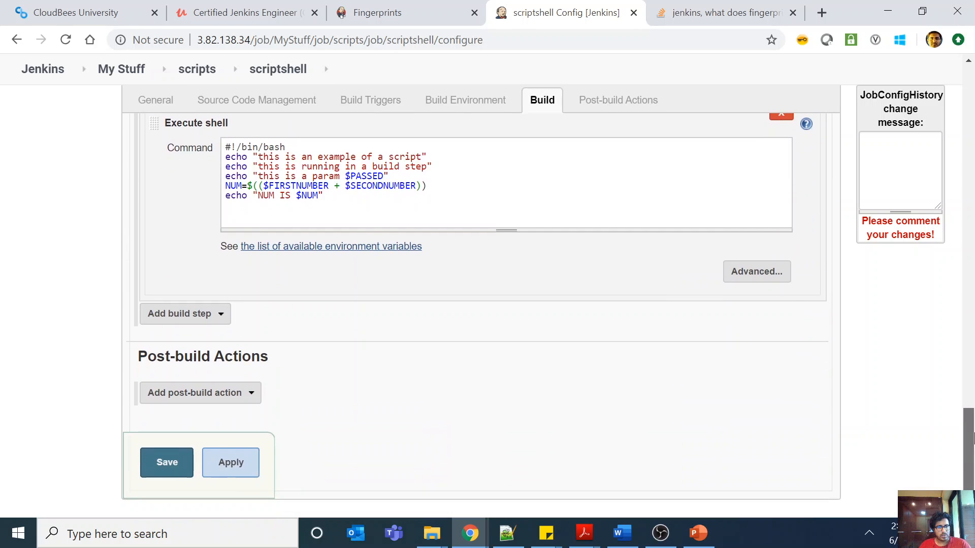
left_click(200, 393)
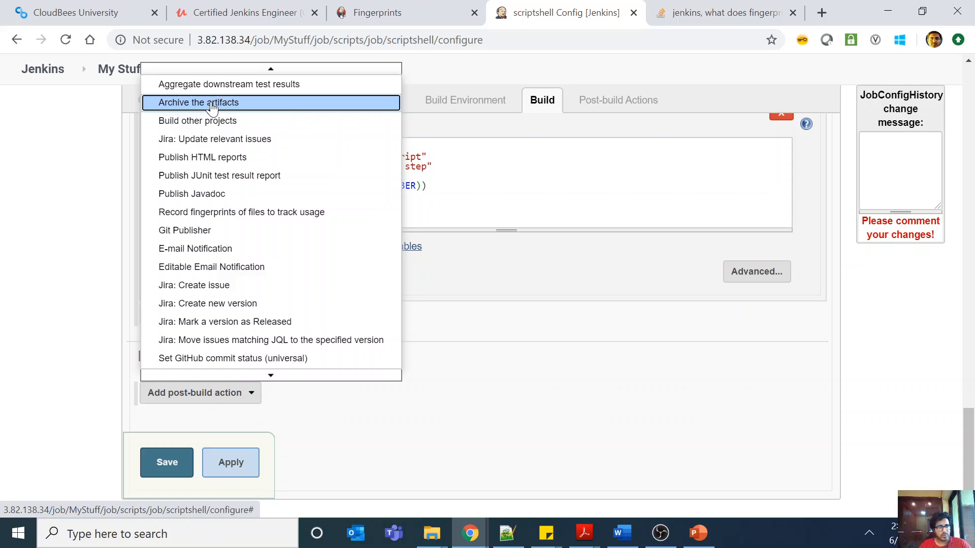
left_click(198, 103)
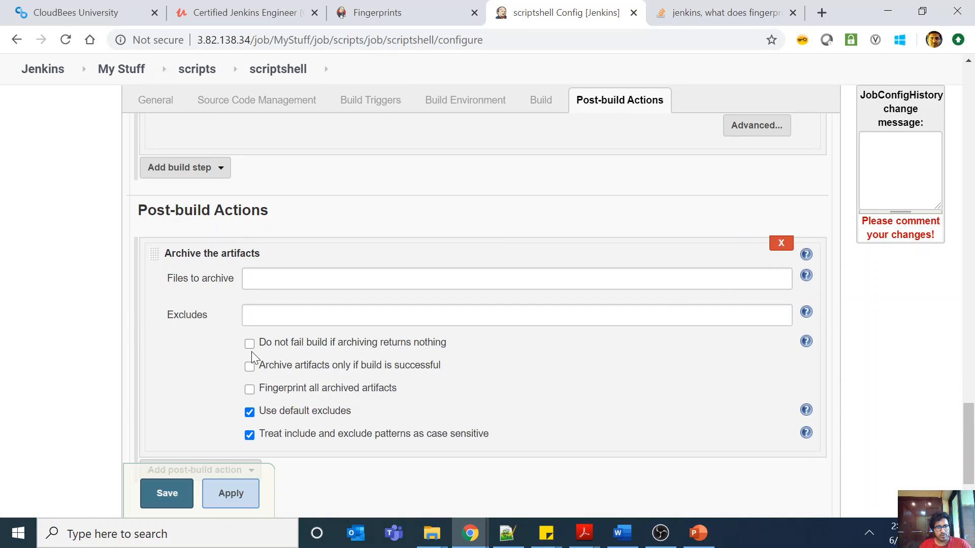
left_click(249, 388)
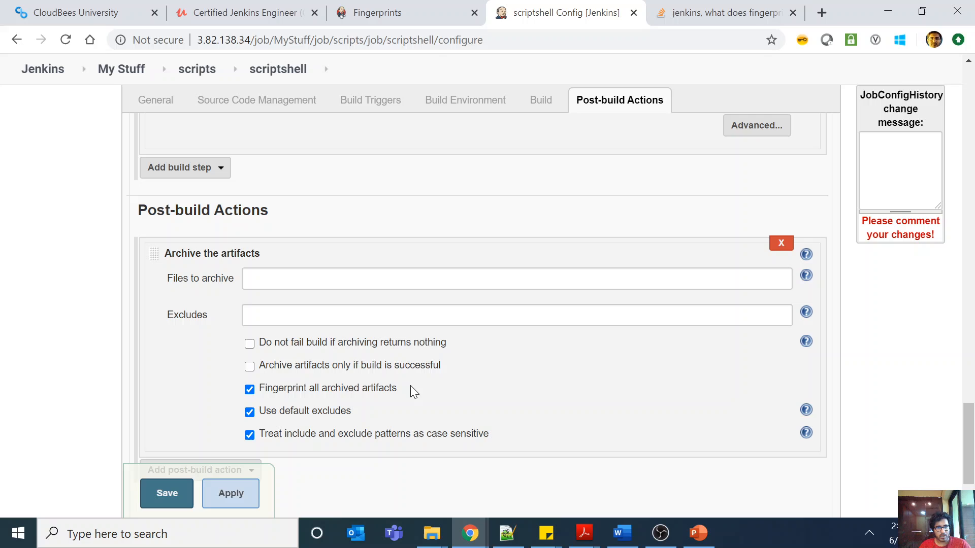
mouse_move(430, 400)
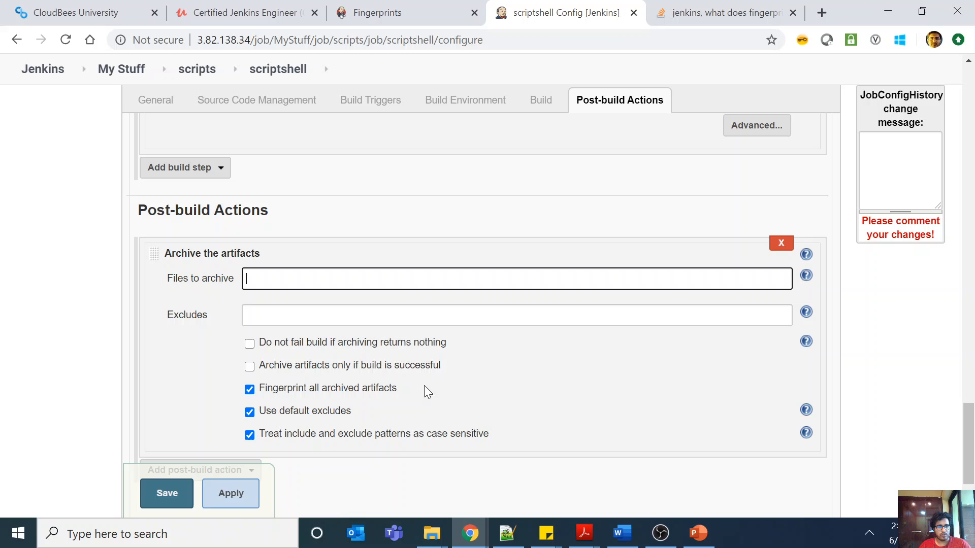
left_click(726, 13)
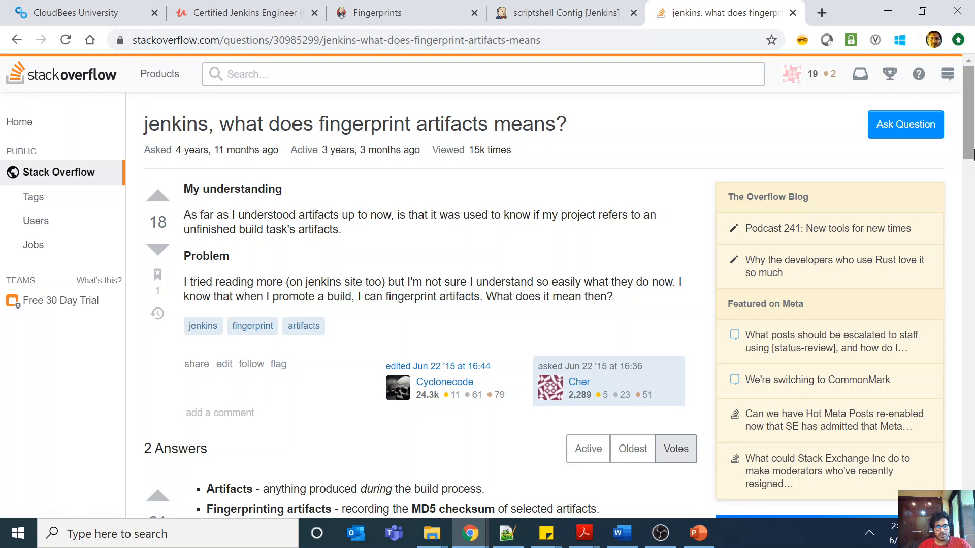
Read the Stack Overflow answers on fingerprint artifacts, then go back to the Fingerprints documentation
scroll("down", 3)
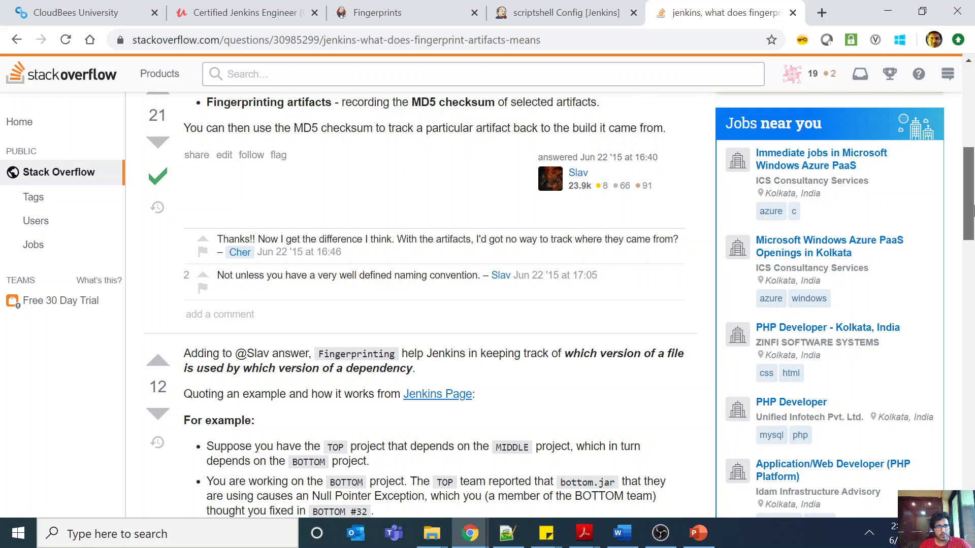
scroll("down", 3)
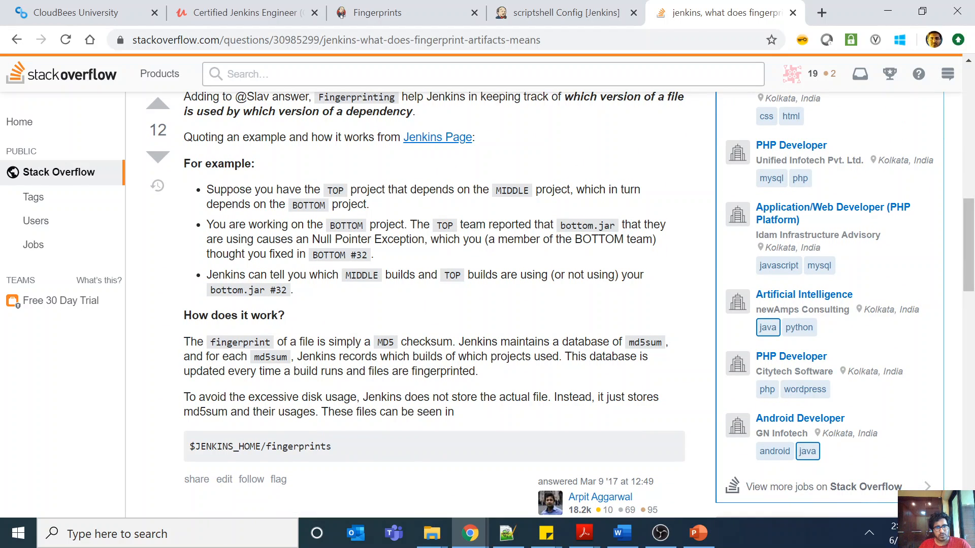
mouse_move(360, 302)
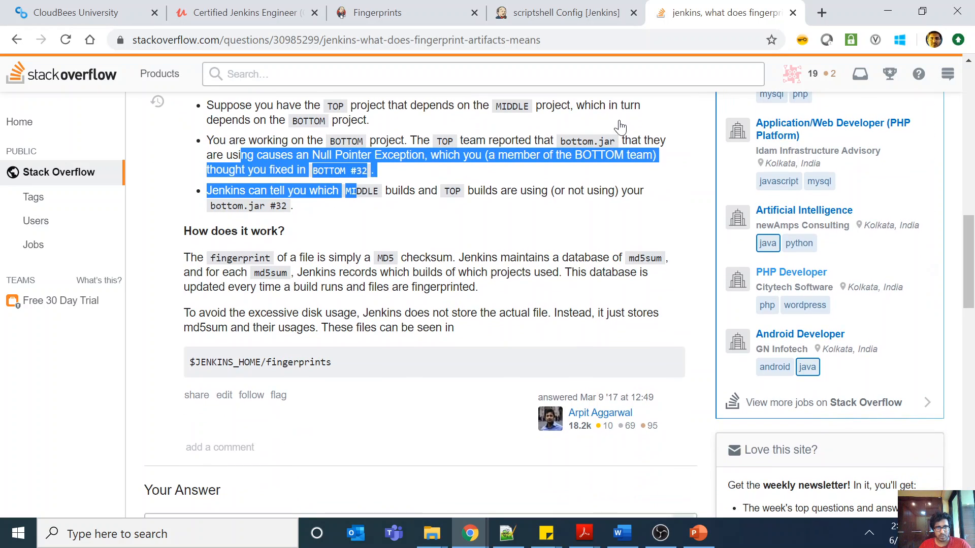
left_click(383, 13)
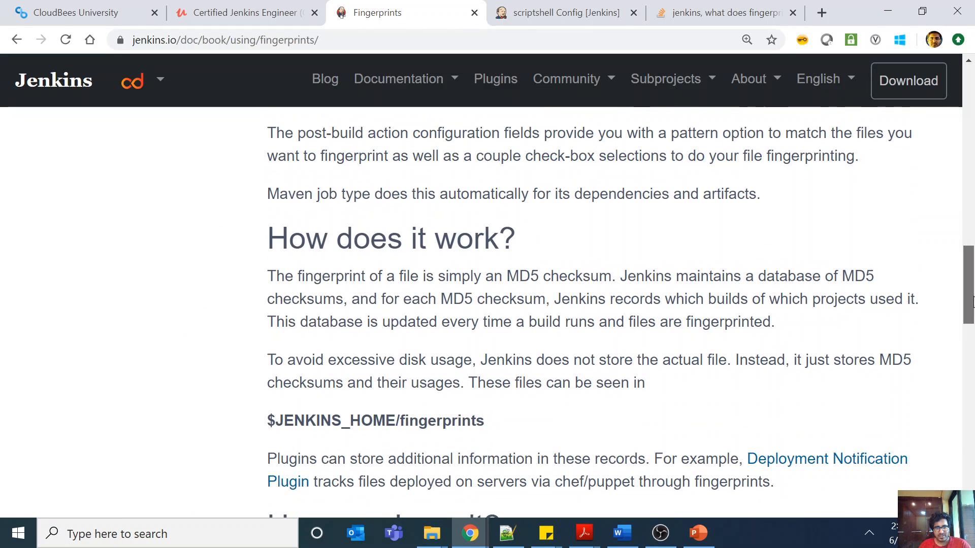
Highlight the $JENKINS_HOME/fingerprints storage path and the note that files aren't stored
left_click_drag(507, 276, 611, 276)
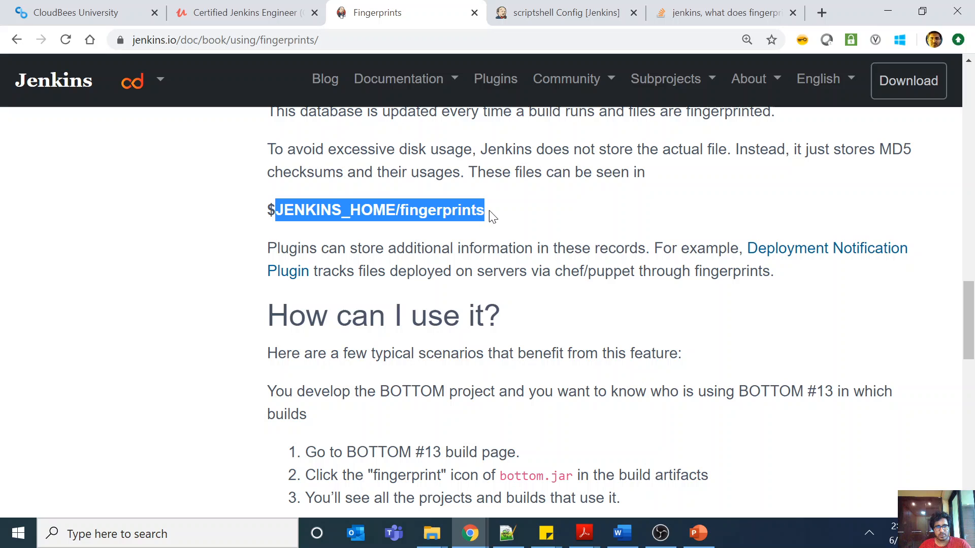
scroll("up", 3)
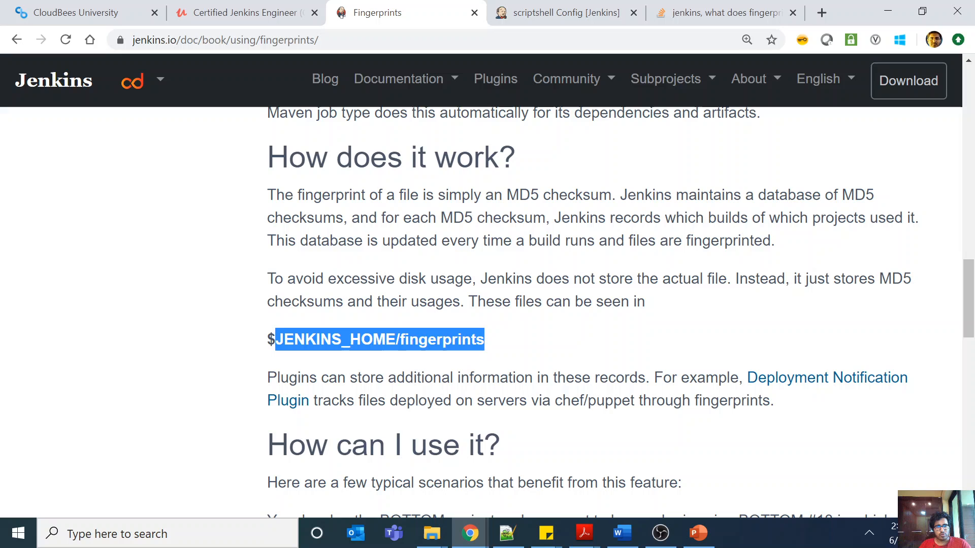
left_click_drag(526, 279, 717, 279)
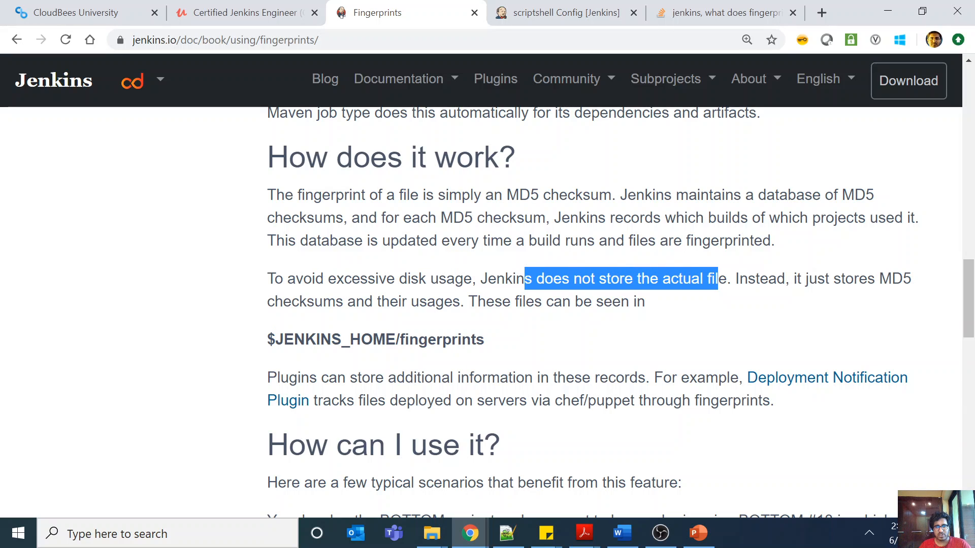
left_click_drag(877, 279, 457, 302)
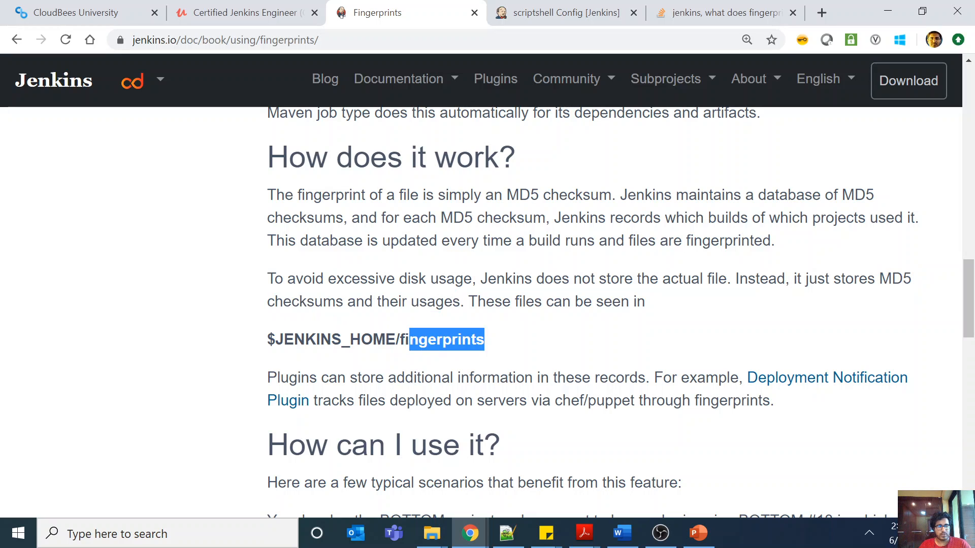
mouse_move(556, 351)
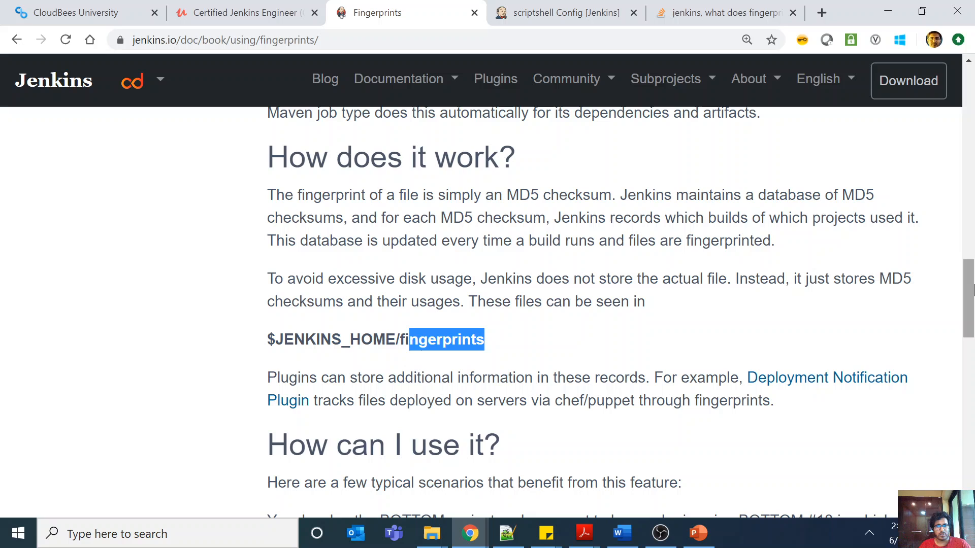
Read the 'How can I use it?' scenarios, then return to the Jenkins scripts folder
scroll("down", 3)
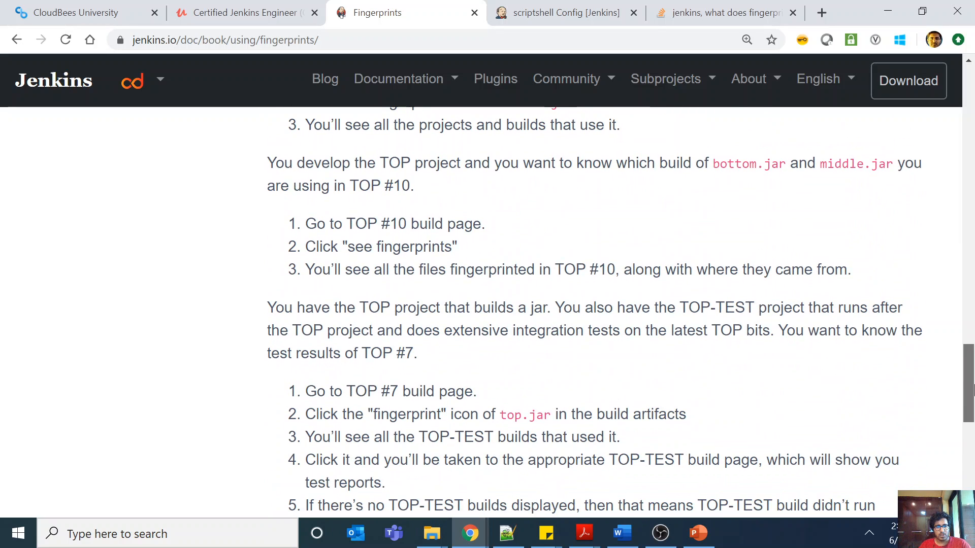
scroll("up", 3)
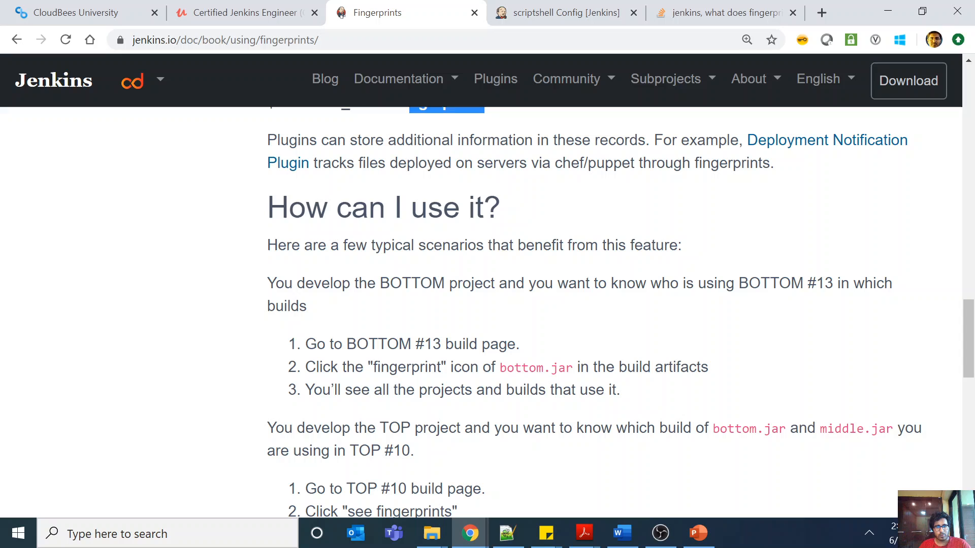
double_click(784, 283)
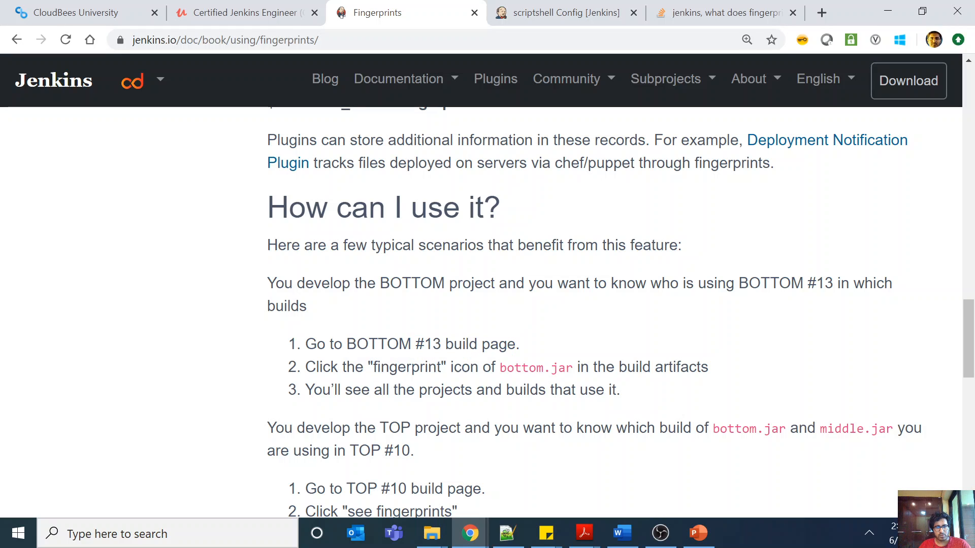
left_click_drag(306, 390, 560, 390)
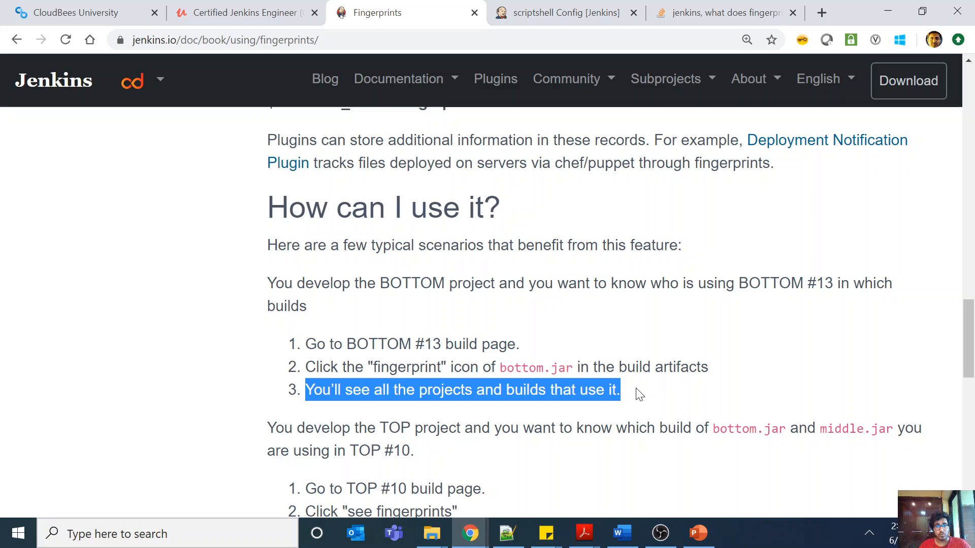
left_click(566, 13)
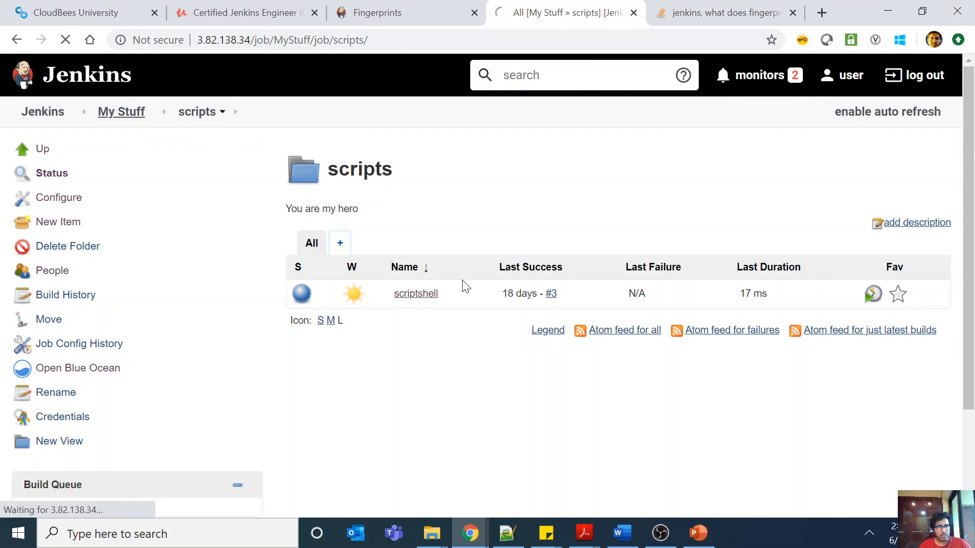
Navigate My Stuff > Java Projects > myshelljob and view its workspace files
left_click(121, 112)
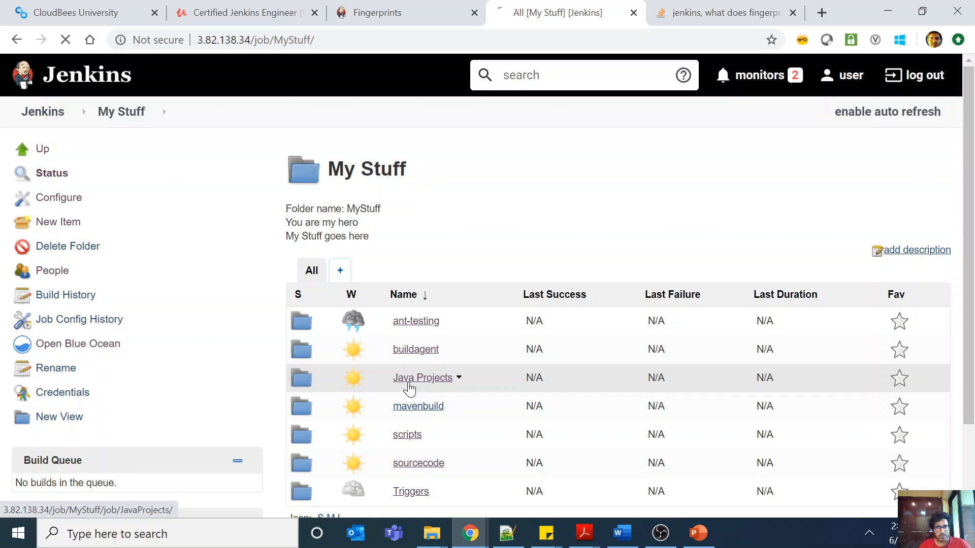
left_click(422, 378)
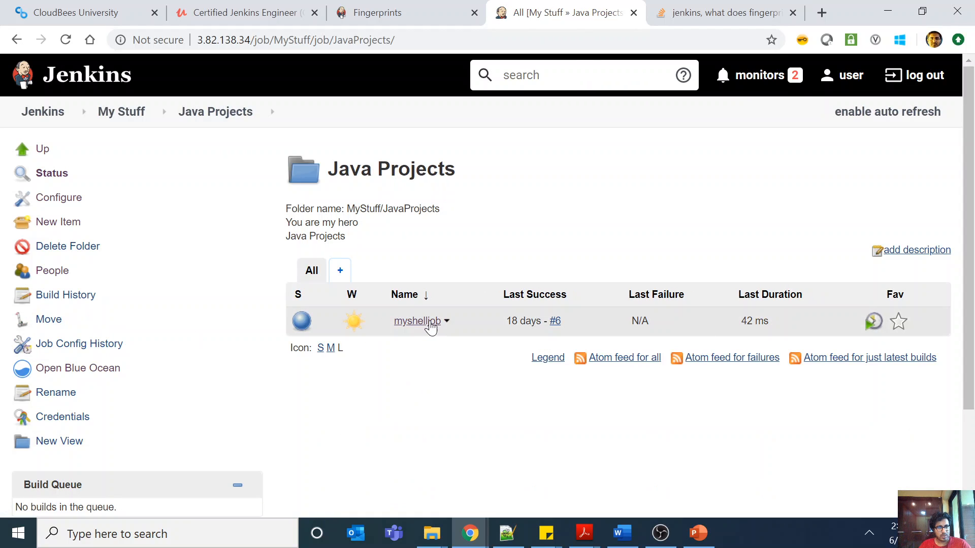
left_click(417, 321)
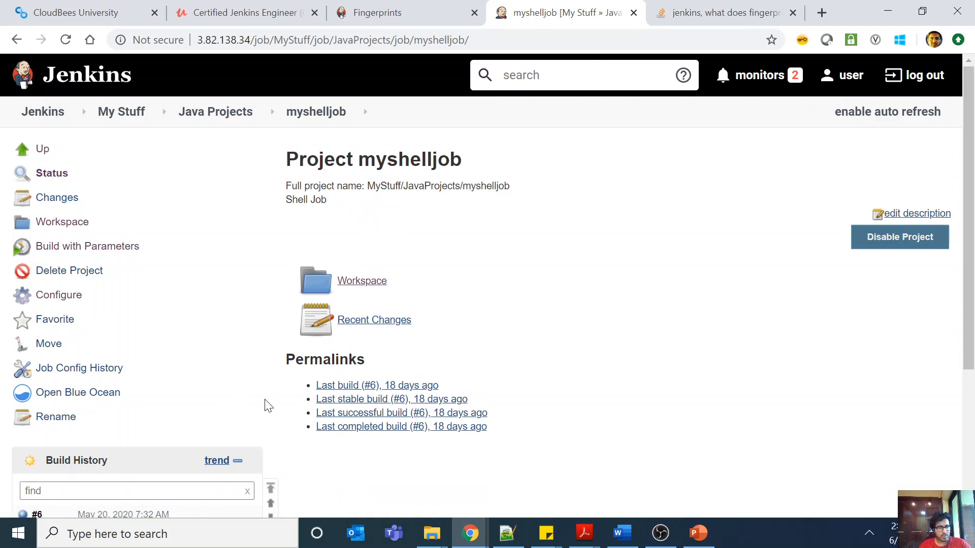
left_click(361, 280)
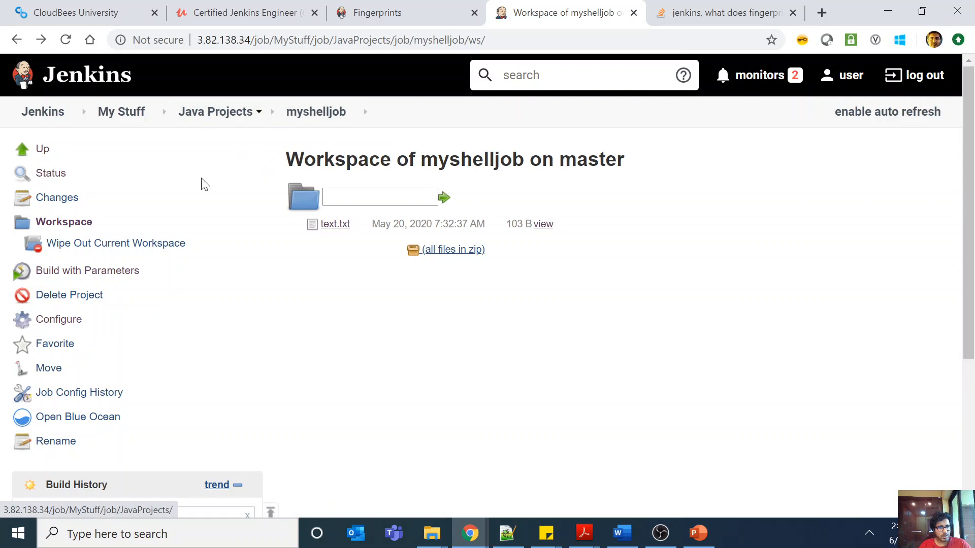
Add an archive-artifacts post-build action for text.txt to myshelljob and save
left_click(58, 319)
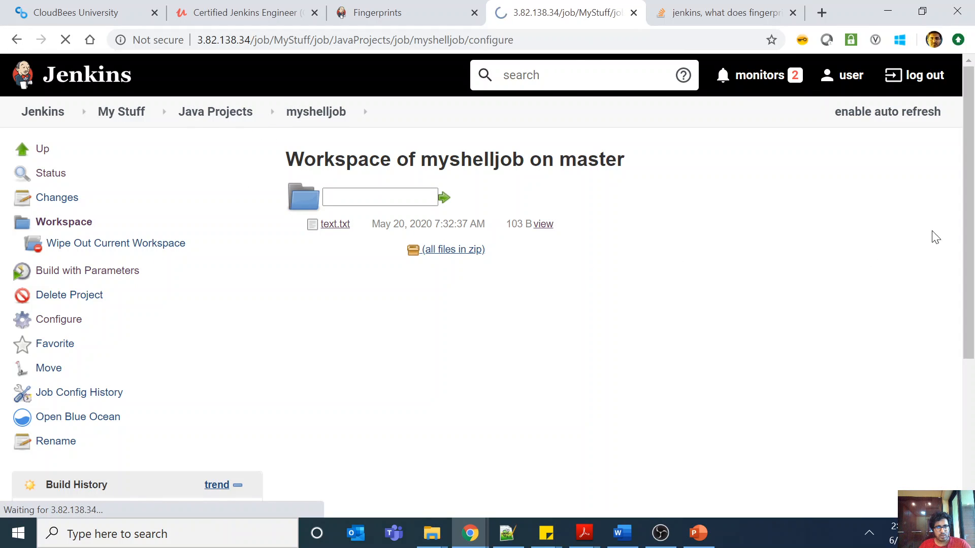
left_click(58, 319)
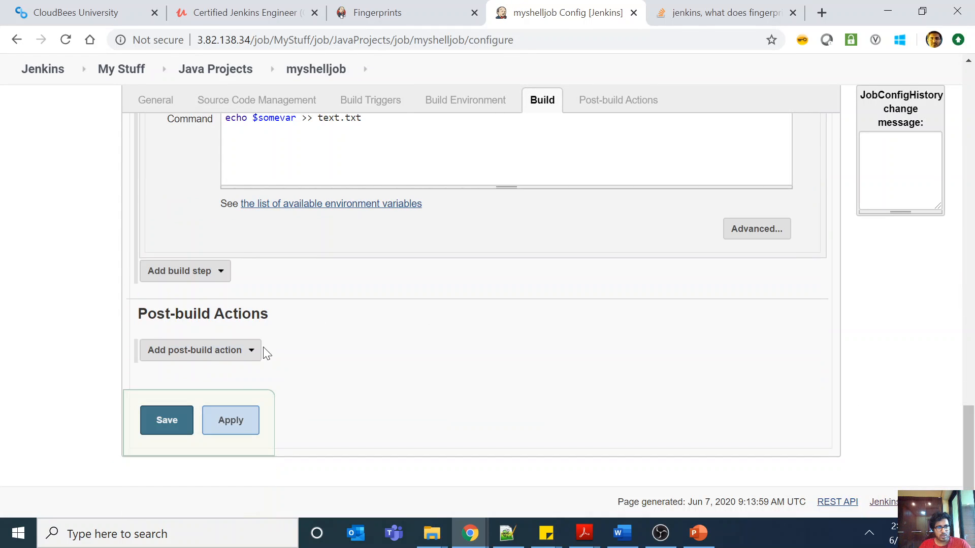
left_click(196, 350)
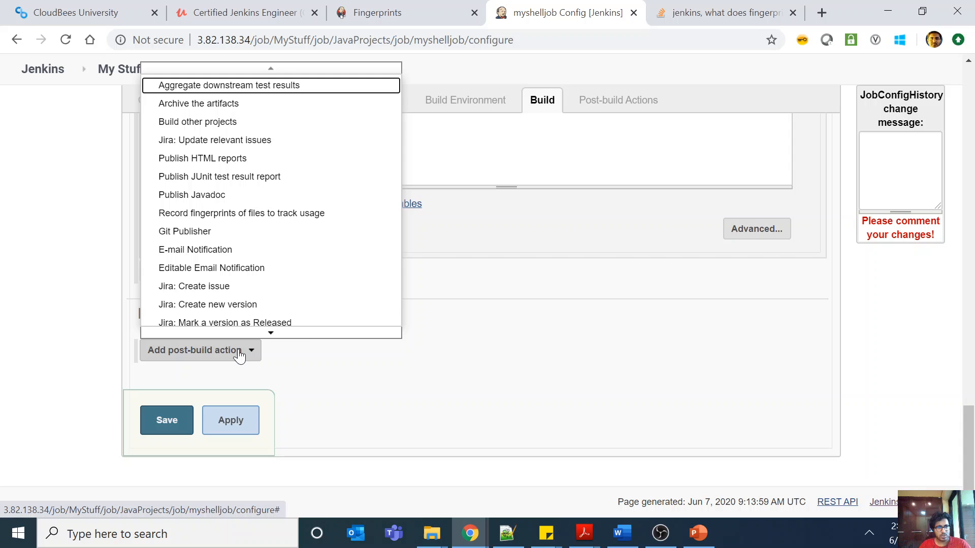
left_click(198, 104)
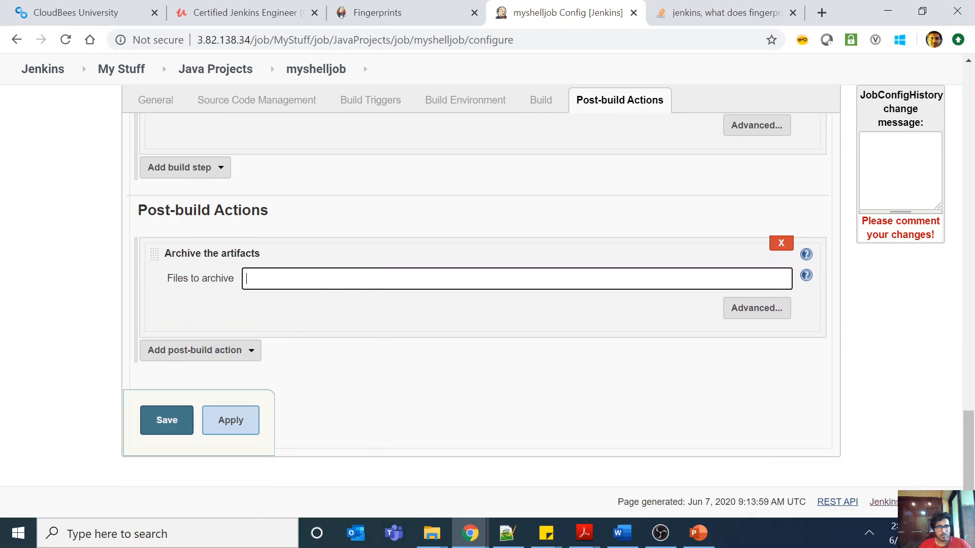
type("text.txt")
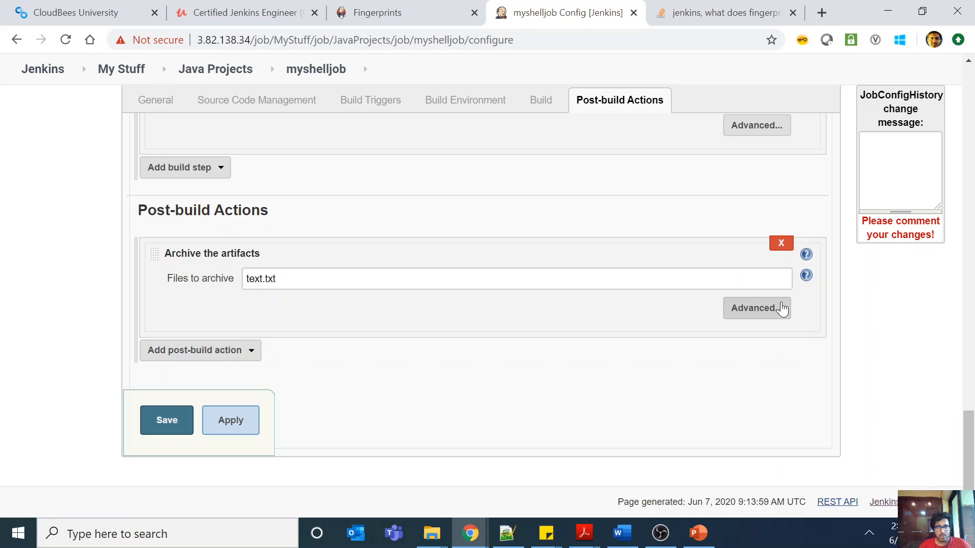
left_click(756, 308)
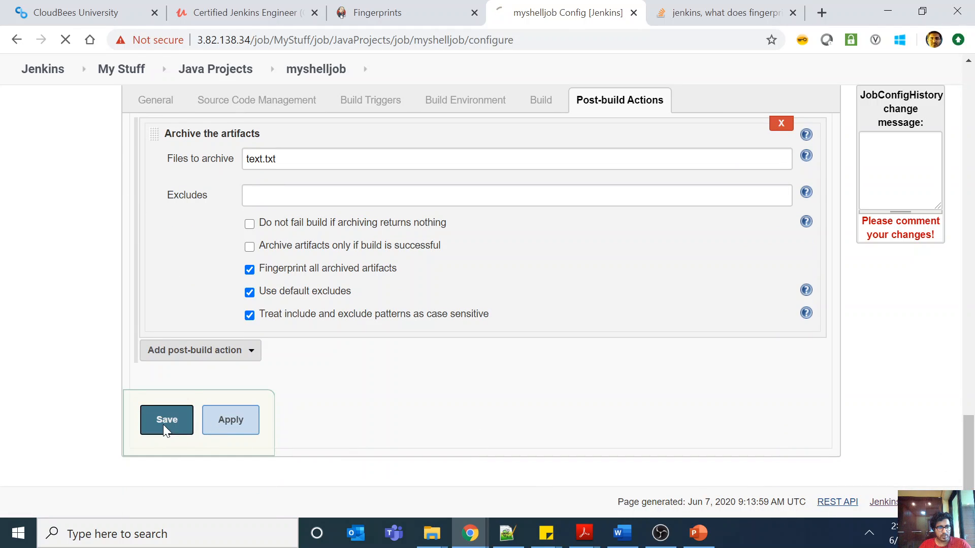
left_click(167, 420)
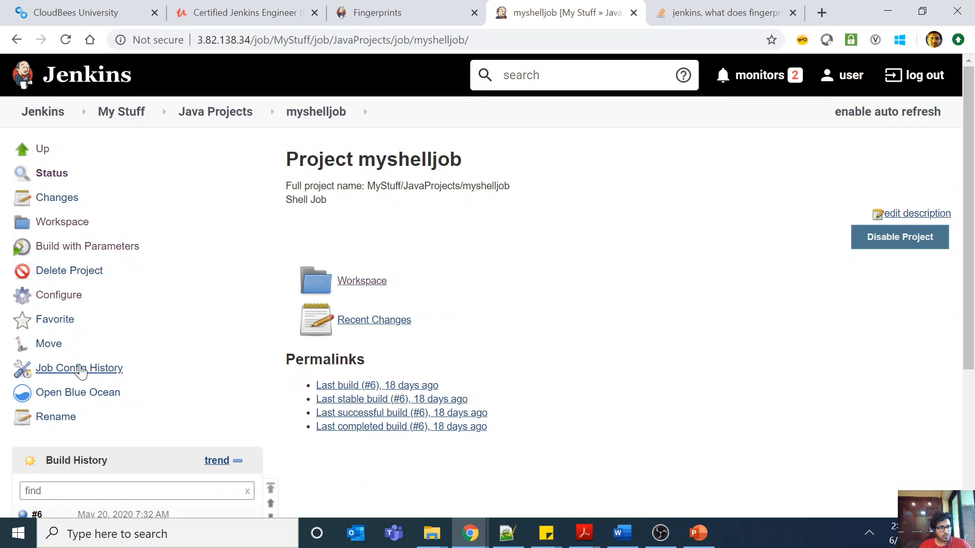
mouse_move(92, 247)
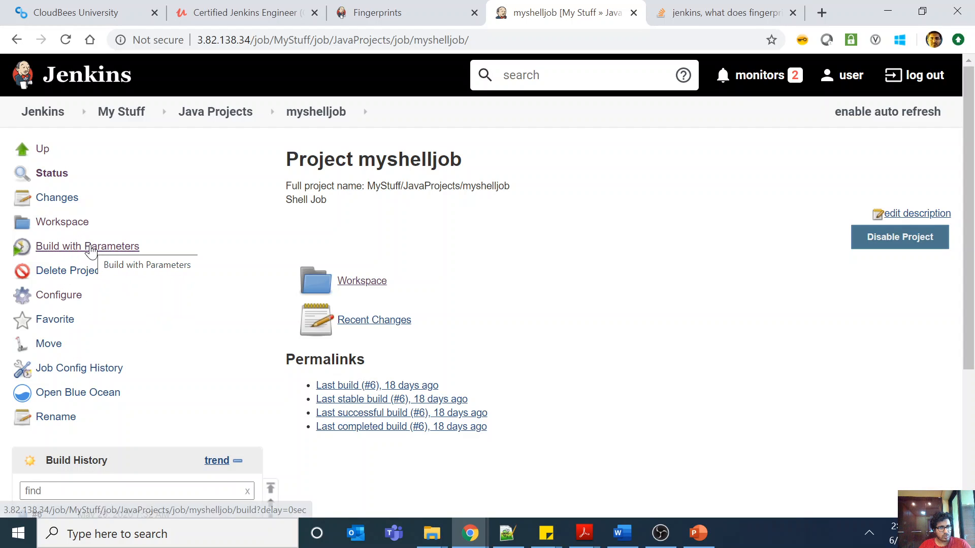
Queue a myshelljob build with somevar set to helloturjanewdemo
left_click(88, 246)
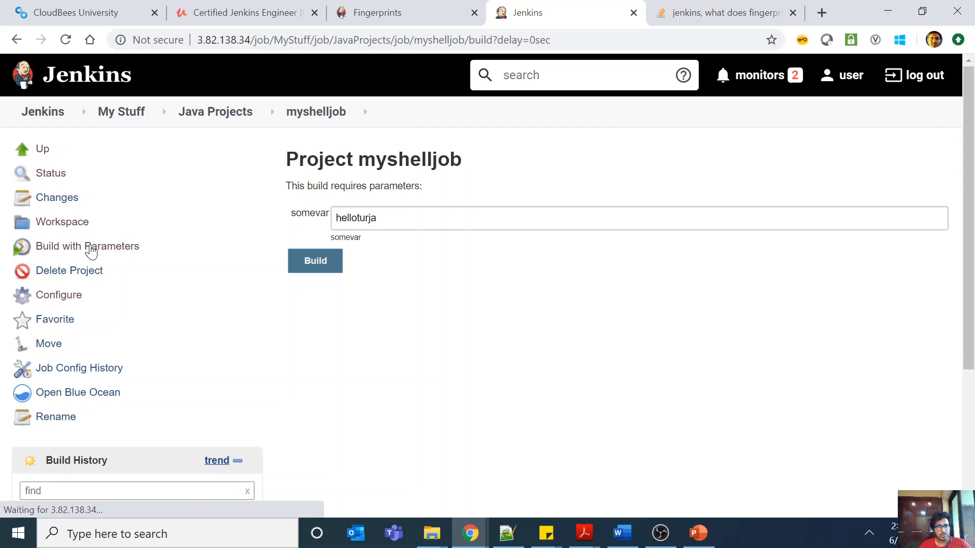
type("new")
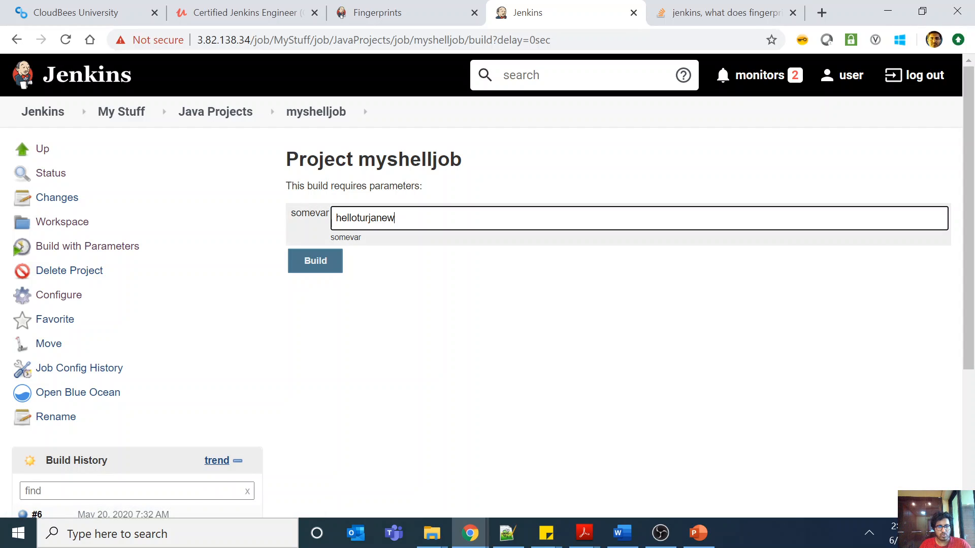
left_click(315, 260)
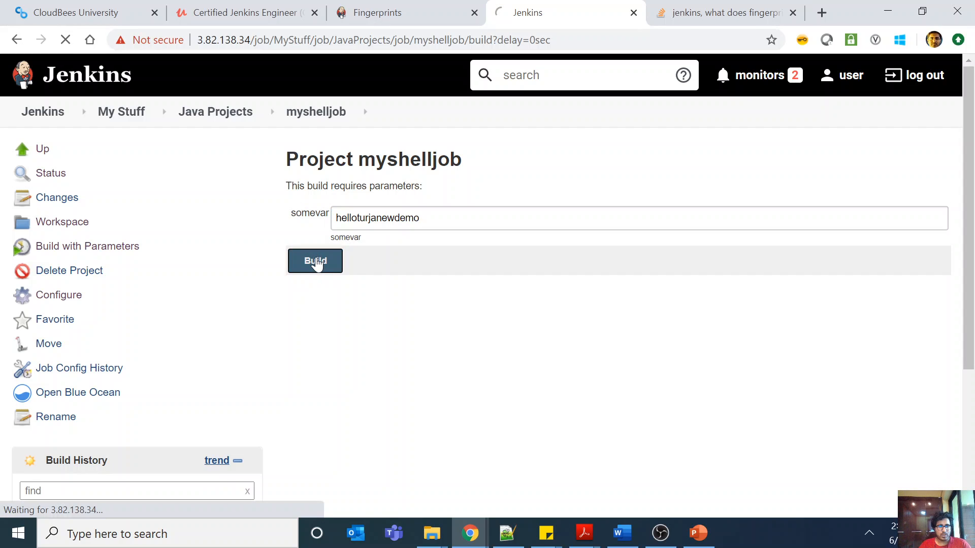
left_click(314, 261)
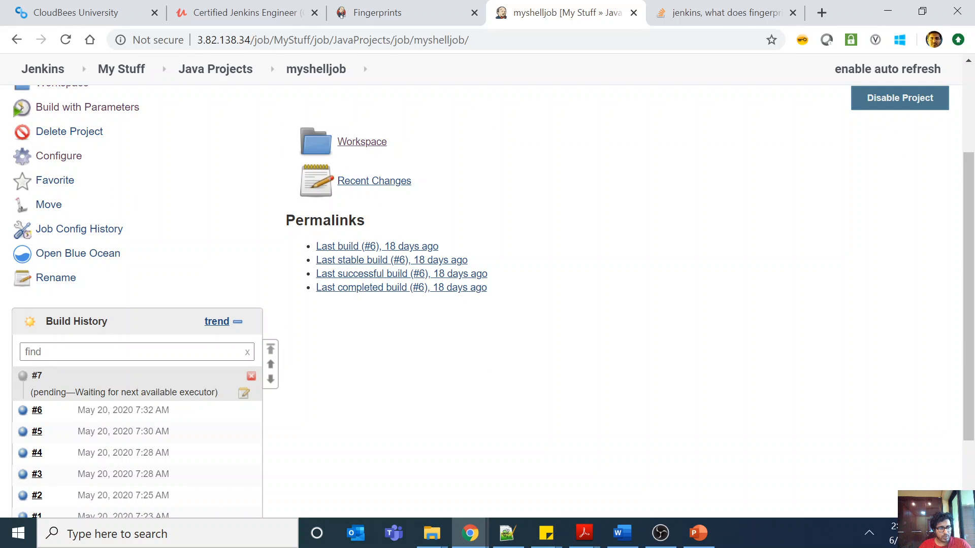
scroll("down", 3)
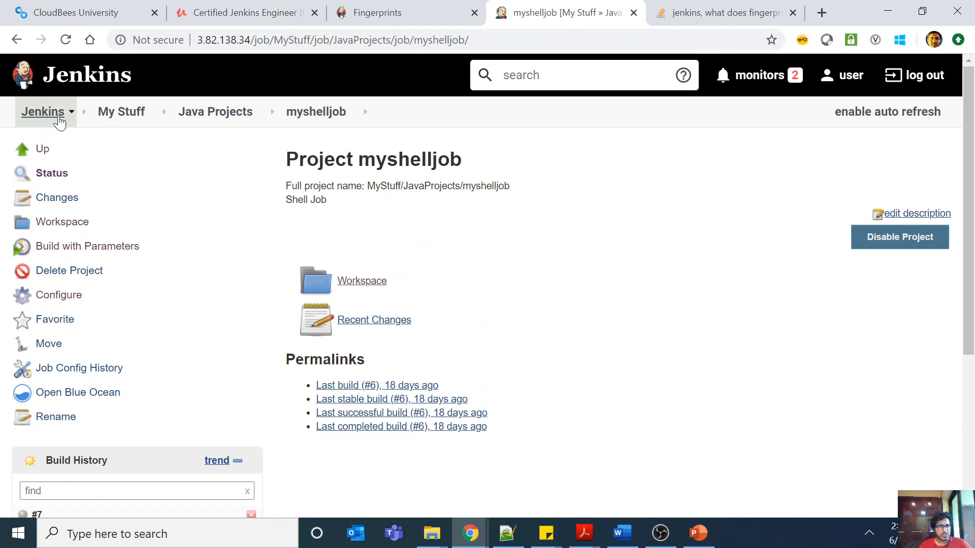
In Configure System, change the number of executors from 0 to 2 and save
left_click(42, 112)
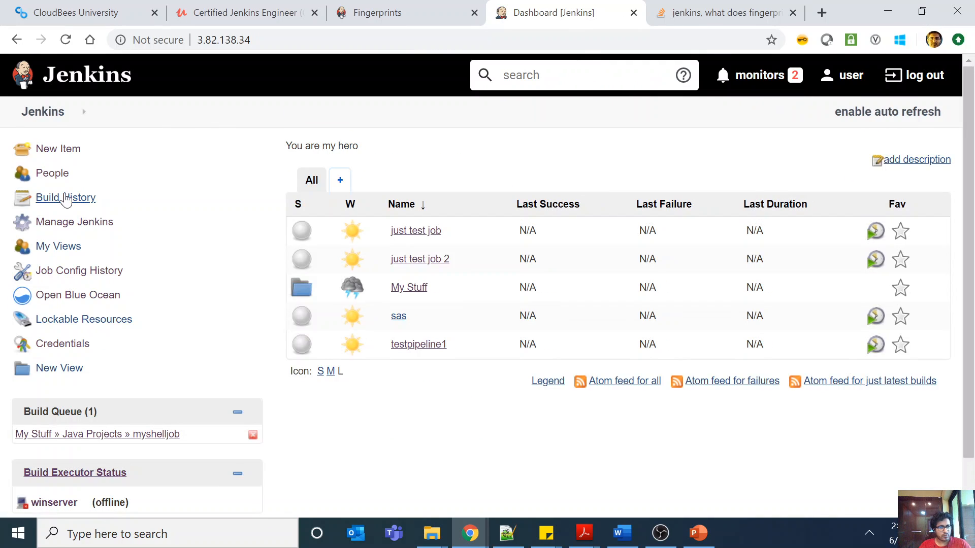
left_click(75, 222)
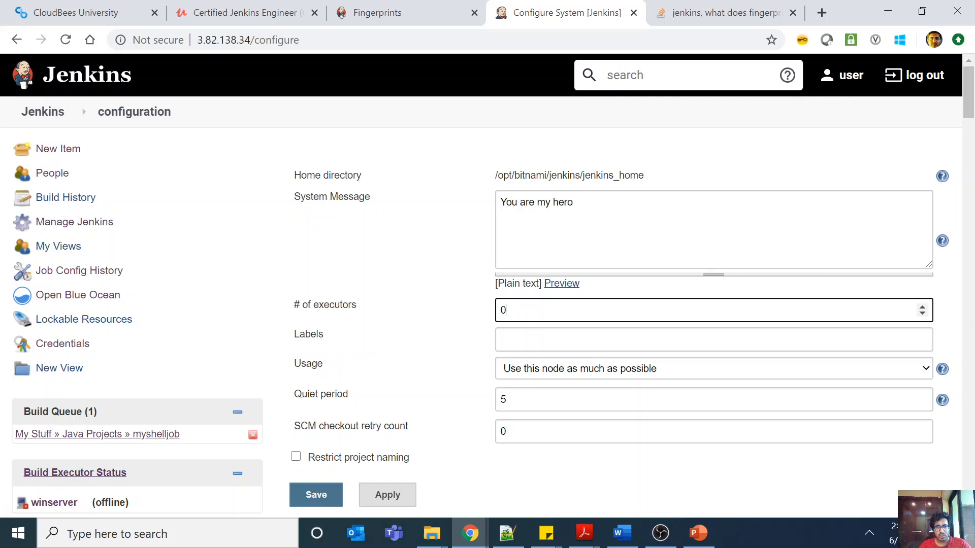
left_click(315, 495)
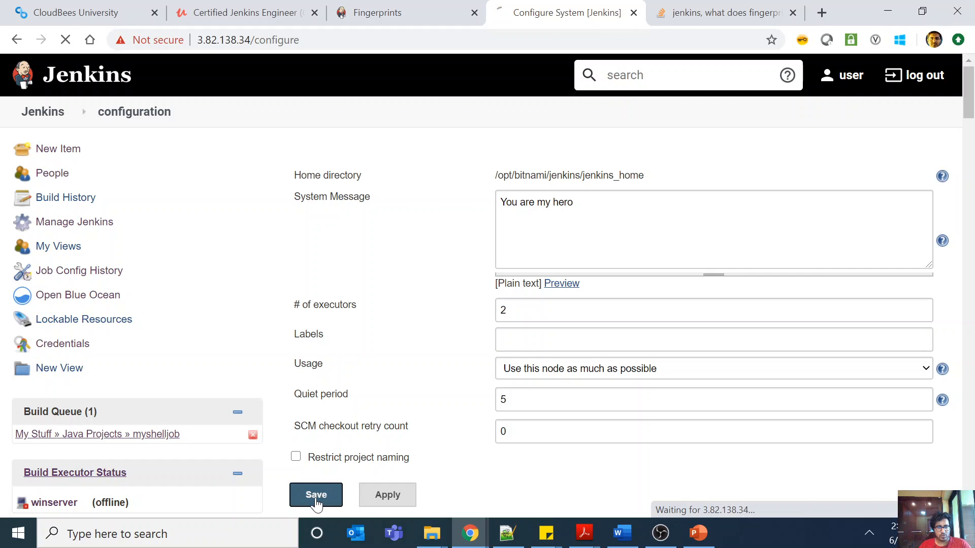
left_click(316, 495)
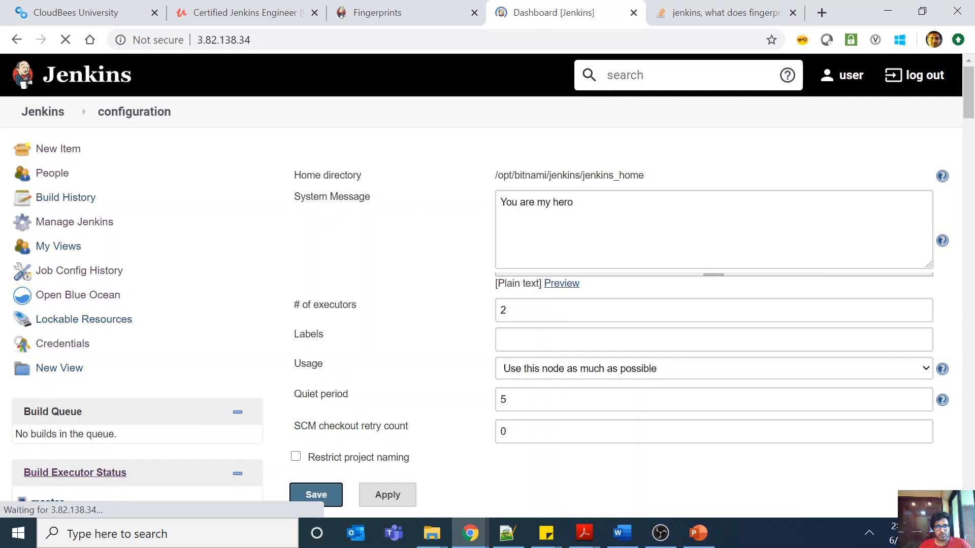
left_click(316, 495)
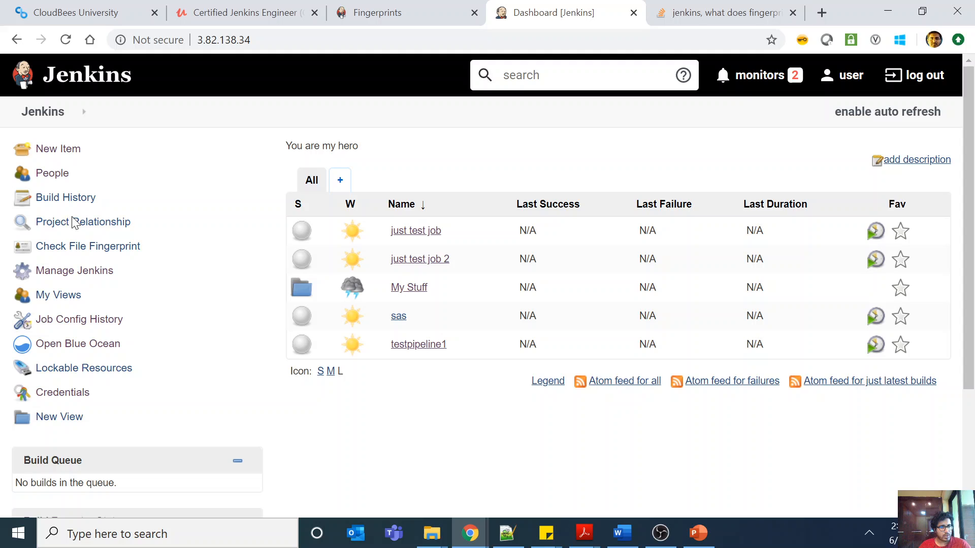
Open myshelljob's workspace under My Stuff > Java Projects, then search Windows for PuTTY
scroll("down", 3)
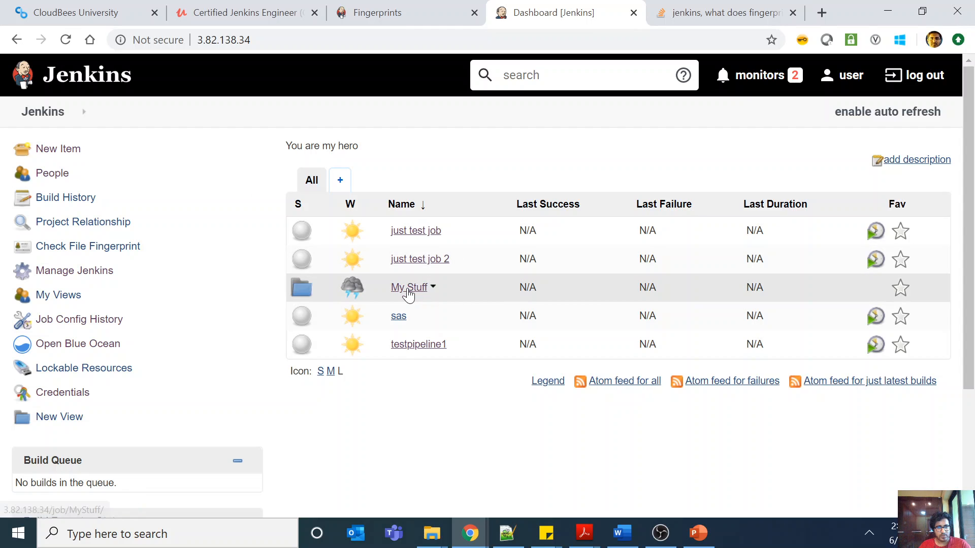
left_click(409, 288)
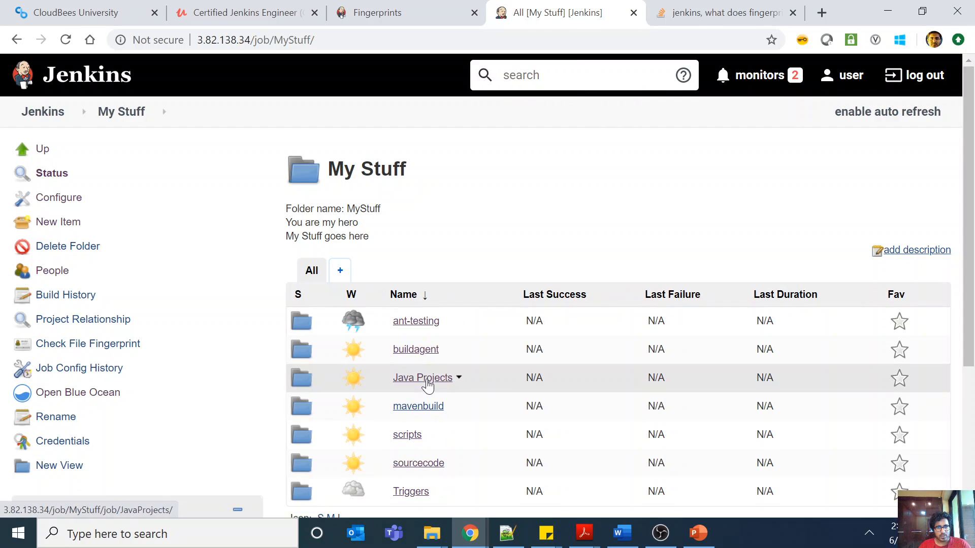
left_click(422, 378)
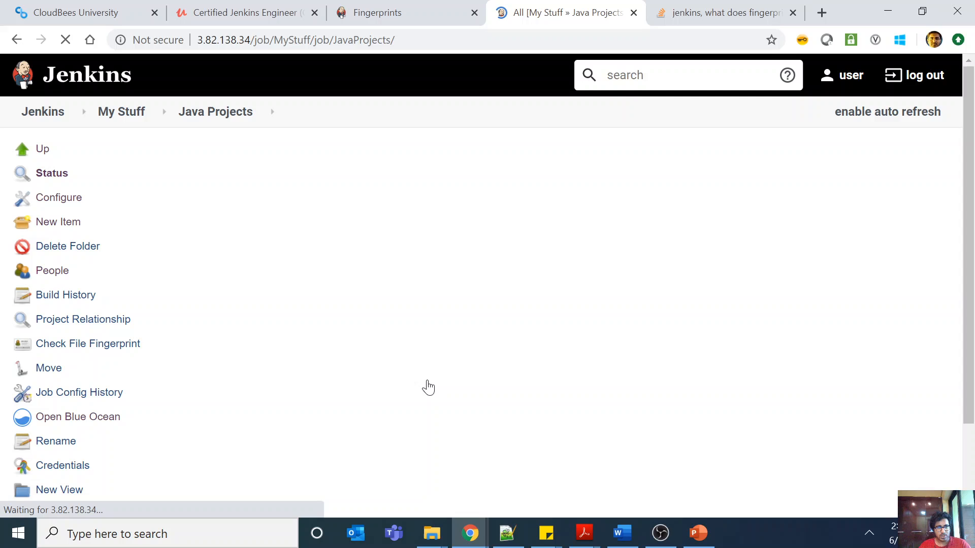
left_click(417, 321)
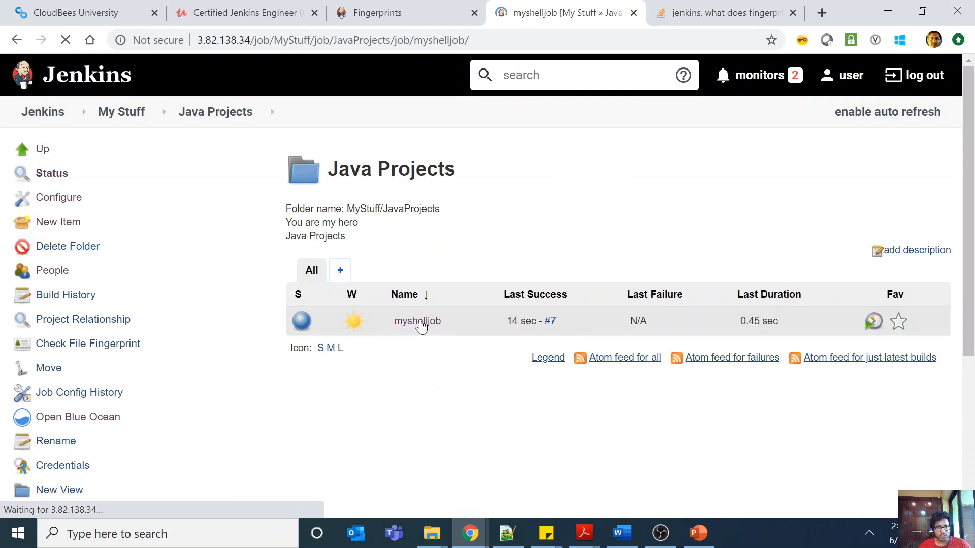
left_click(417, 321)
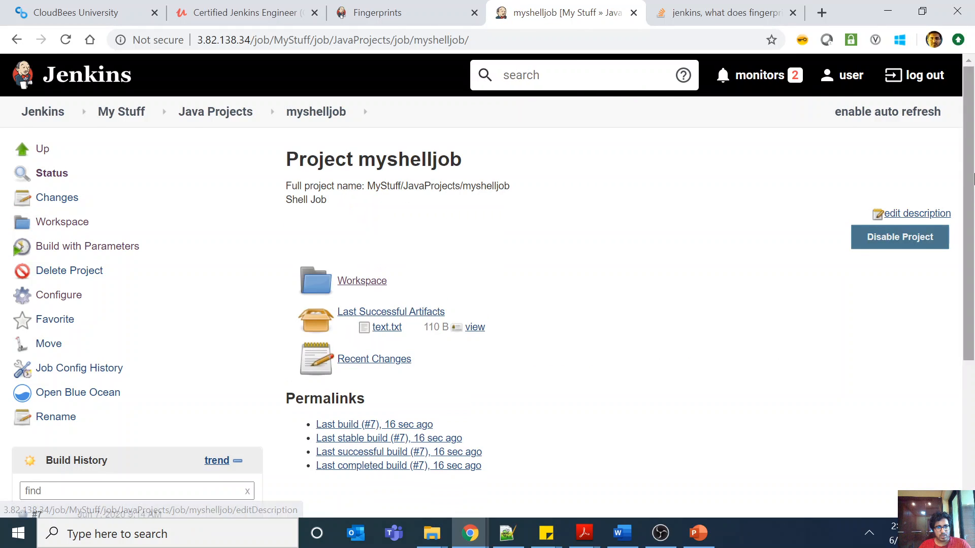
scroll("down", 3)
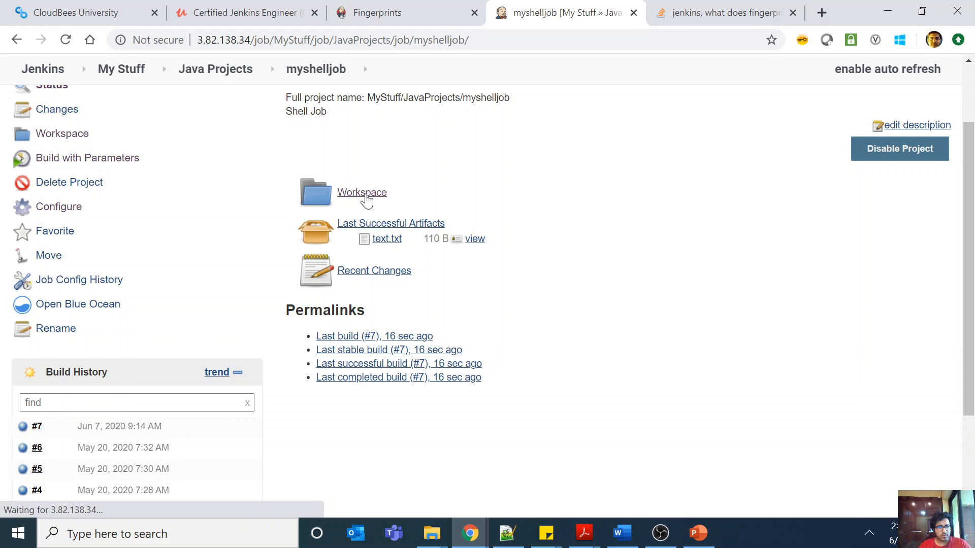
left_click(361, 192)
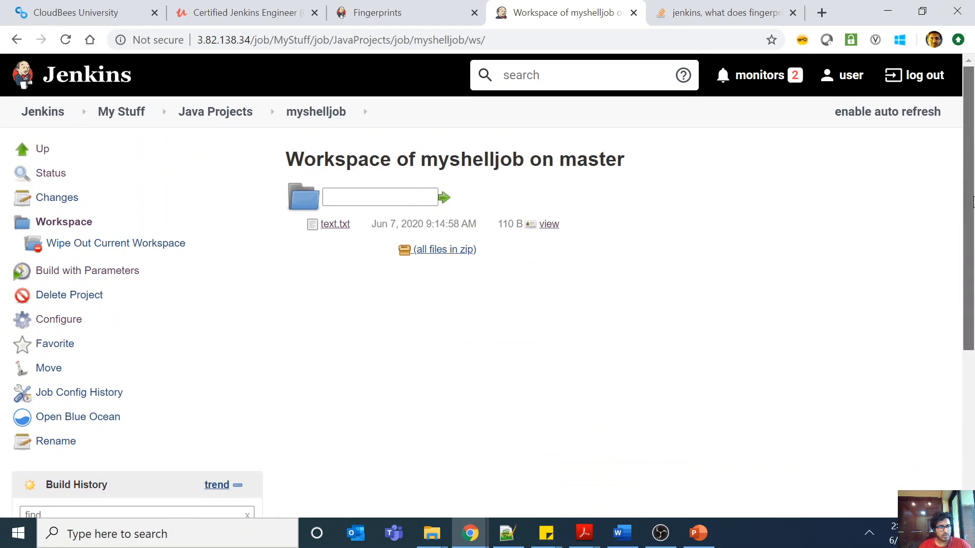
type("putty")
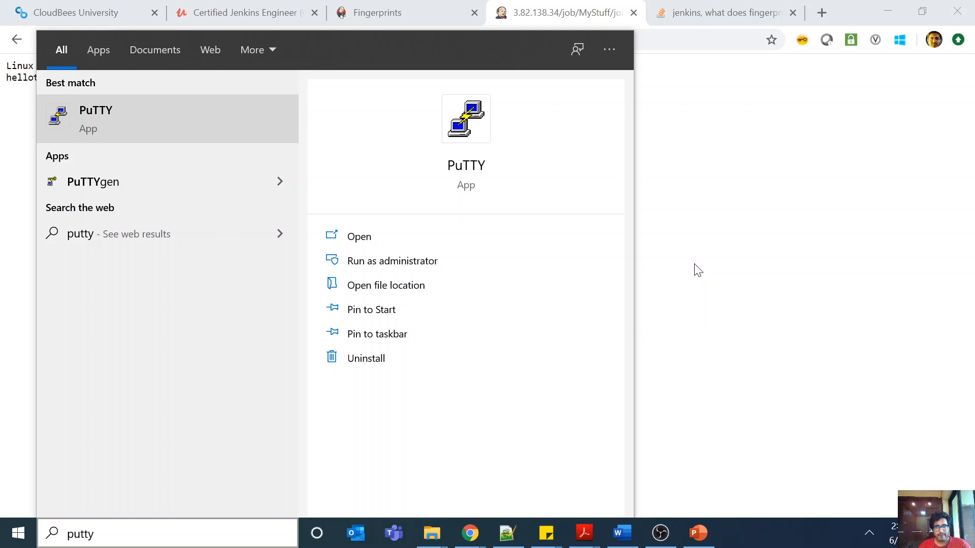
mouse_move(795, 263)
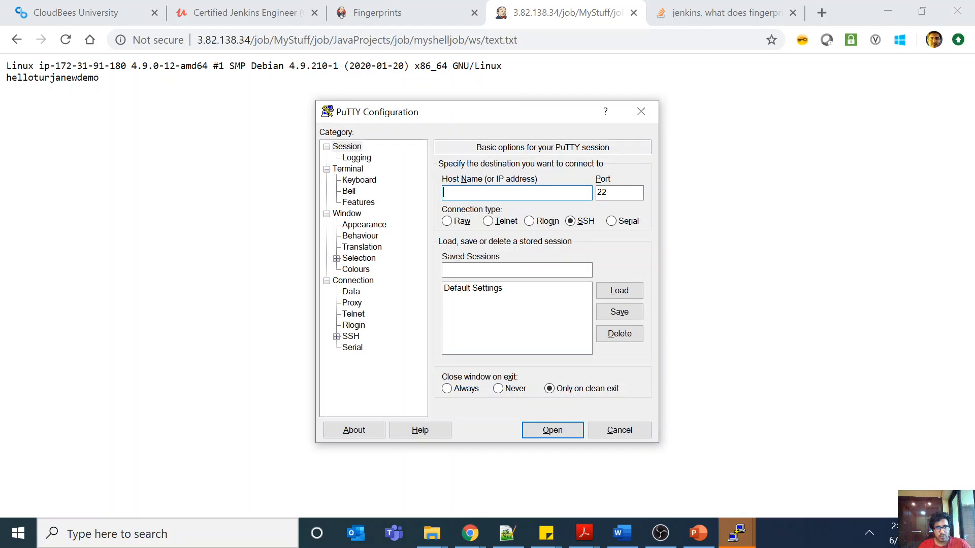
Connect PuTTY to 3.82.138.34 with the private key, then return to the Jenkins dashboard
type("http://3.82.138.34")
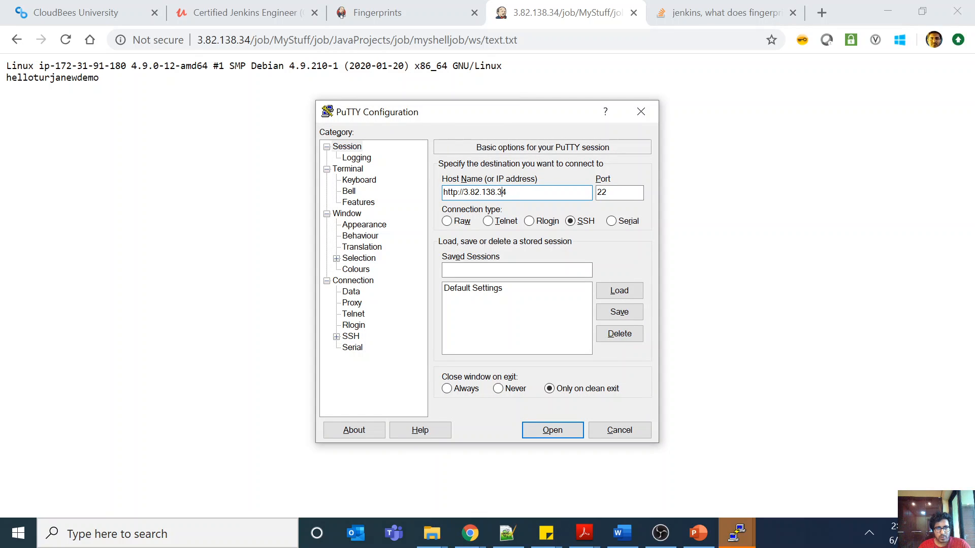
type("3.82.138.34")
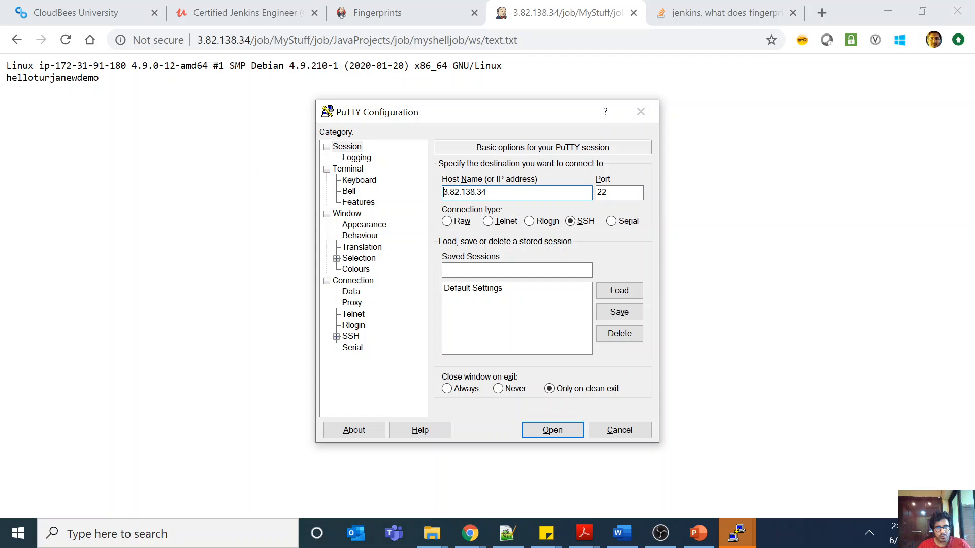
left_click(360, 348)
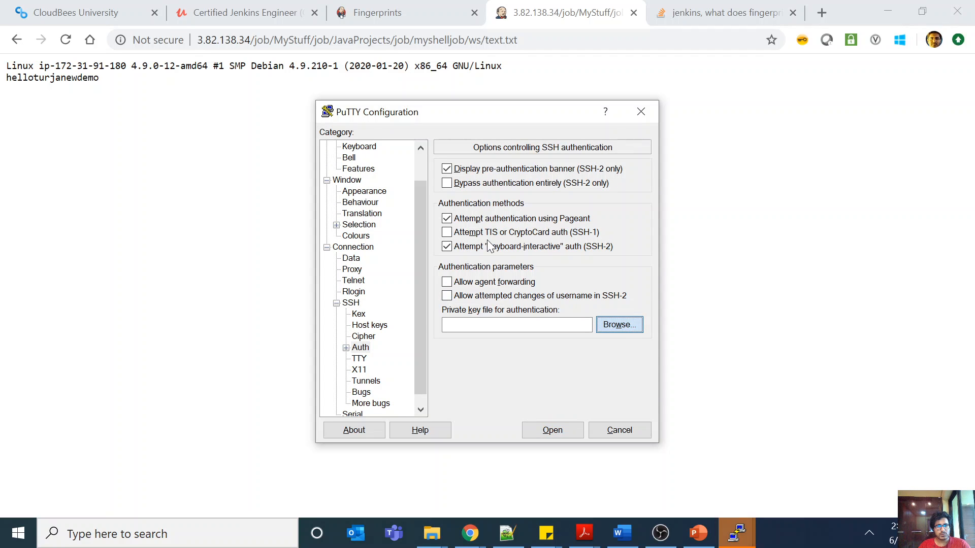
left_click(619, 324)
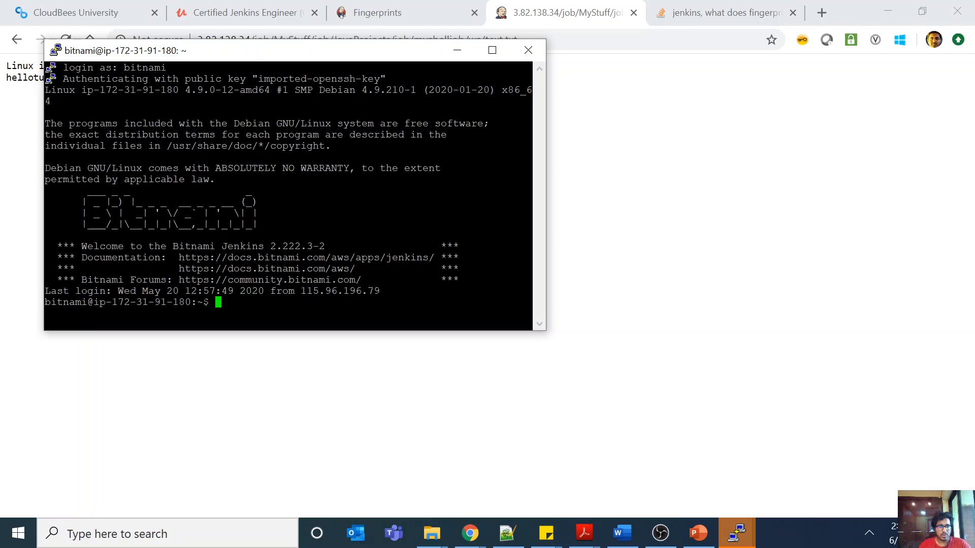
left_click(387, 13)
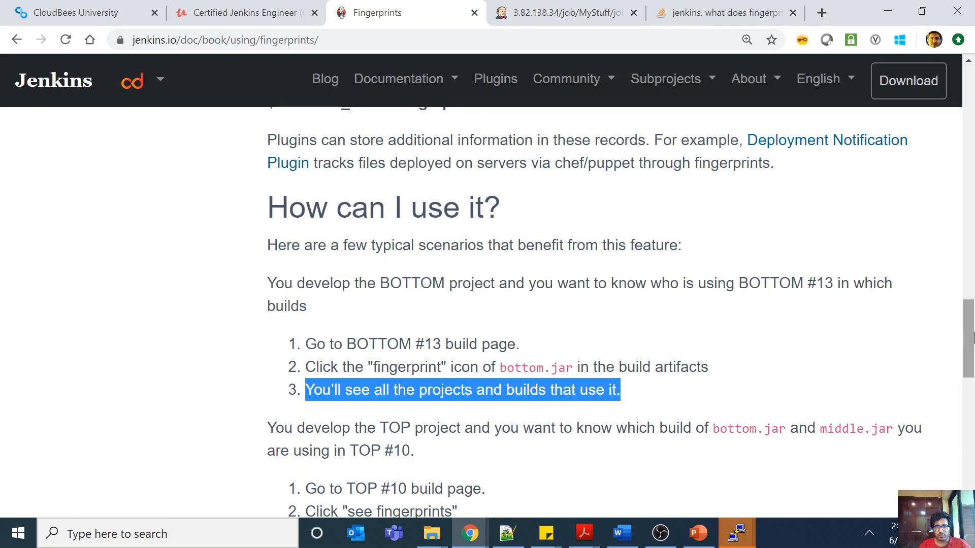
left_click(563, 14)
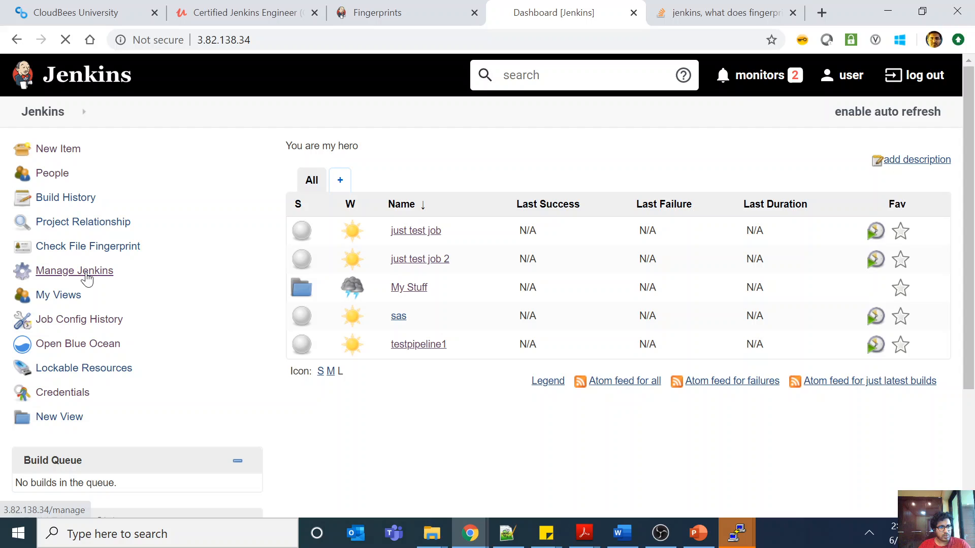
Open Manage Jenkins > Configure System to see home directory /opt/bitnami/jenkins/jenkins_home
left_click(74, 270)
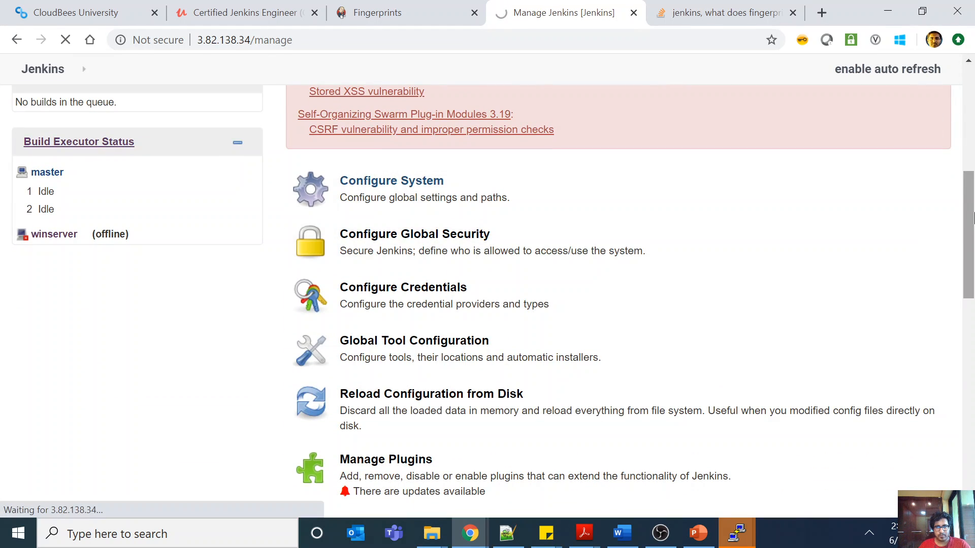
left_click(392, 180)
type("cd")
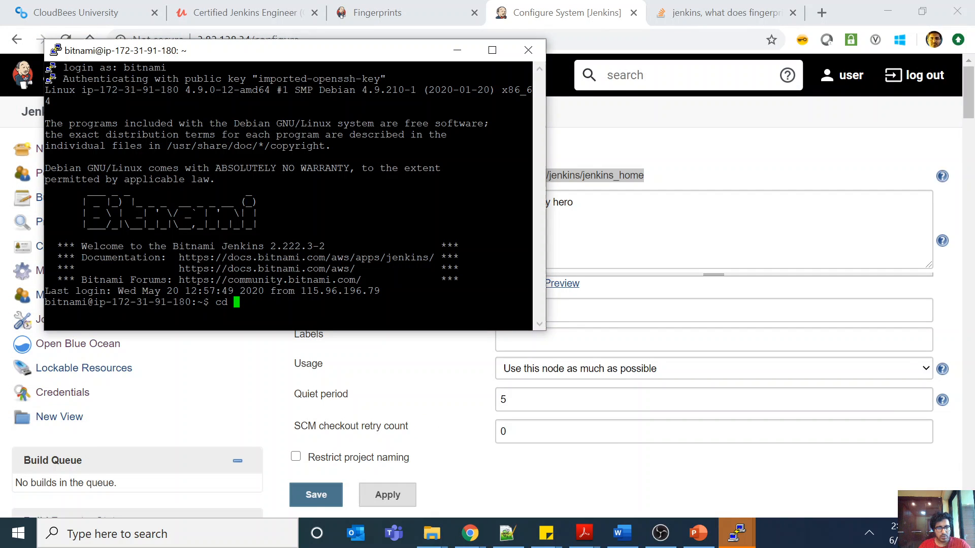
Go to jenkins_home/fingerprints/fe/70 and cat the text.txt fingerprint XML file
type("/opt/bitnami/jenkins/jenkins_home")
type("cd")
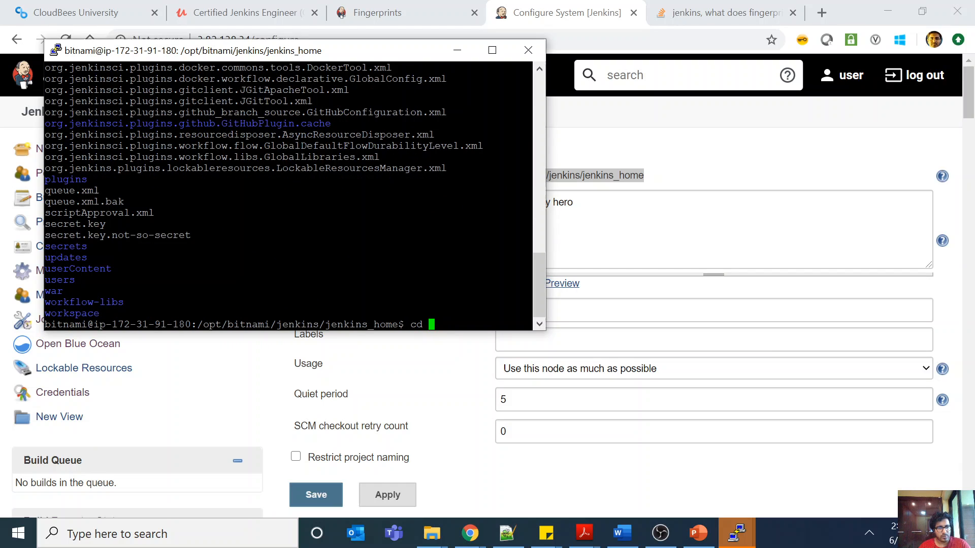
type("fingerprints/")
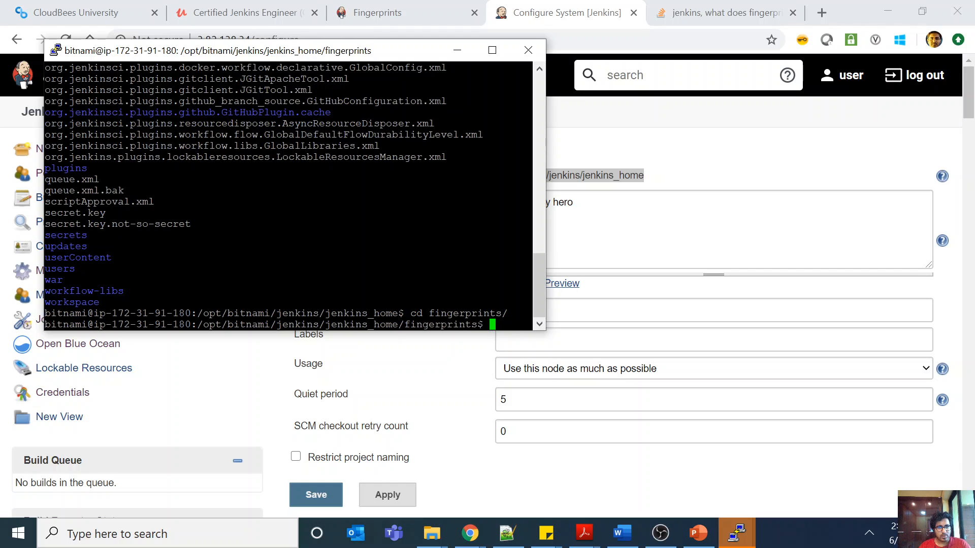
type("ls")
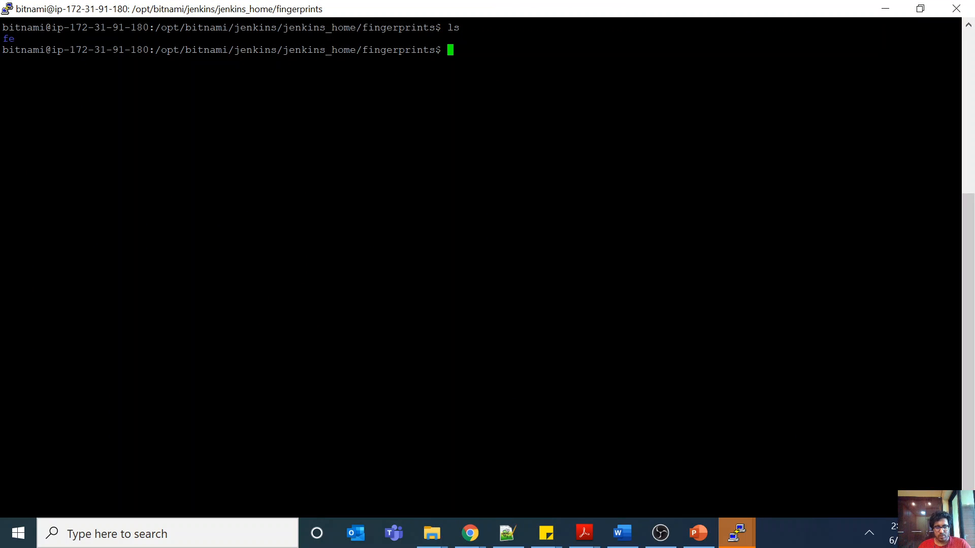
type("cd fe")
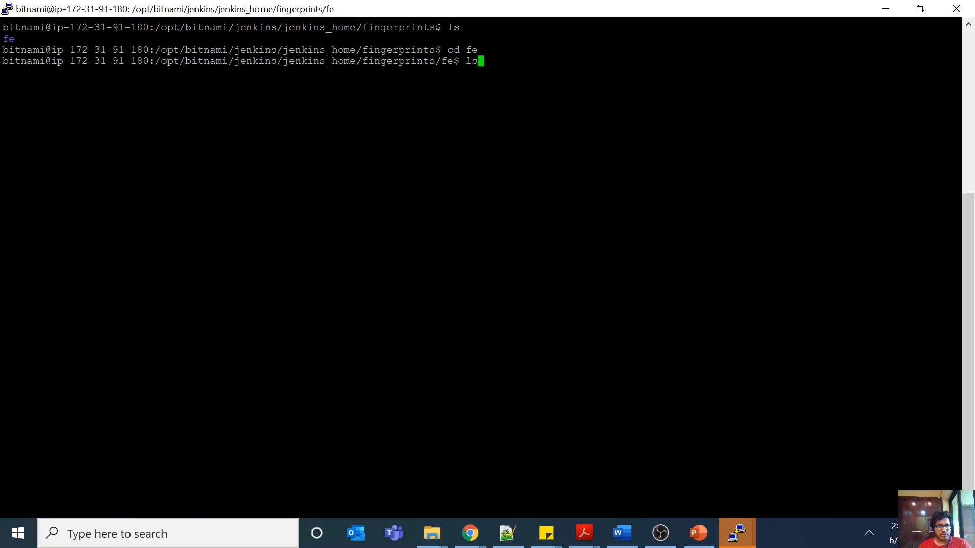
type("cd 70")
type("ls")
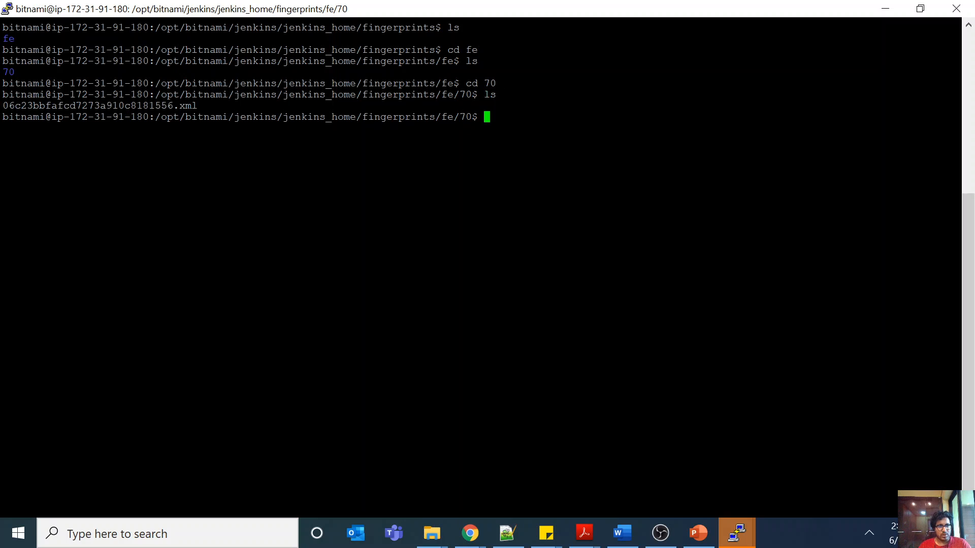
type("cat")
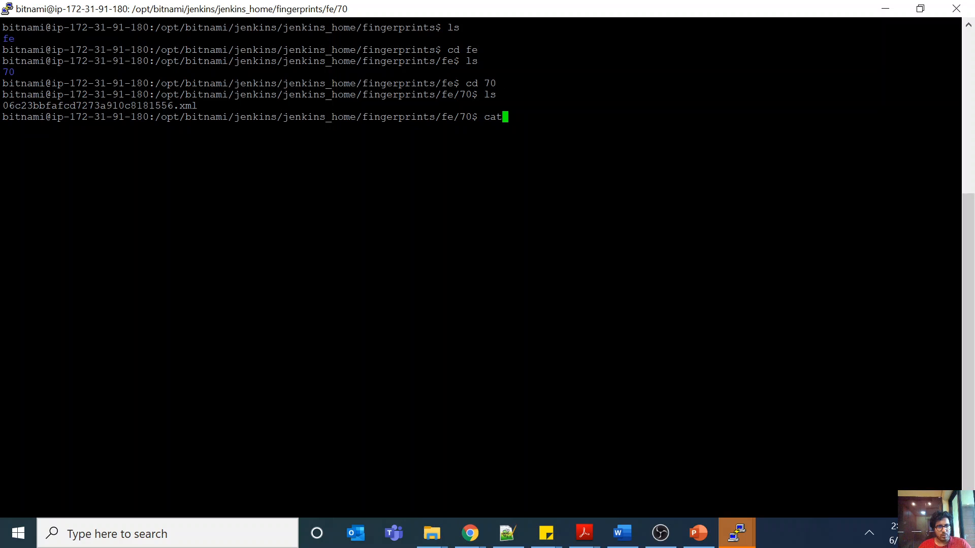
type("06c23bbfafcd7273a910c8181556.xml")
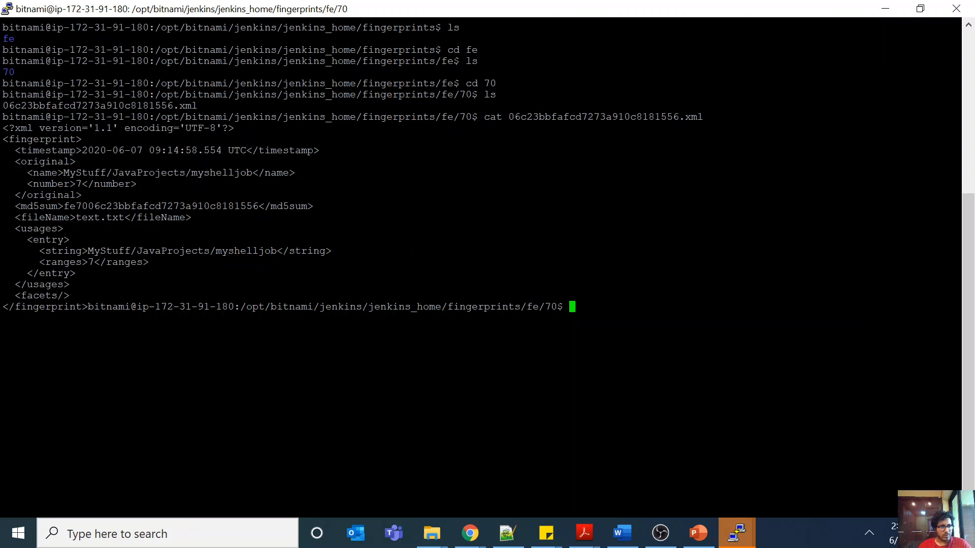
Highlight the 'fe' folder and the myshelljob usages entry, then return to Chrome
double_click(75, 221)
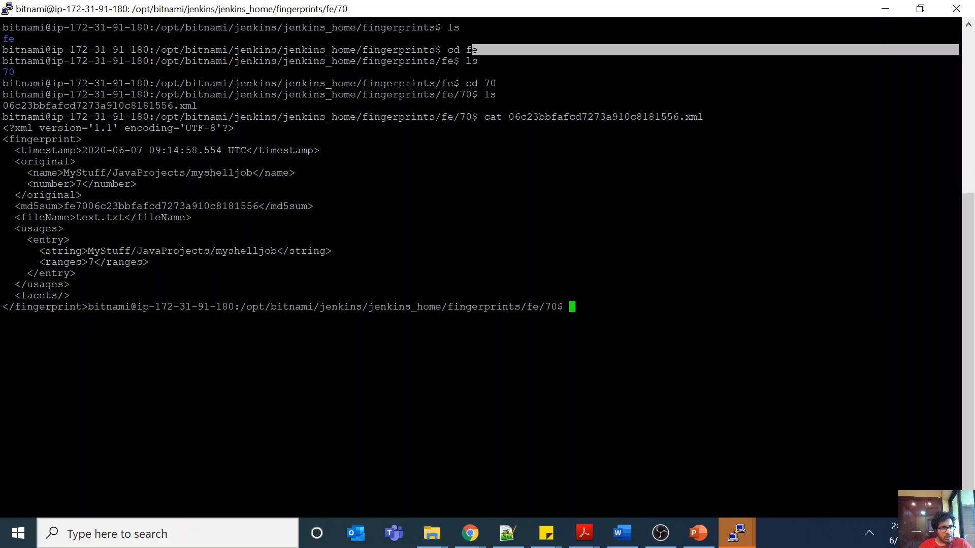
double_click(96, 218)
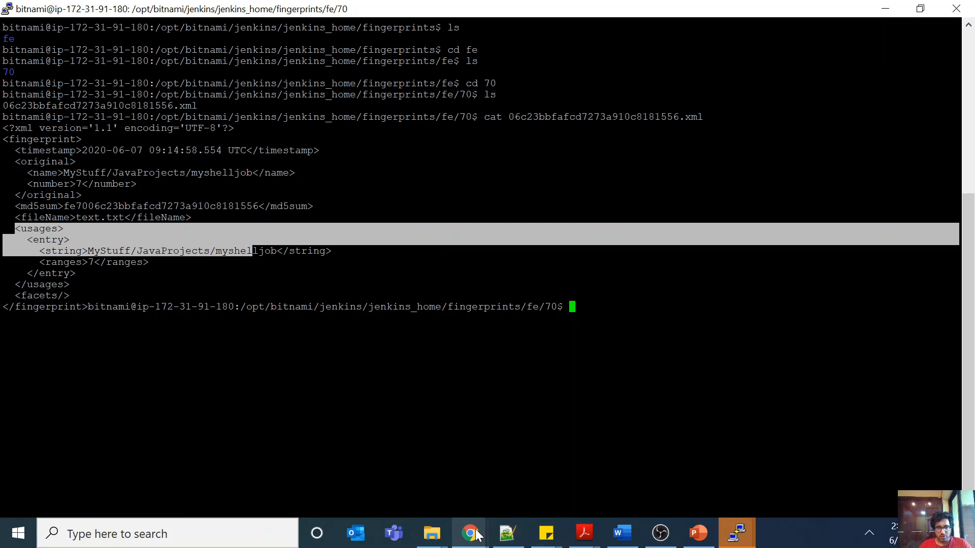
left_click(469, 532)
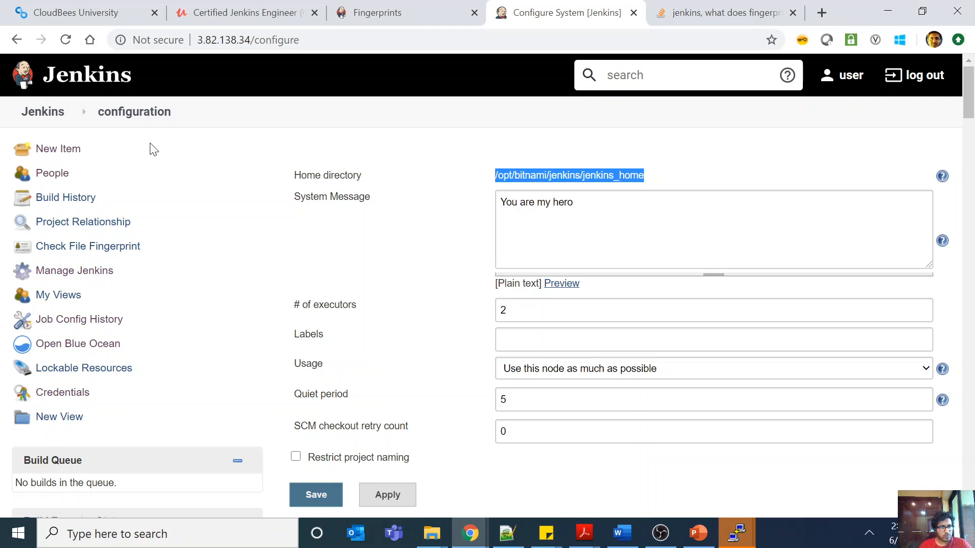
Open Check File Fingerprint from myshelljob under My Stuff > Java Projects
left_click(316, 494)
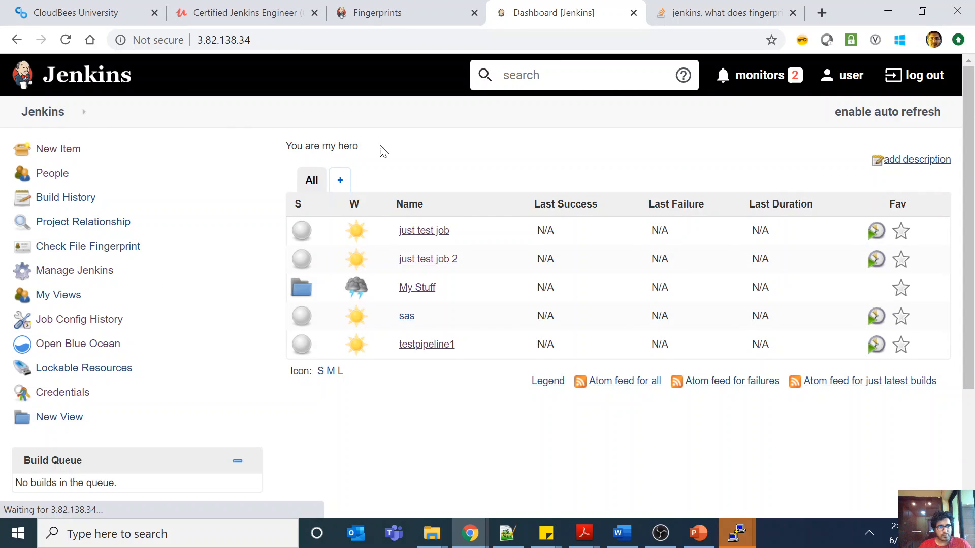
left_click(417, 288)
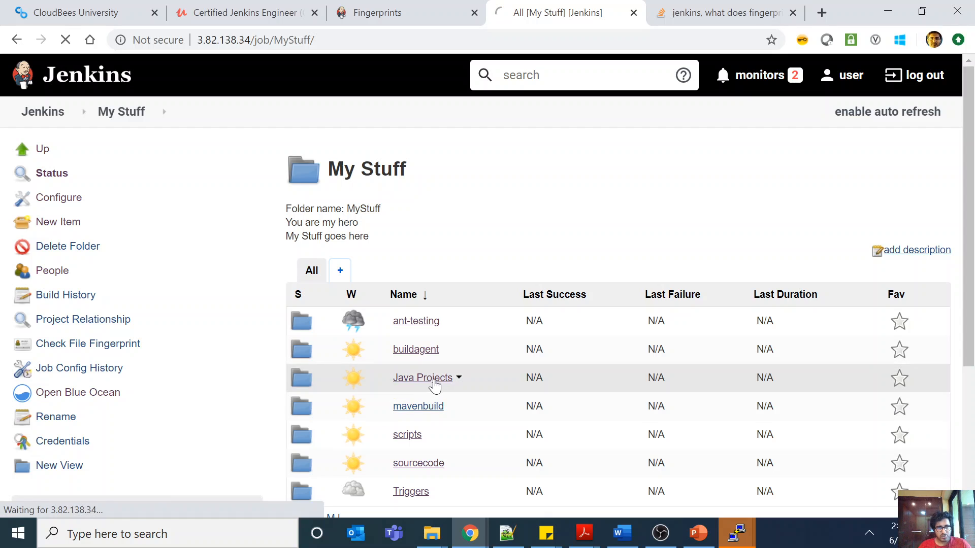
left_click(422, 378)
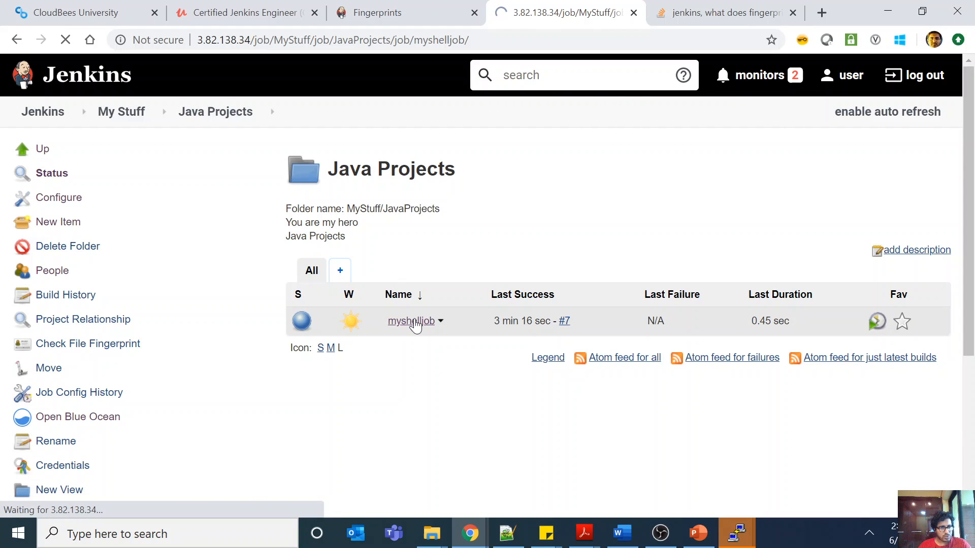
left_click(410, 321)
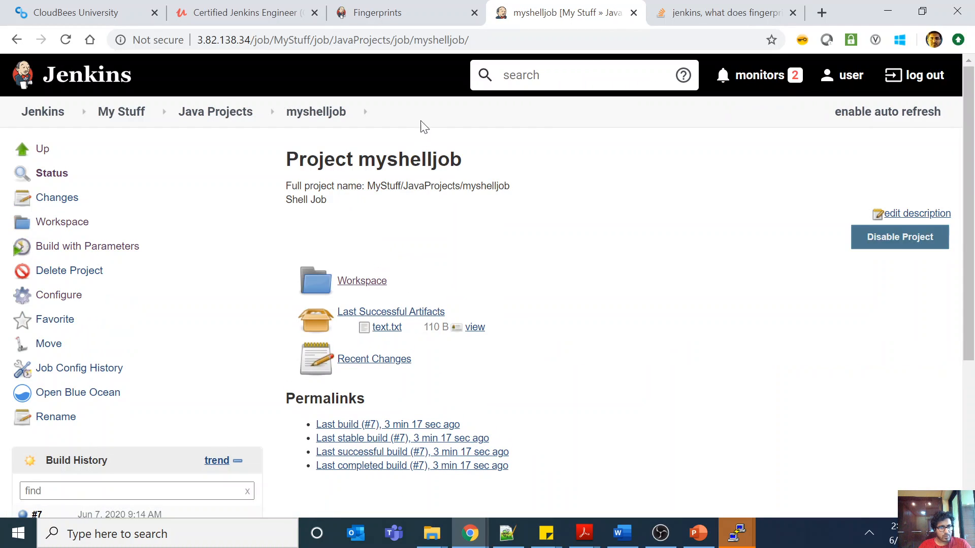
left_click(215, 111)
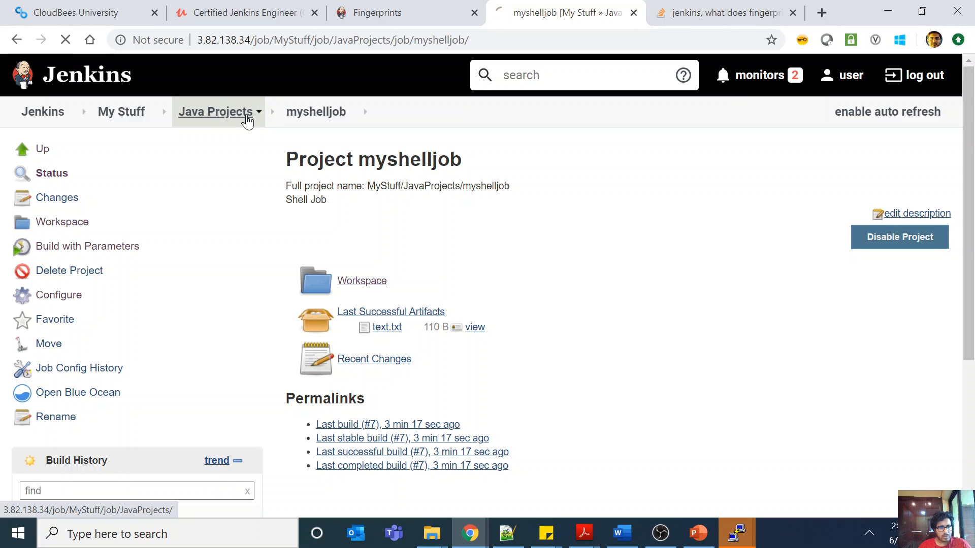
left_click(214, 112)
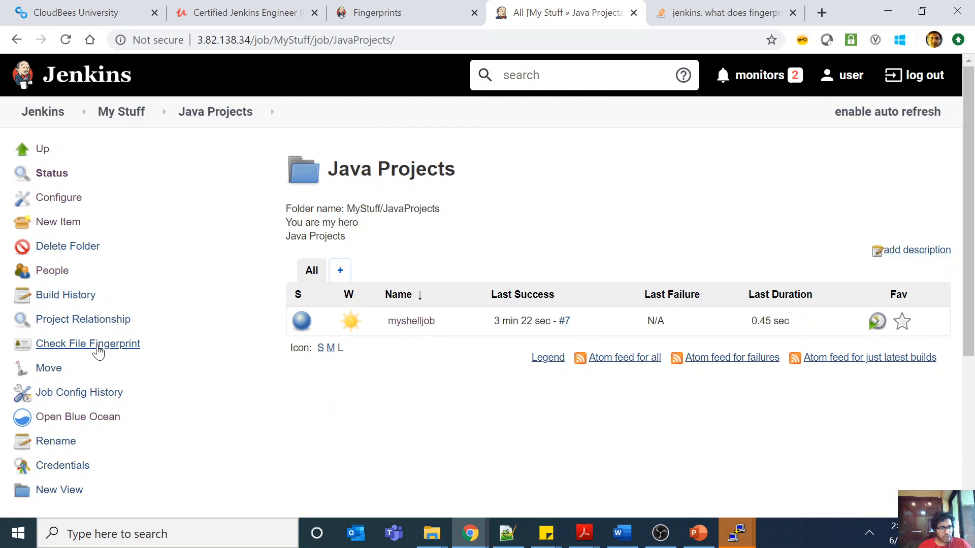
left_click(87, 344)
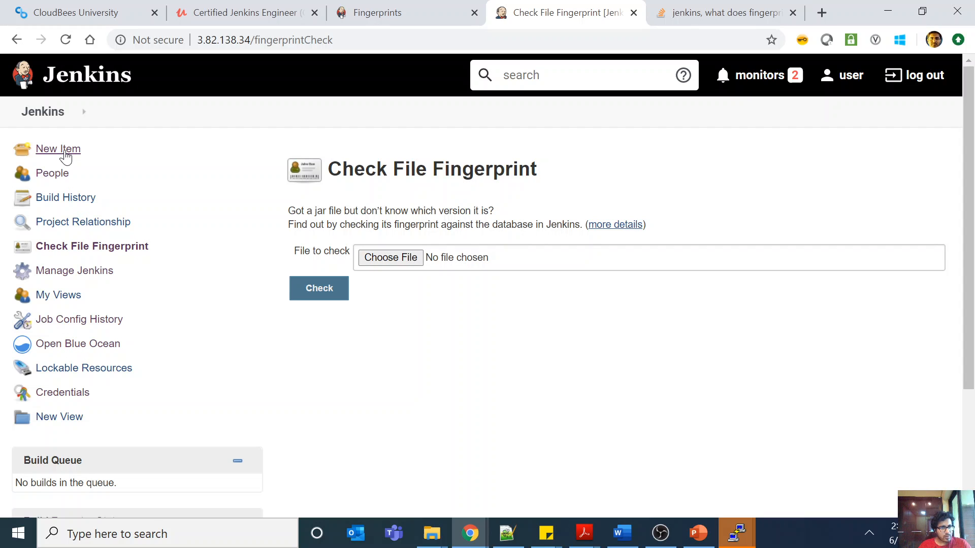
Open the myshelljob workspace listing text.txt, then show the Fingerprints documentation tab
left_click(16, 39)
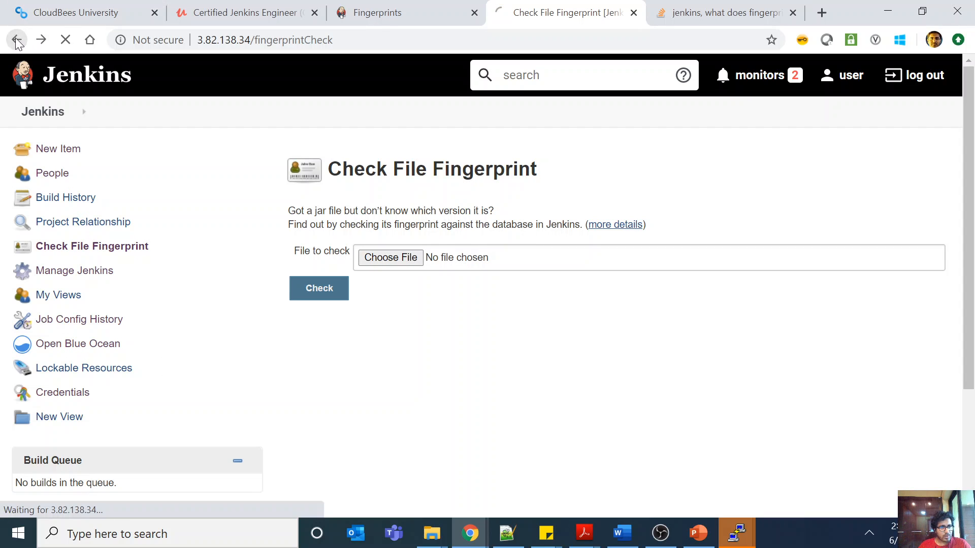
left_click(16, 40)
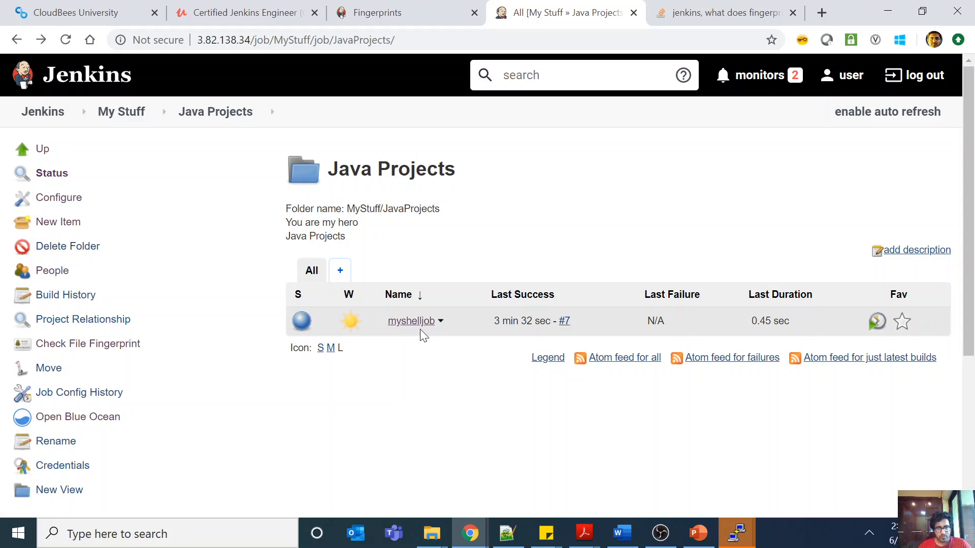
left_click(411, 321)
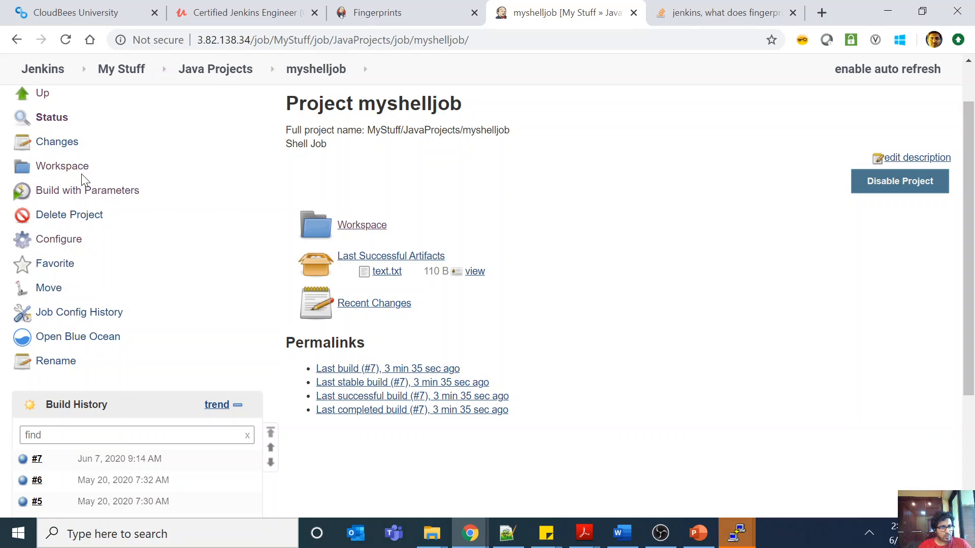
left_click(62, 166)
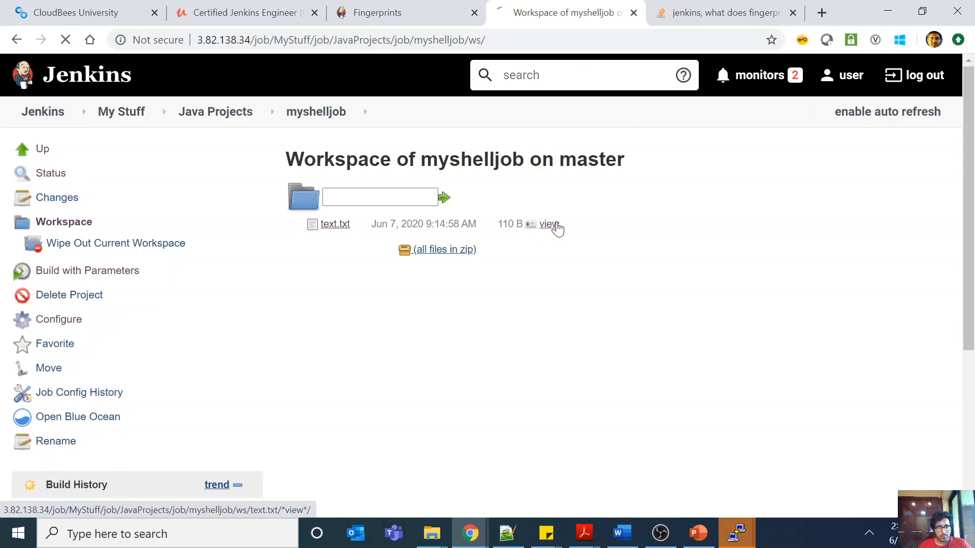
left_click(378, 13)
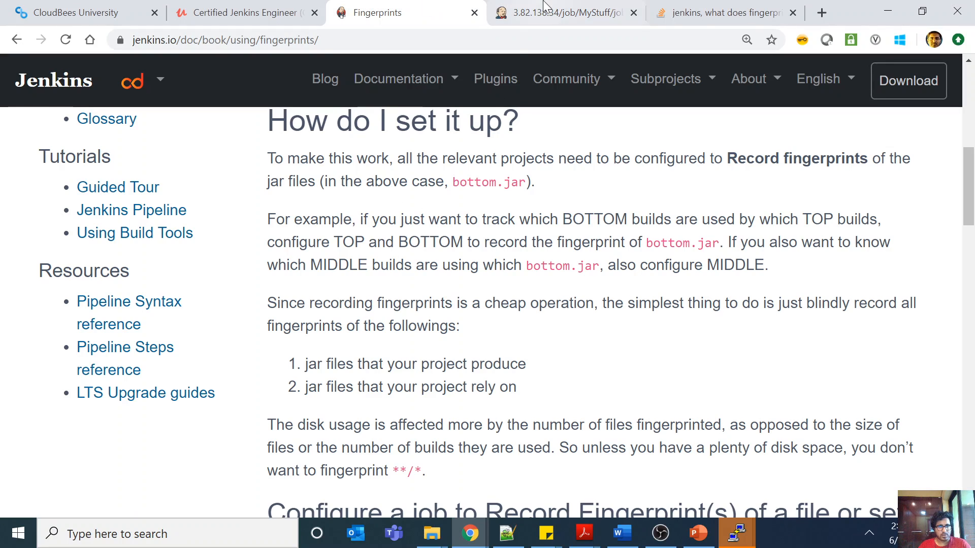
In PuTTY, select the myshelljob job name in the fingerprint usage entry
left_click(736, 532)
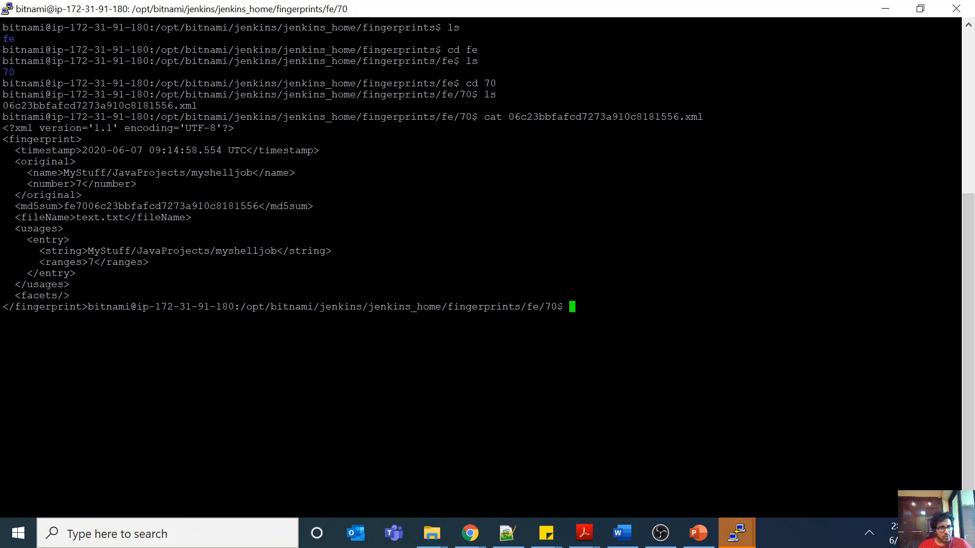
left_click_drag(87, 251, 118, 251)
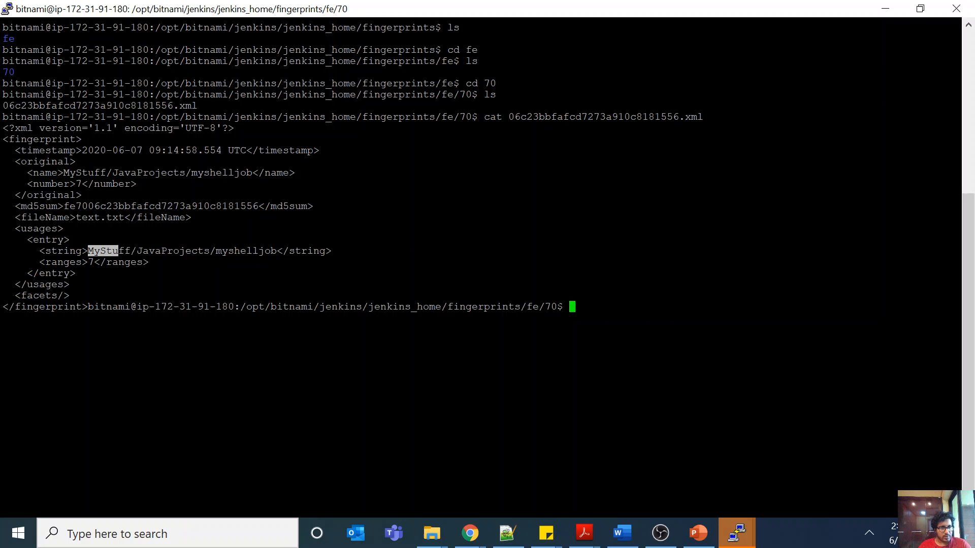
double_click(99, 218)
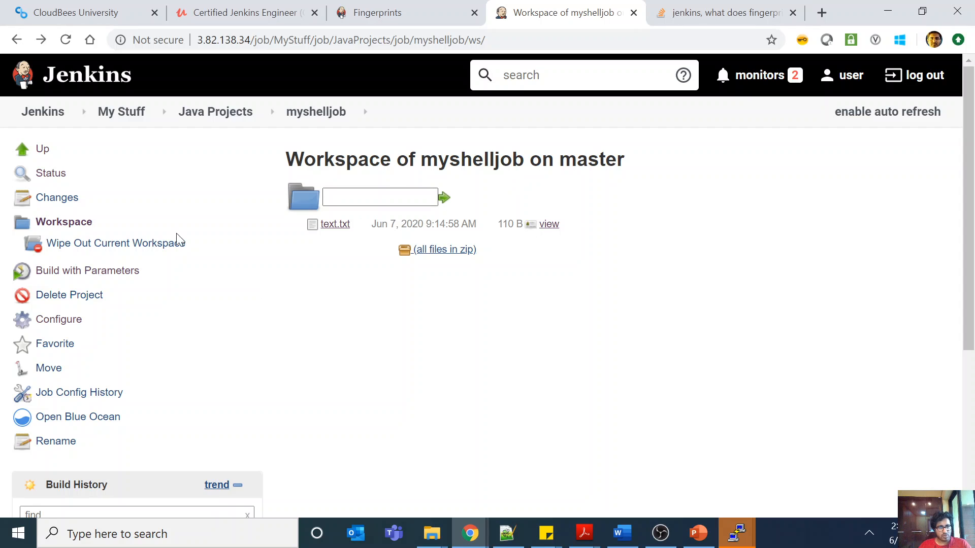
Open text.txt's full fingerprint details via myshelljob build #7's See Fingerprints page
scroll("down", 3)
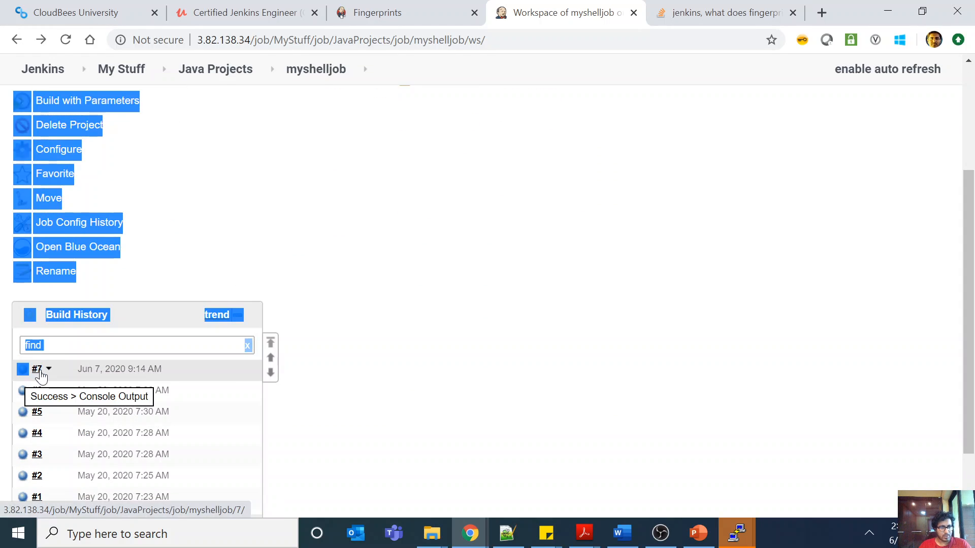
left_click(36, 368)
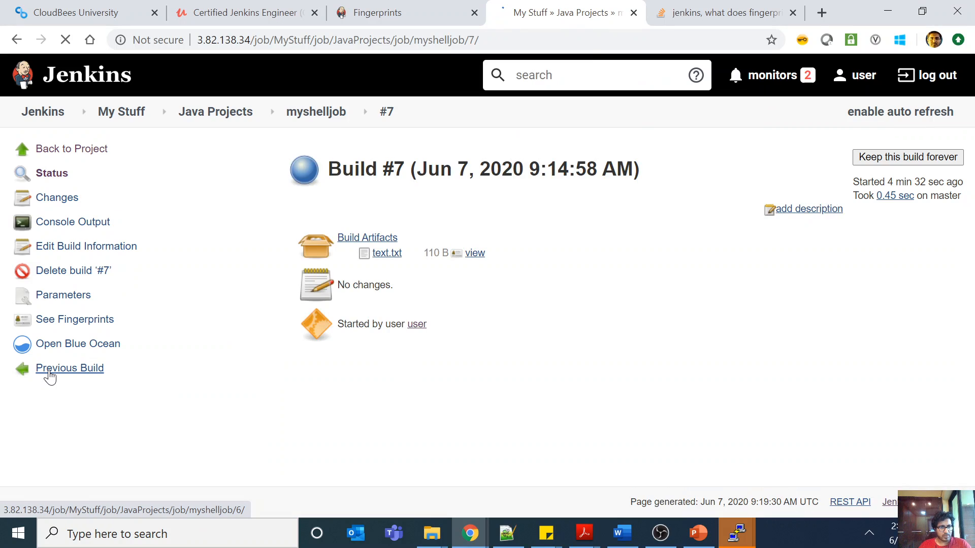
left_click(70, 368)
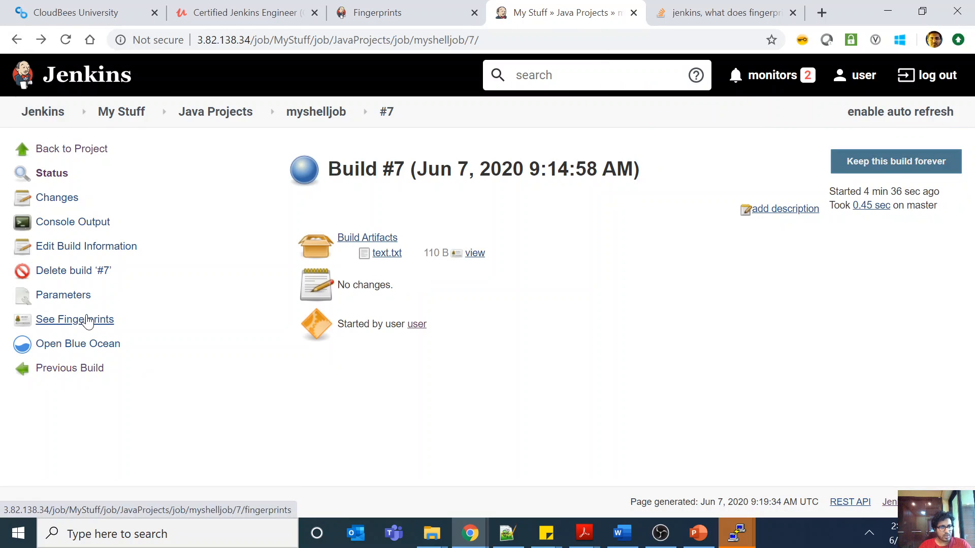
left_click(75, 319)
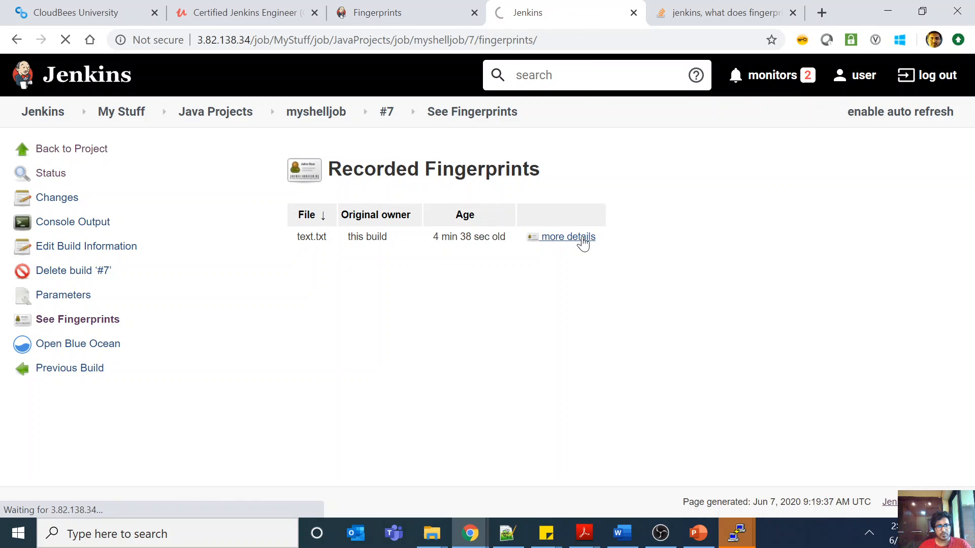
left_click(568, 237)
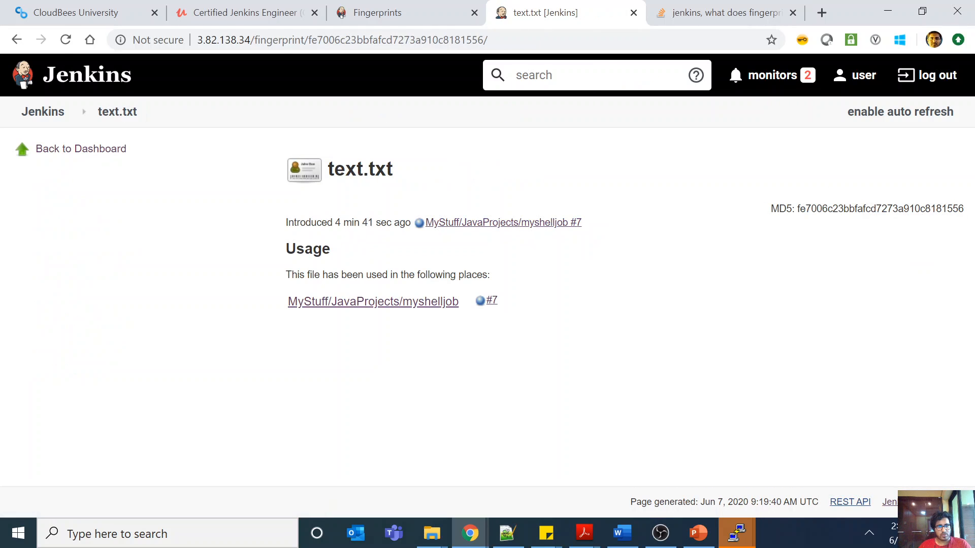
key("alt+tab")
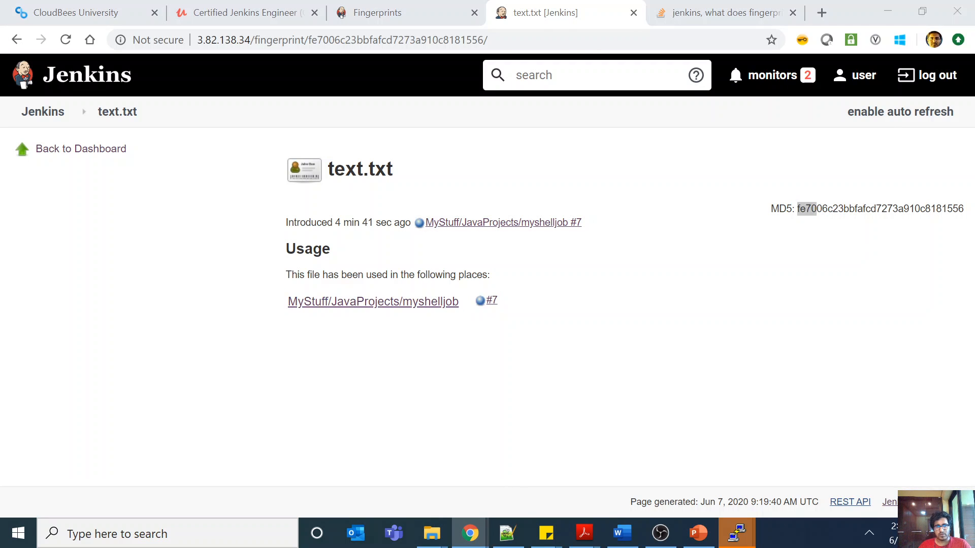
left_click(736, 532)
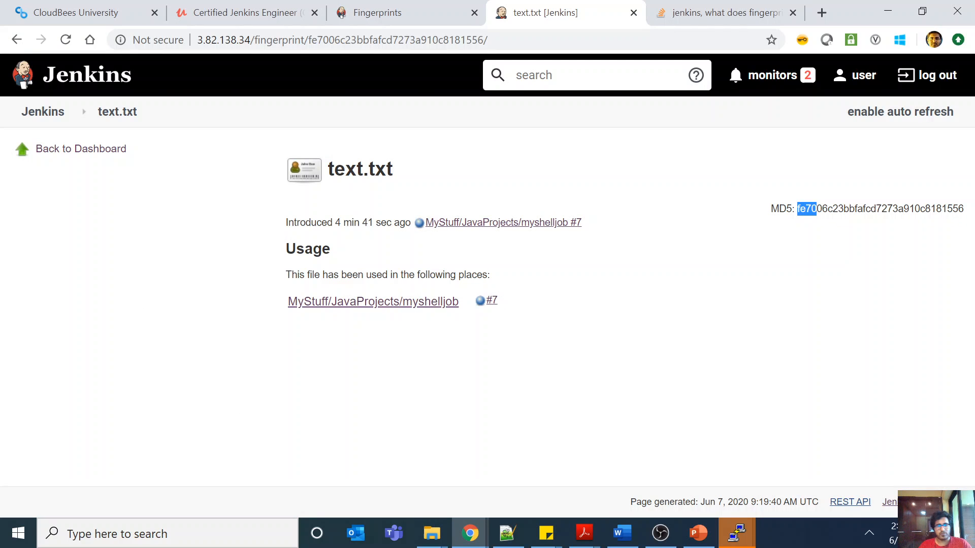
mouse_move(500, 320)
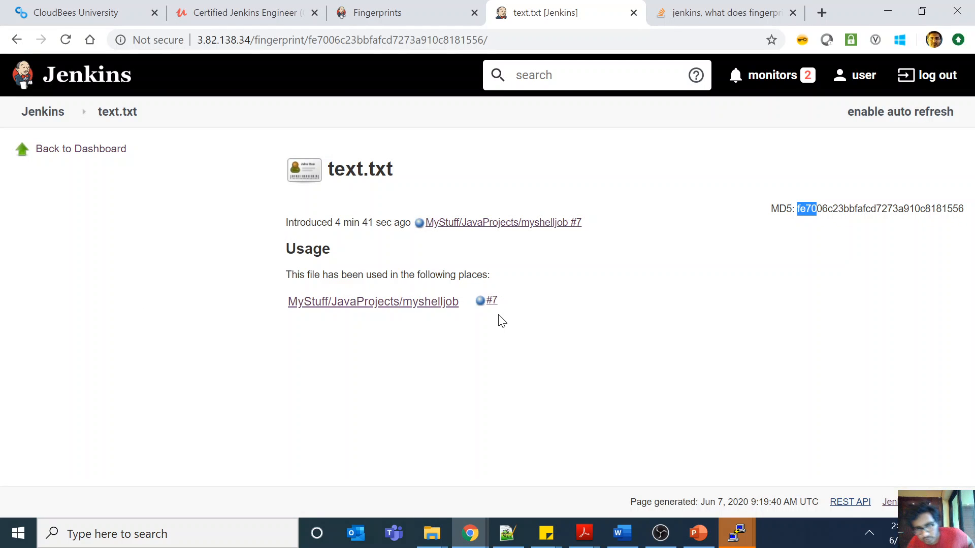
mouse_move(361, 319)
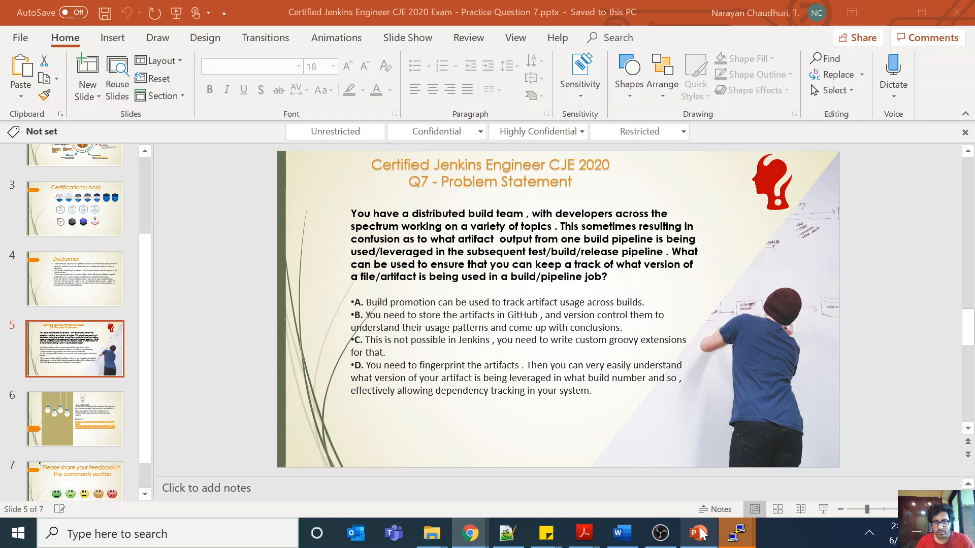
Bring PowerPoint forward and move to slide 6, the answer D solution
left_click(770, 391)
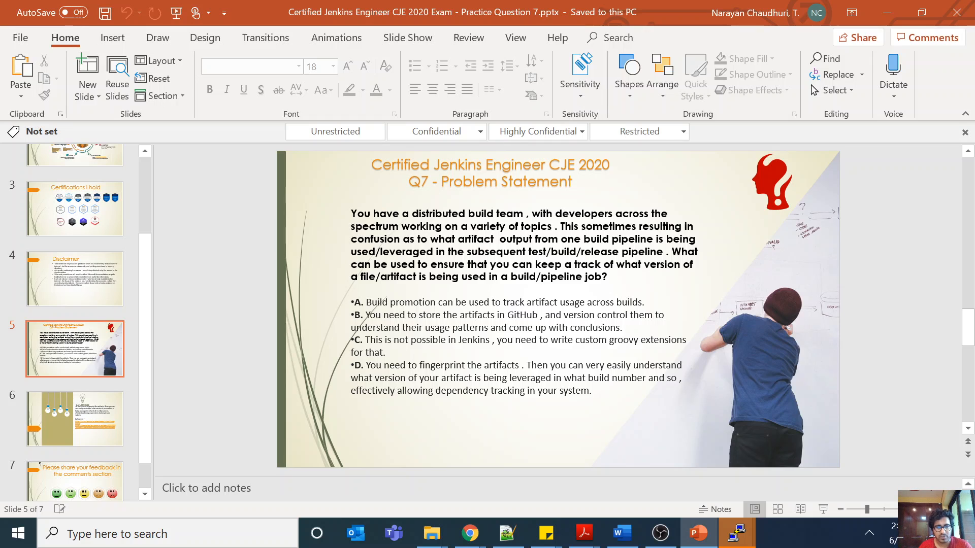
left_click(75, 419)
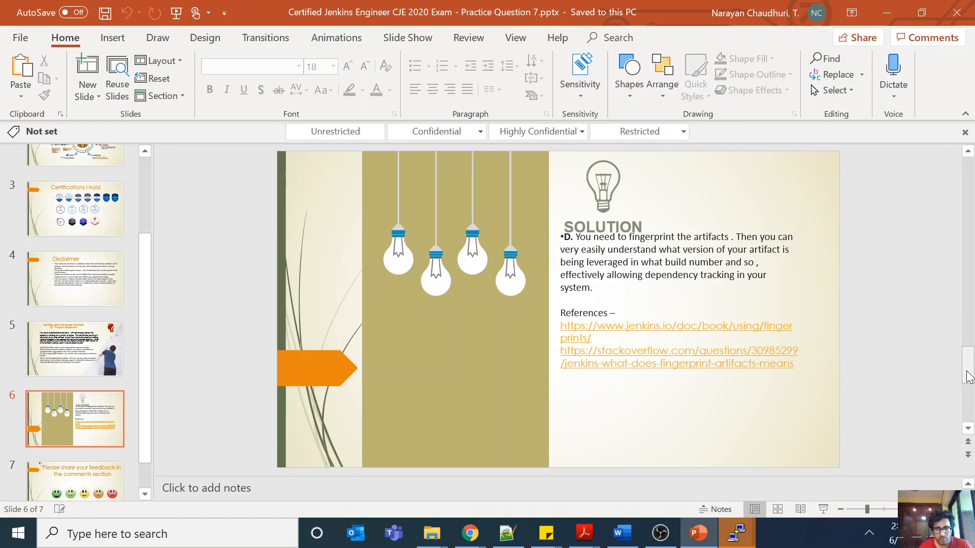
mouse_move(147, 407)
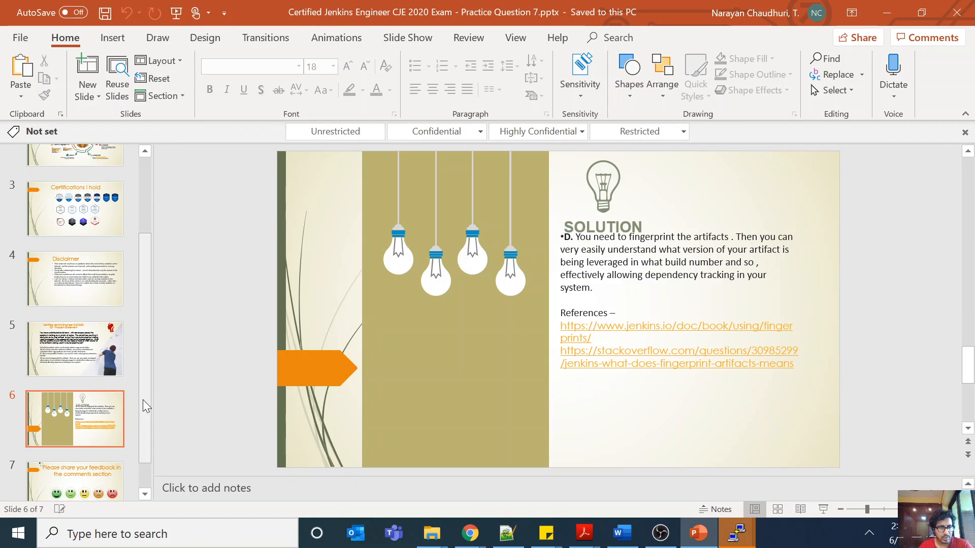
Scroll the thumbnails and select slide 7, the feedback request slide
scroll("down", 3)
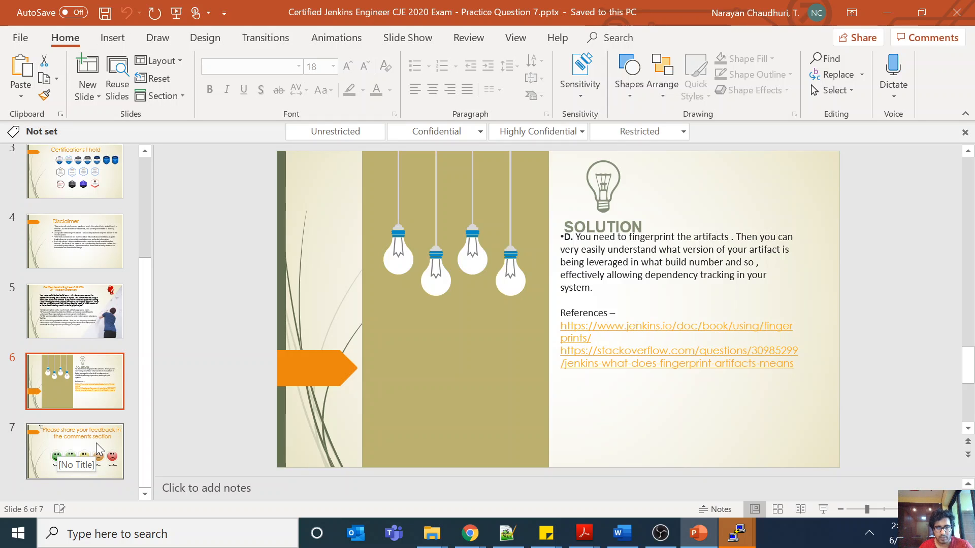
left_click(75, 451)
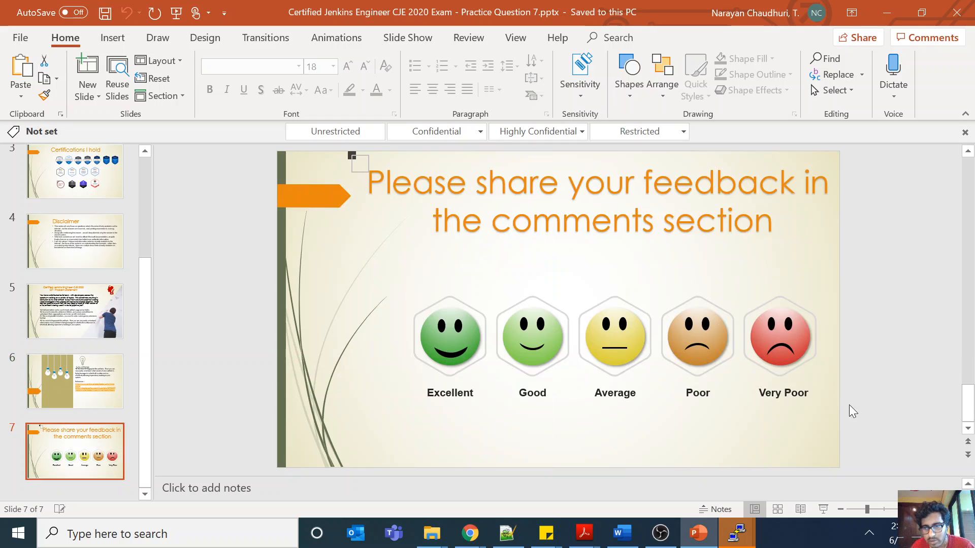
mouse_move(938, 429)
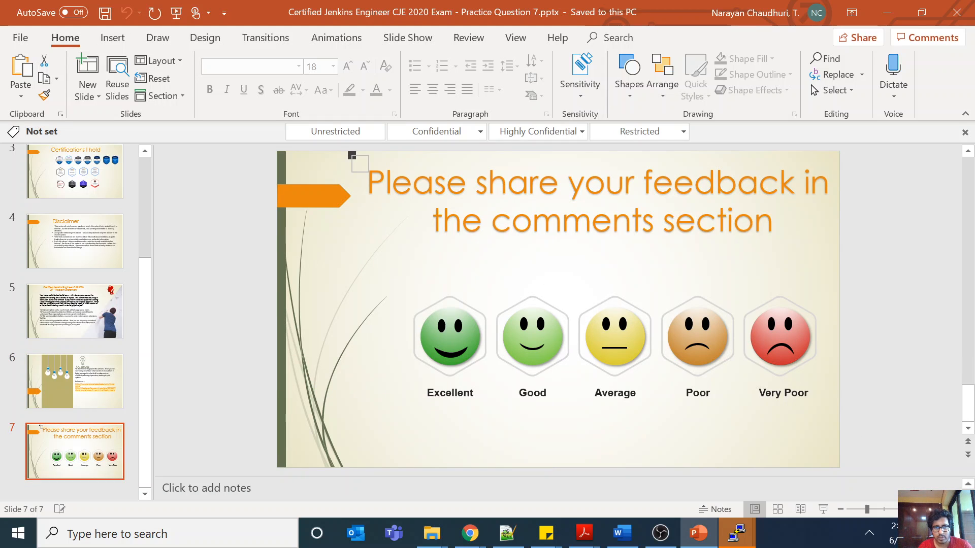
mouse_move(905, 403)
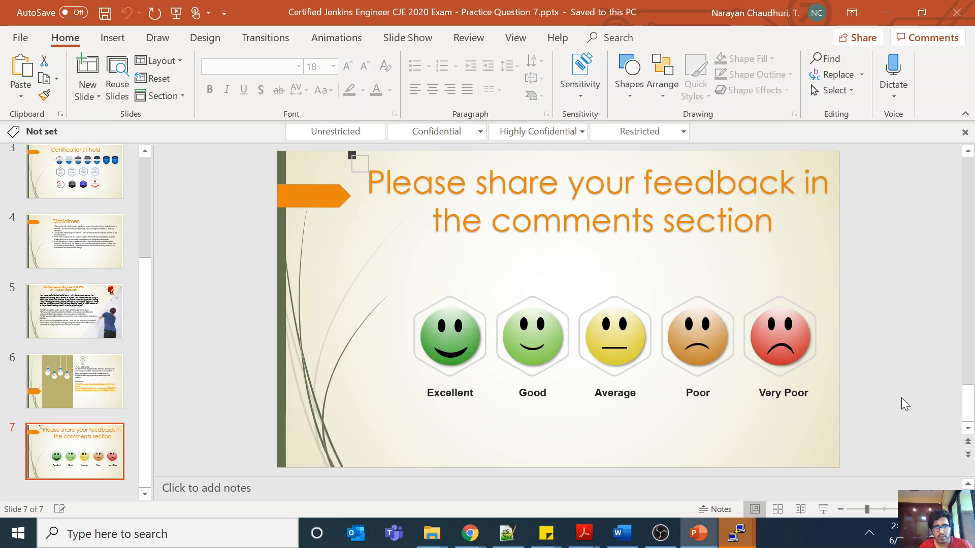
mouse_move(694, 512)
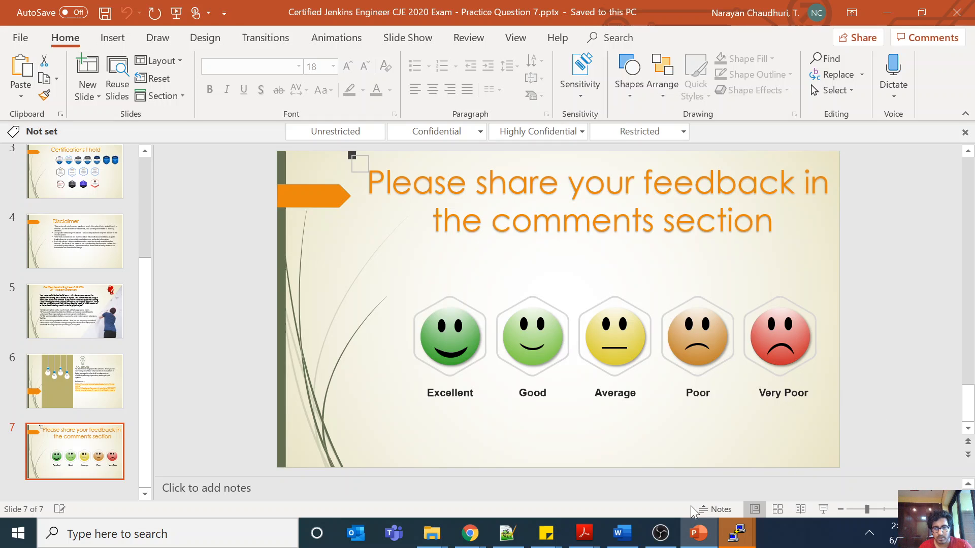